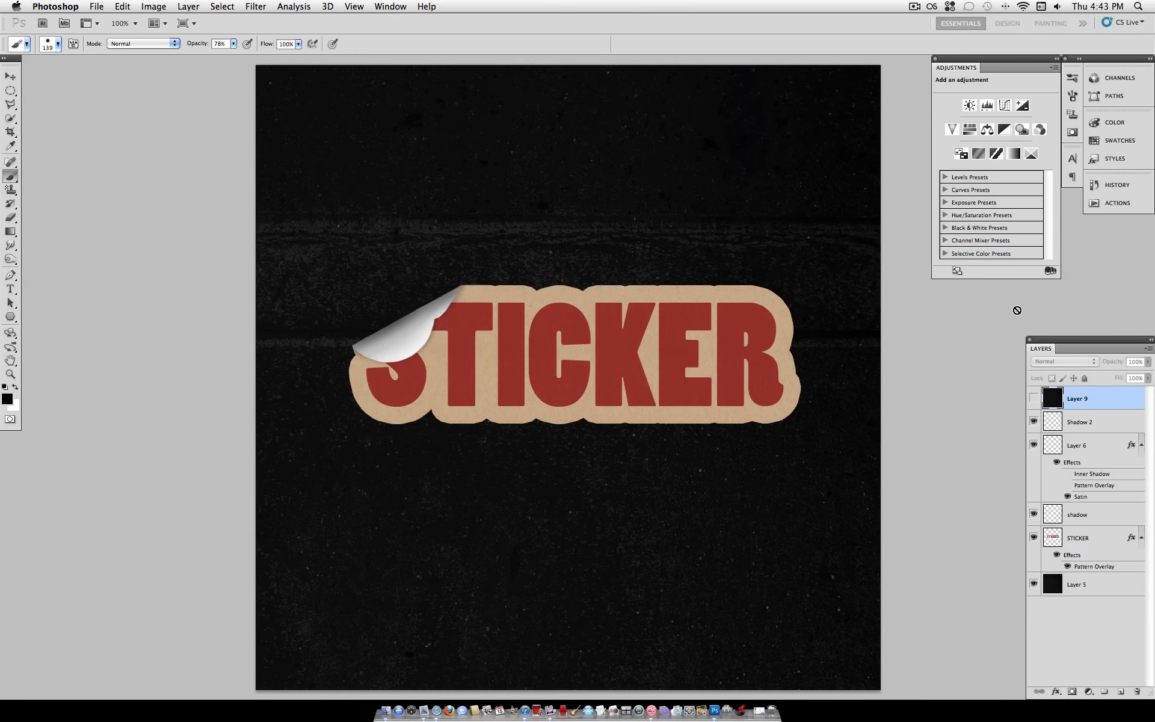
{"action": "mouse_move", "coordinate": [1006, 318]}
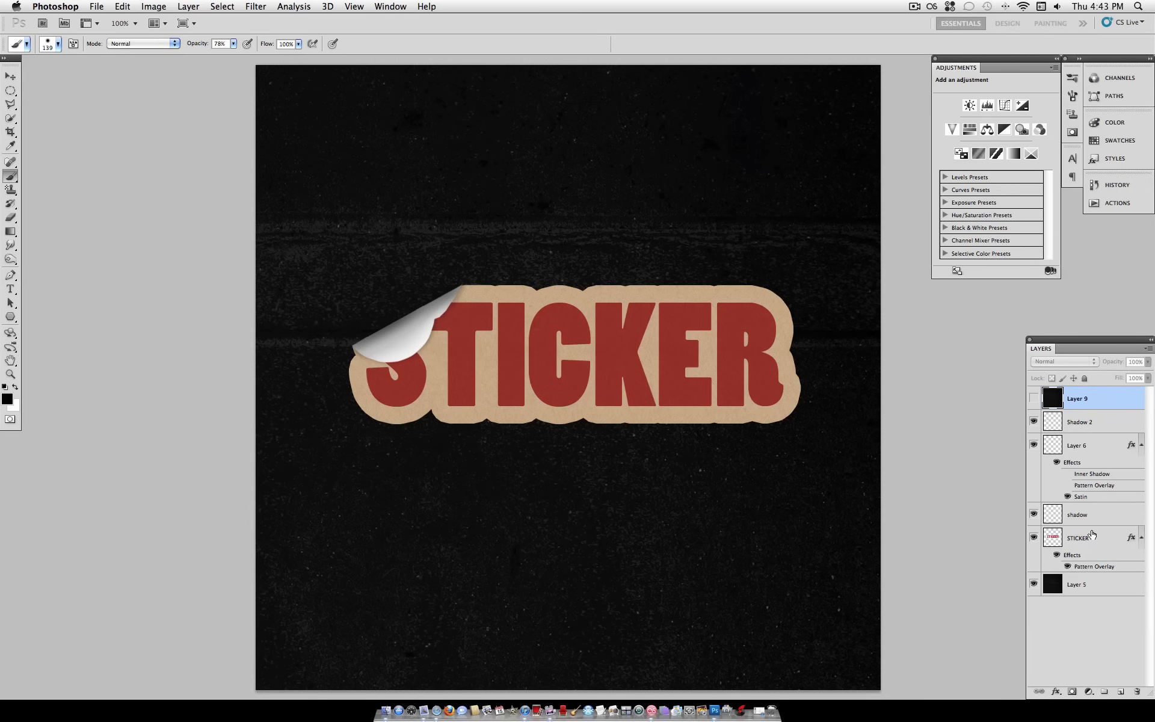
Step: Delete the sticker, shadow and corner layers, leaving only Layer 5
{"action": "left_click", "coordinate": [1077, 514]}
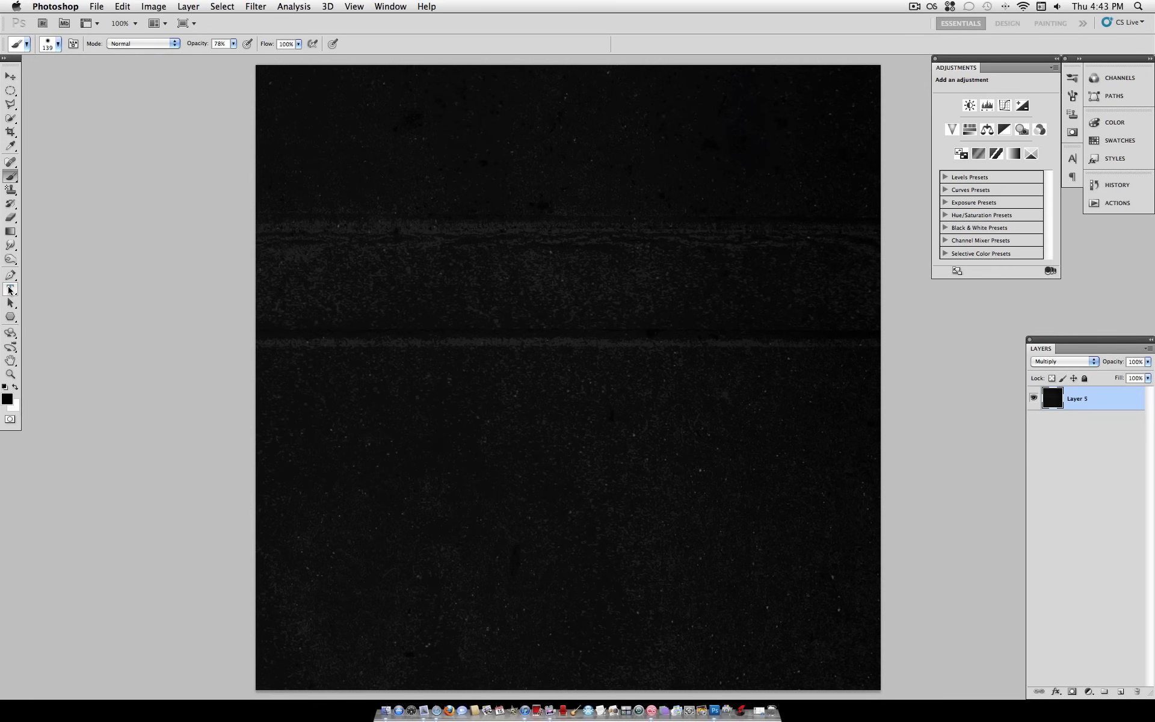
Step: Type 'Sticker' in bold white Poplar Std across the canvas, correcting the typo
{"action": "left_click", "coordinate": [11, 288]}
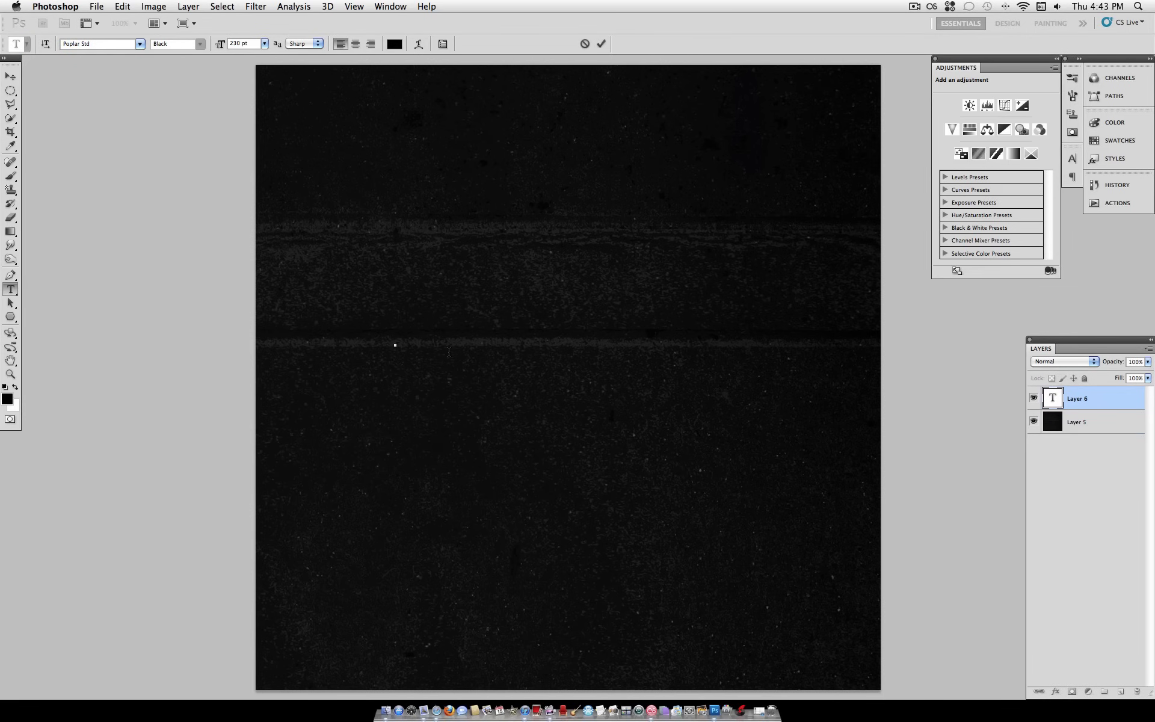
{"action": "type", "text": "St"}
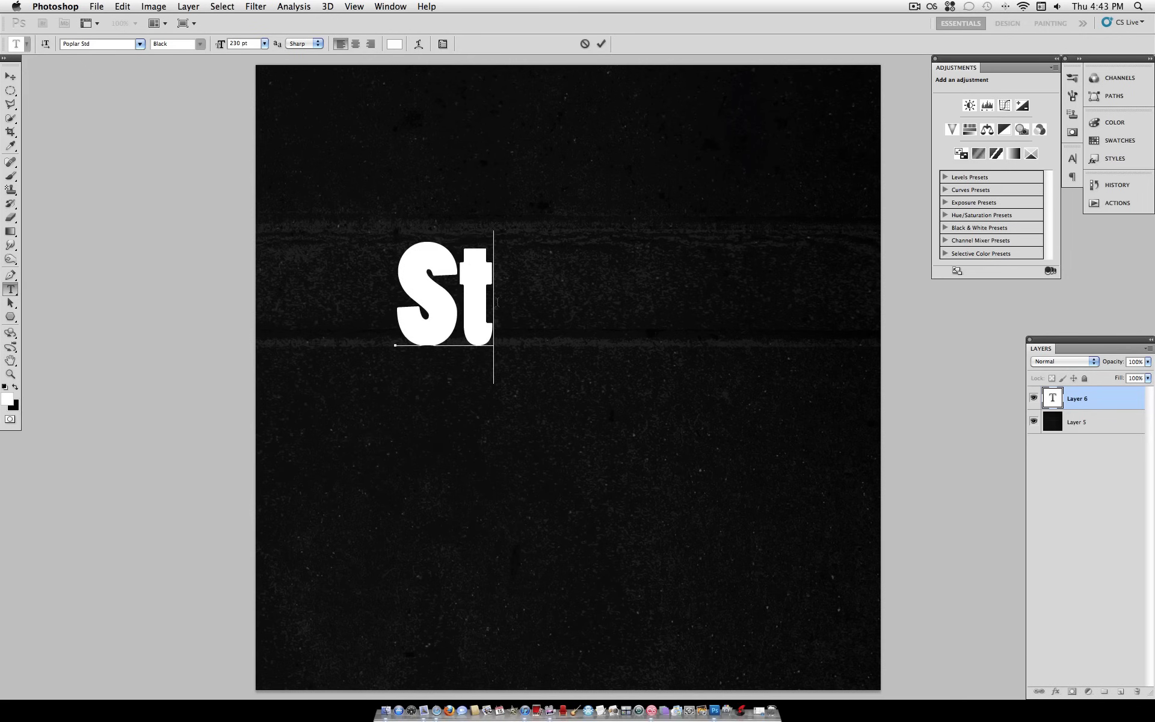
{"action": "key", "text": "Backspace"}
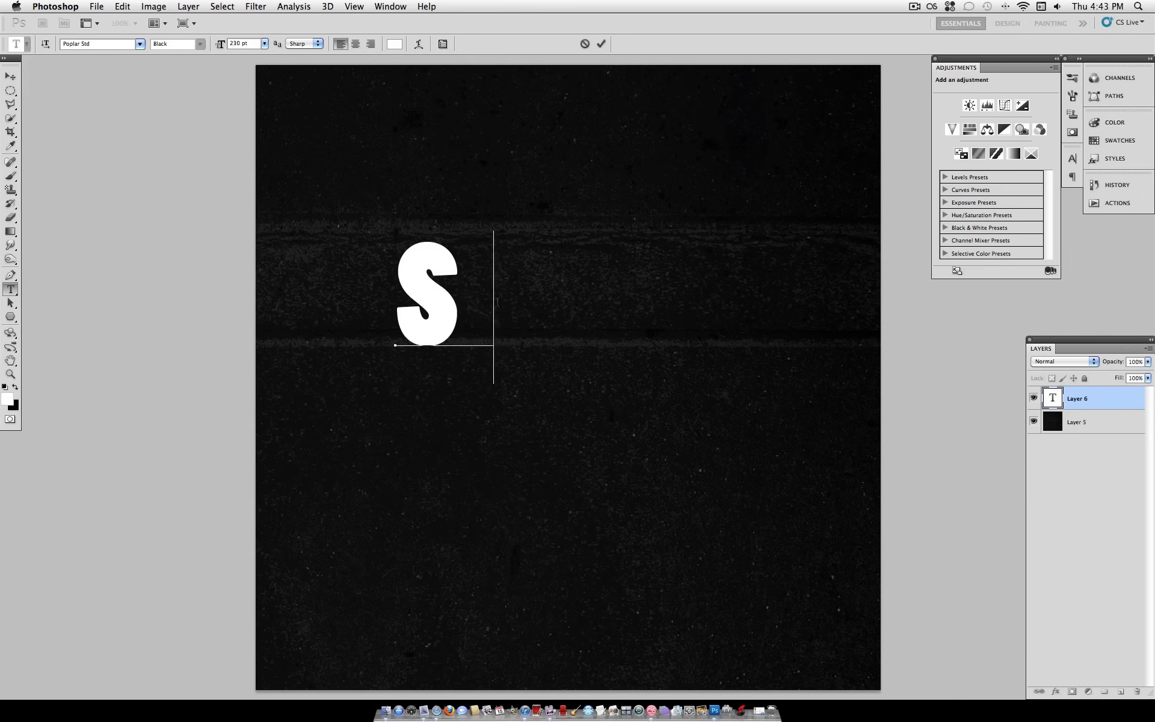
{"action": "type", "text": "ticker"}
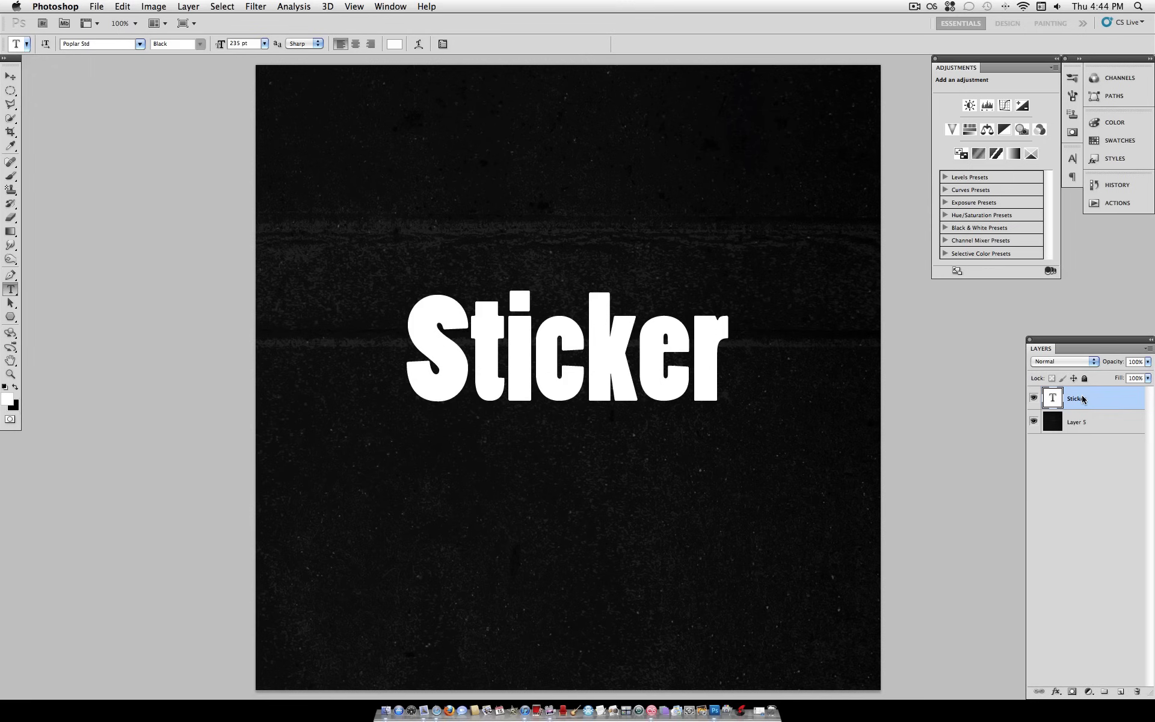
Step: Add a red Color Overlay to the Sticker text layer through Blending Options
{"action": "right_click", "coordinate": [1077, 398]}
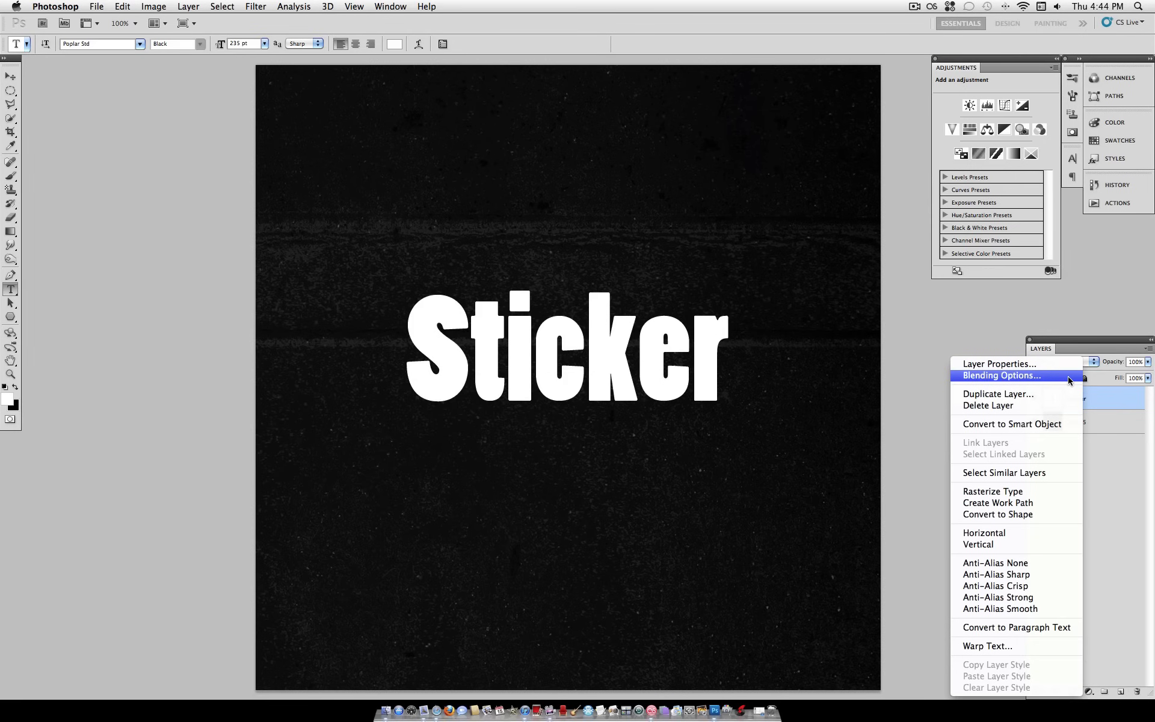
{"action": "left_click", "coordinate": [1000, 375]}
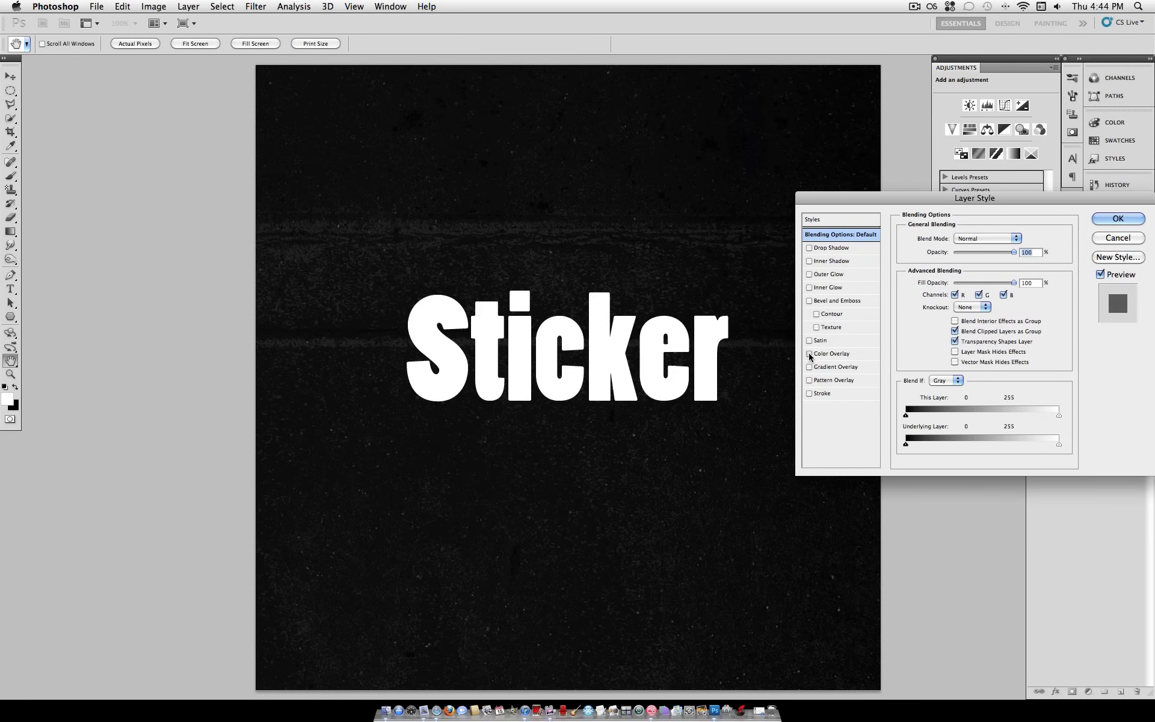
{"action": "left_click", "coordinate": [809, 353]}
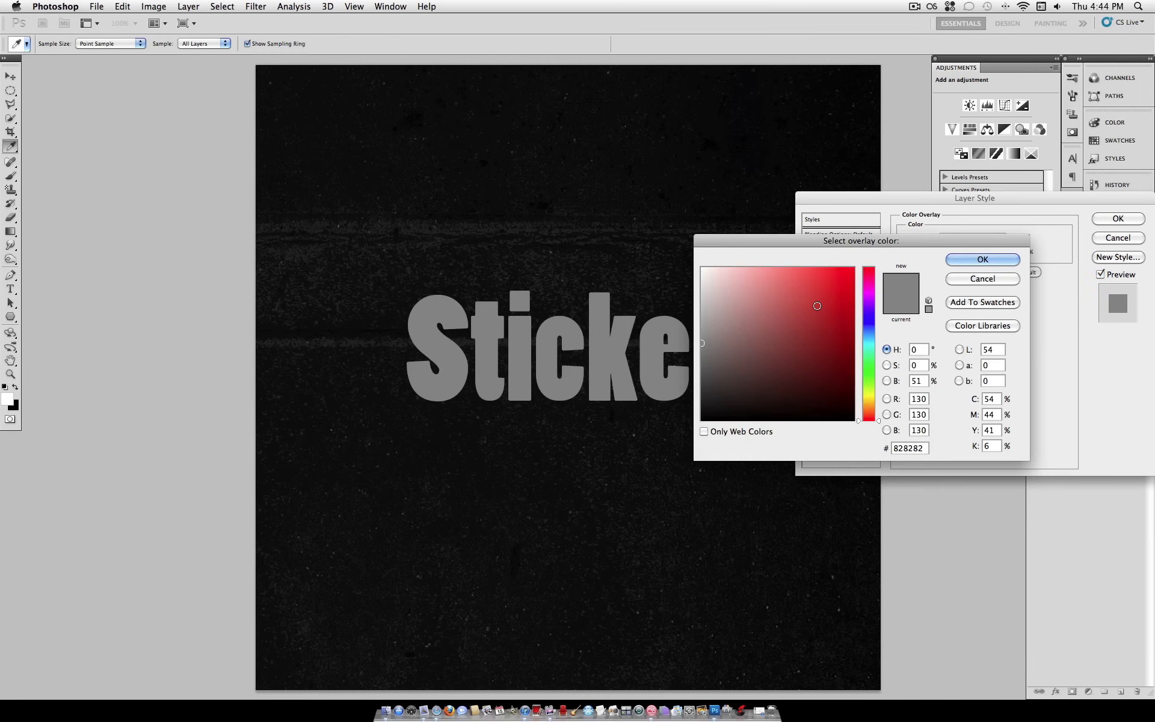
{"action": "left_click", "coordinate": [791, 294]}
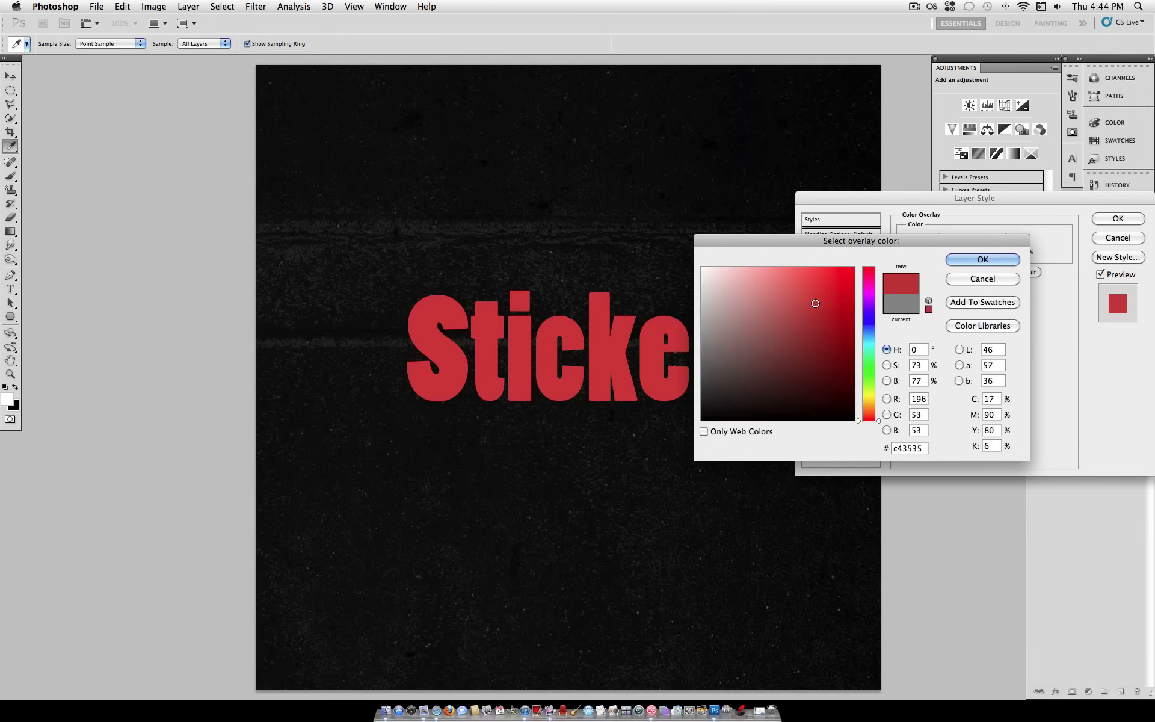
{"action": "left_click", "coordinate": [808, 292]}
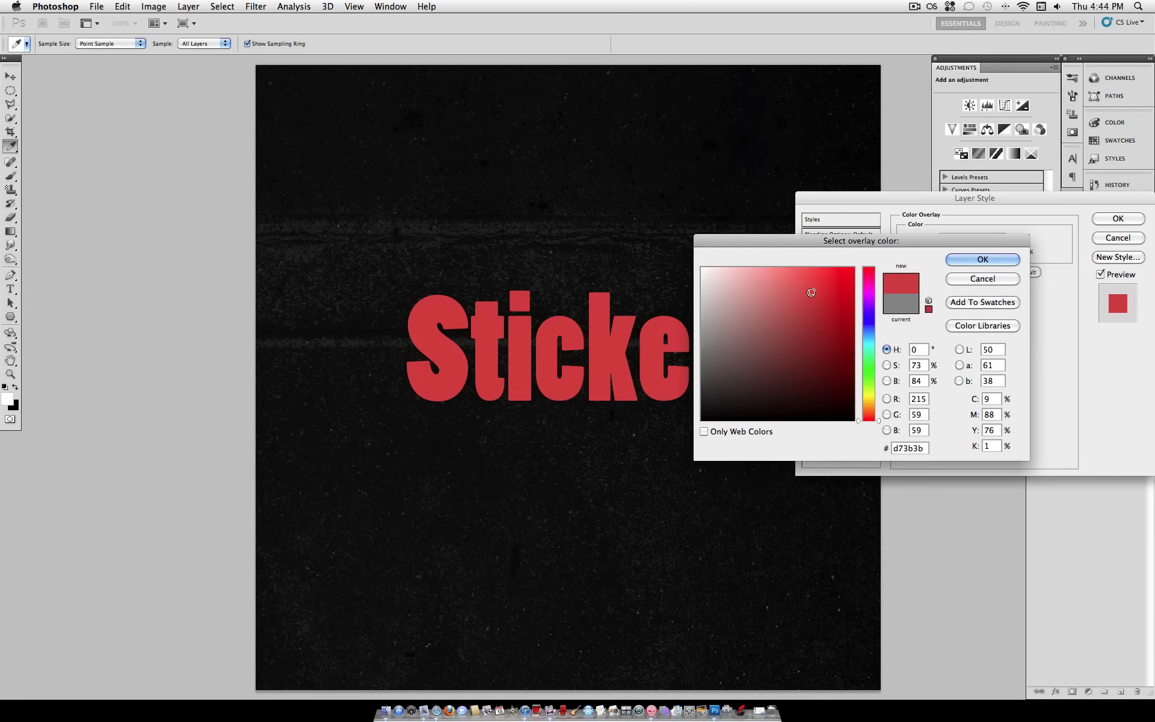
{"action": "left_click", "coordinate": [980, 260]}
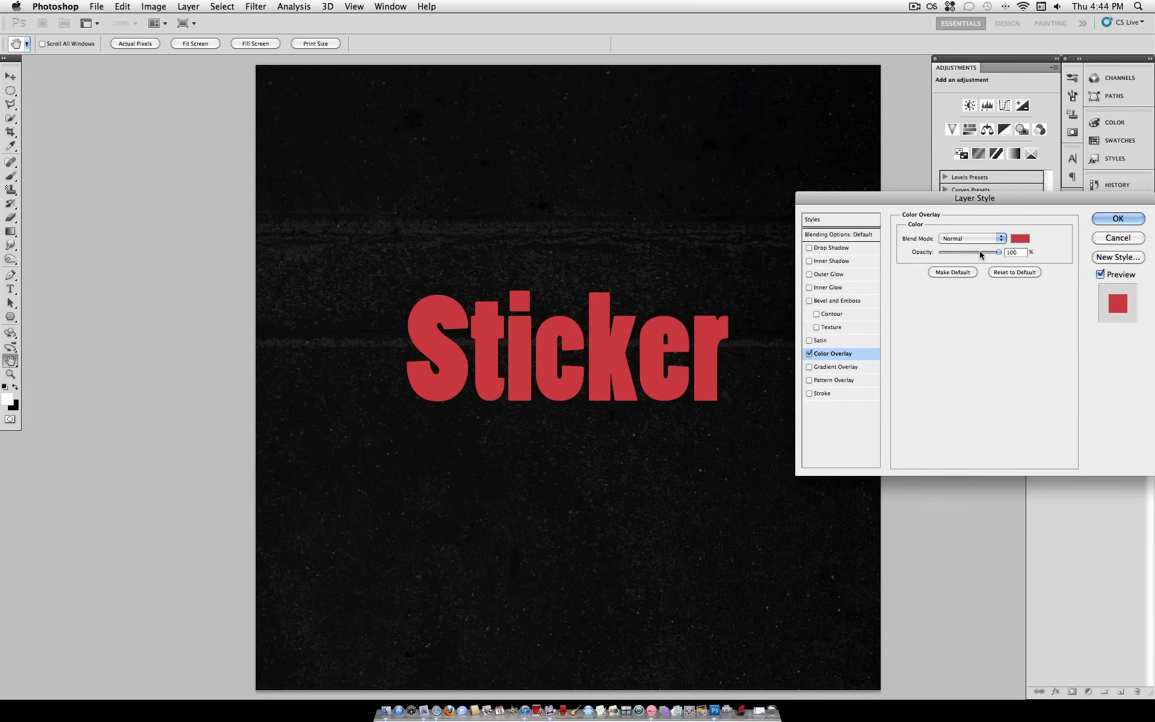
{"action": "mouse_move", "coordinate": [810, 397]}
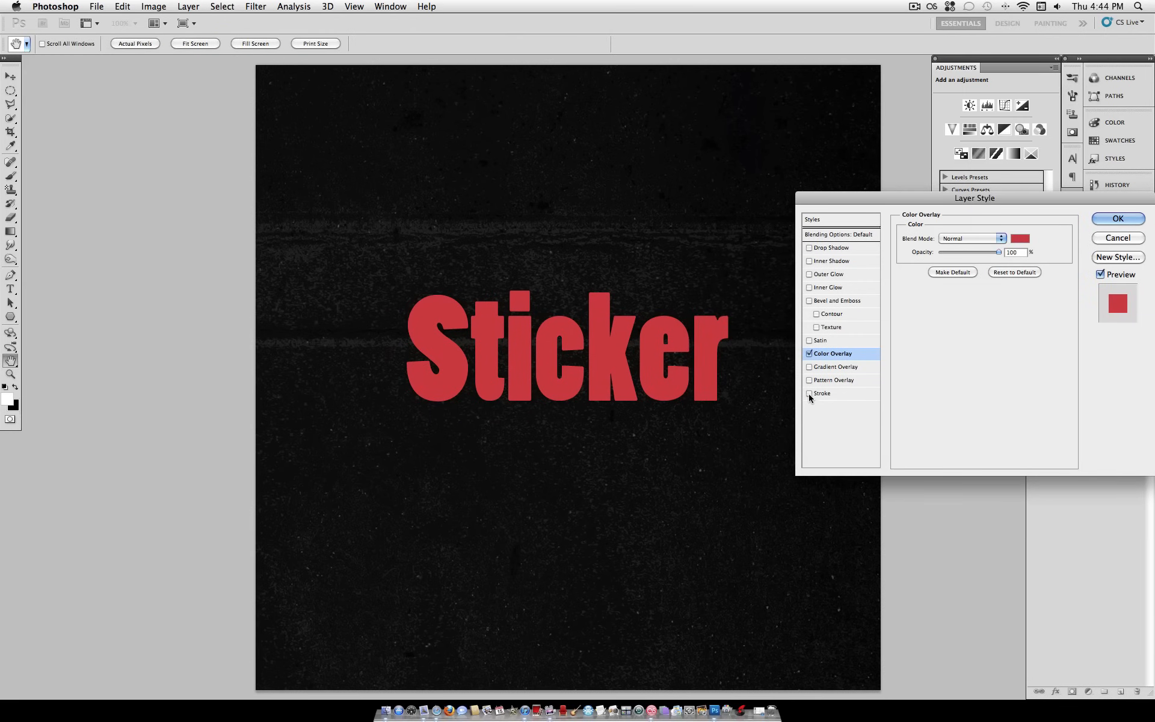
Step: Add a white Outside Stroke of about 22 px and apply the layer style
{"action": "left_click", "coordinate": [810, 393]}
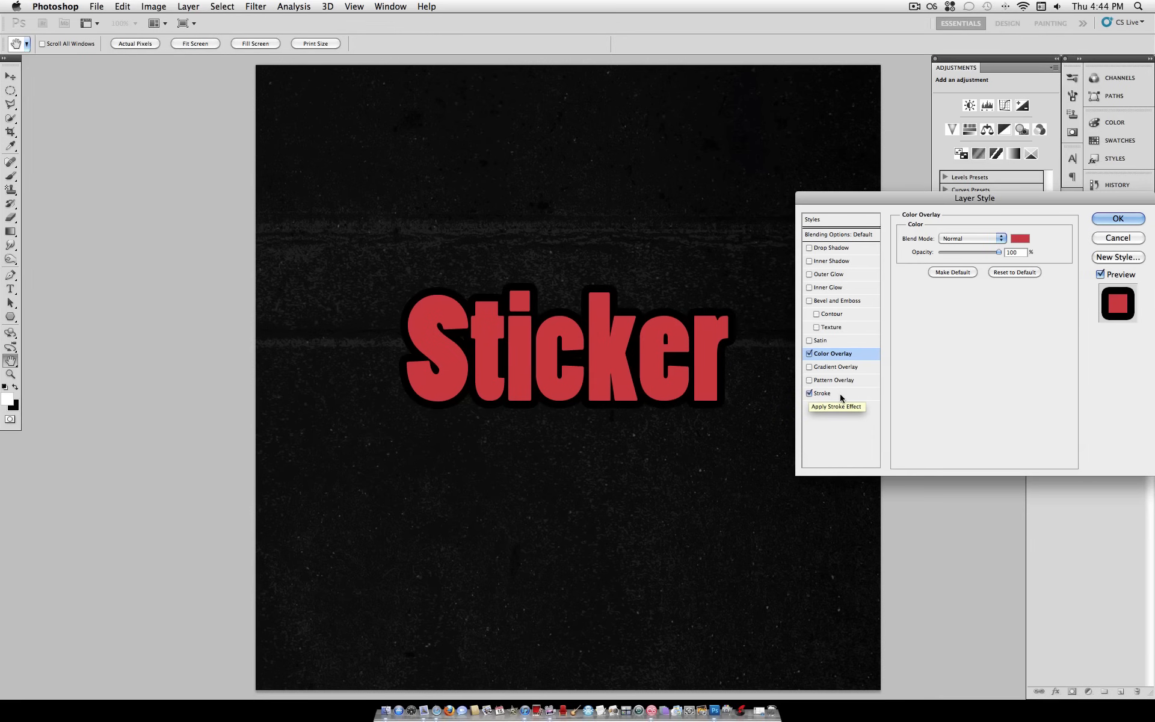
{"action": "left_click", "coordinate": [822, 392]}
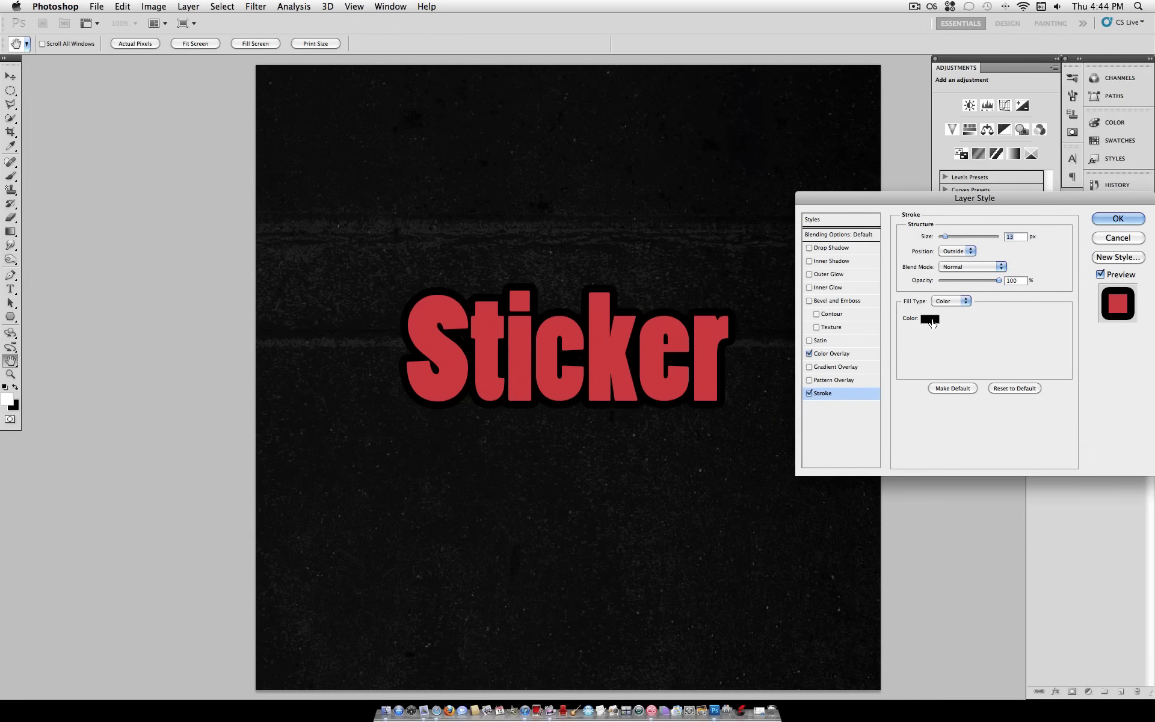
{"action": "left_click", "coordinate": [928, 318]}
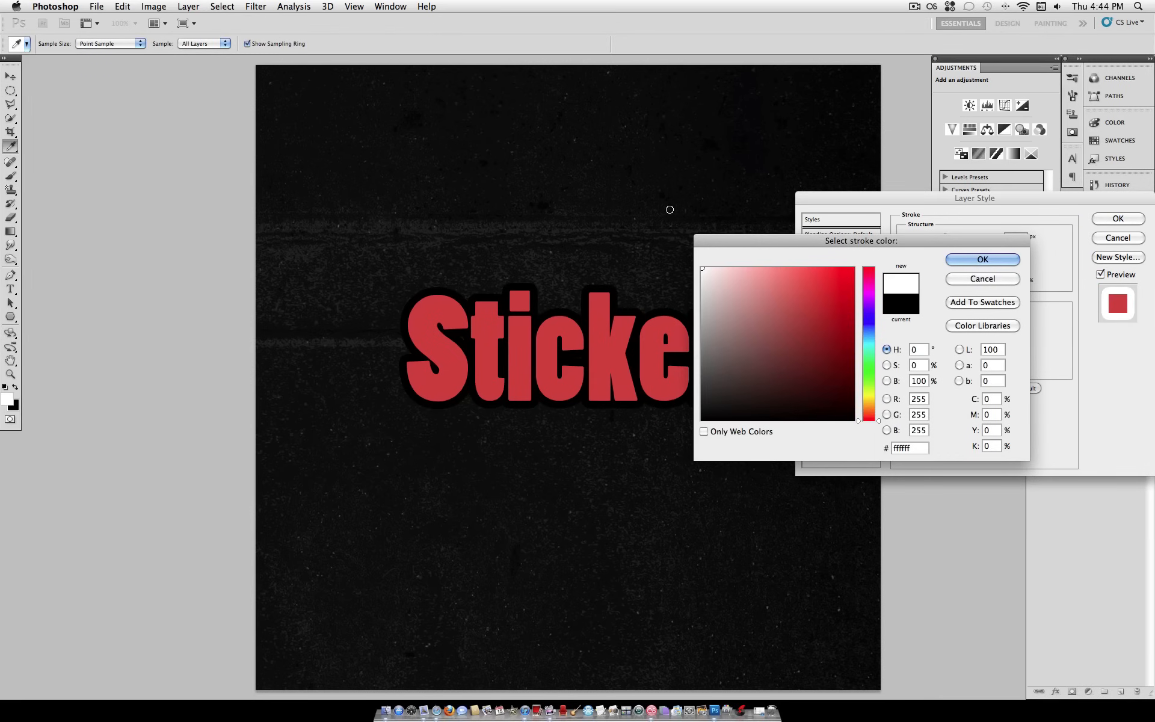
{"action": "left_click", "coordinate": [981, 260]}
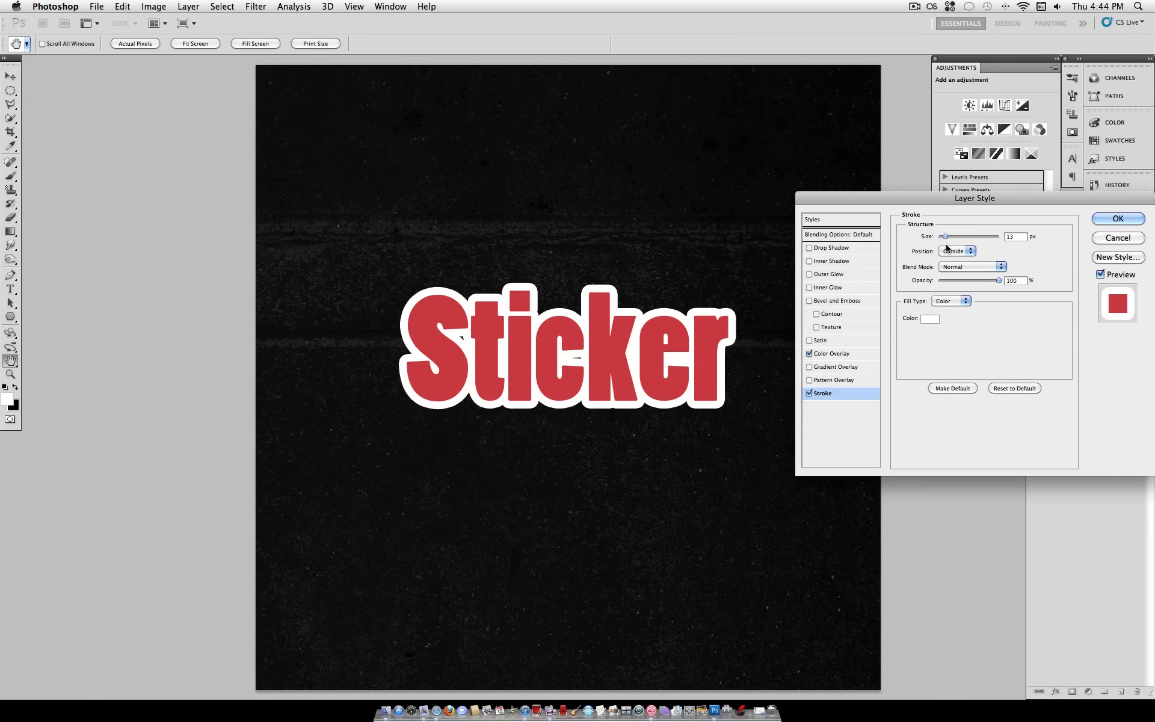
{"action": "left_click_drag", "start_coordinate": [945, 236], "coordinate": [942, 236]}
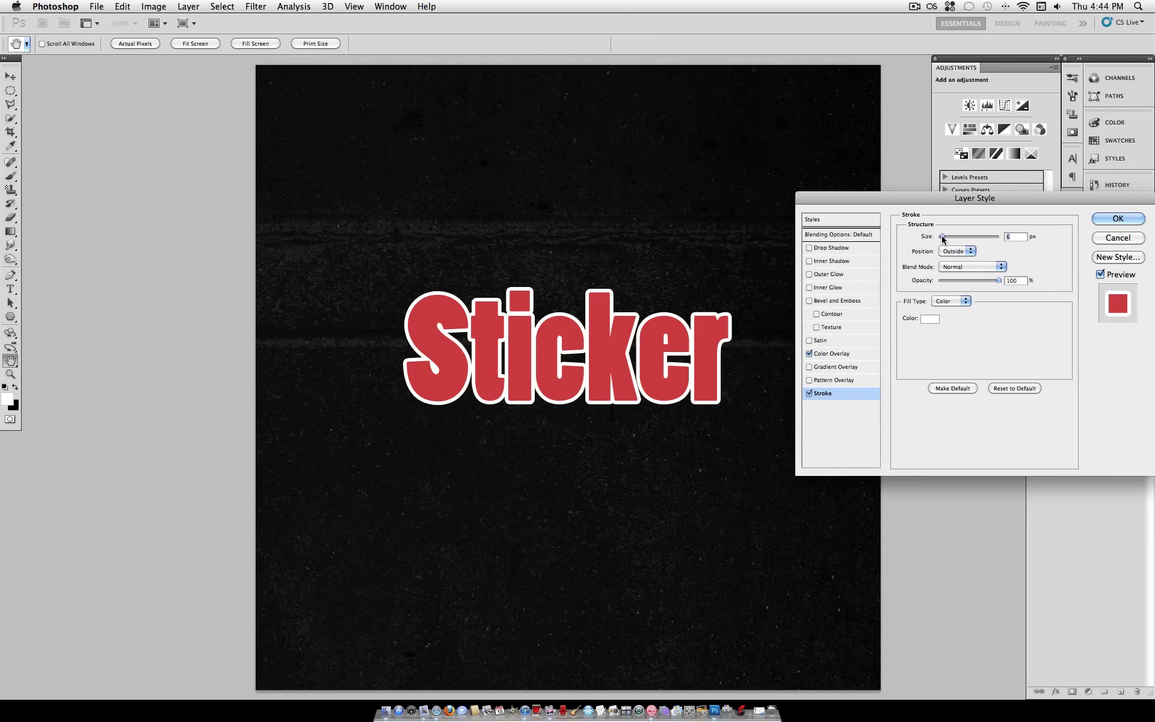
{"action": "left_click_drag", "start_coordinate": [941, 237], "coordinate": [950, 236]}
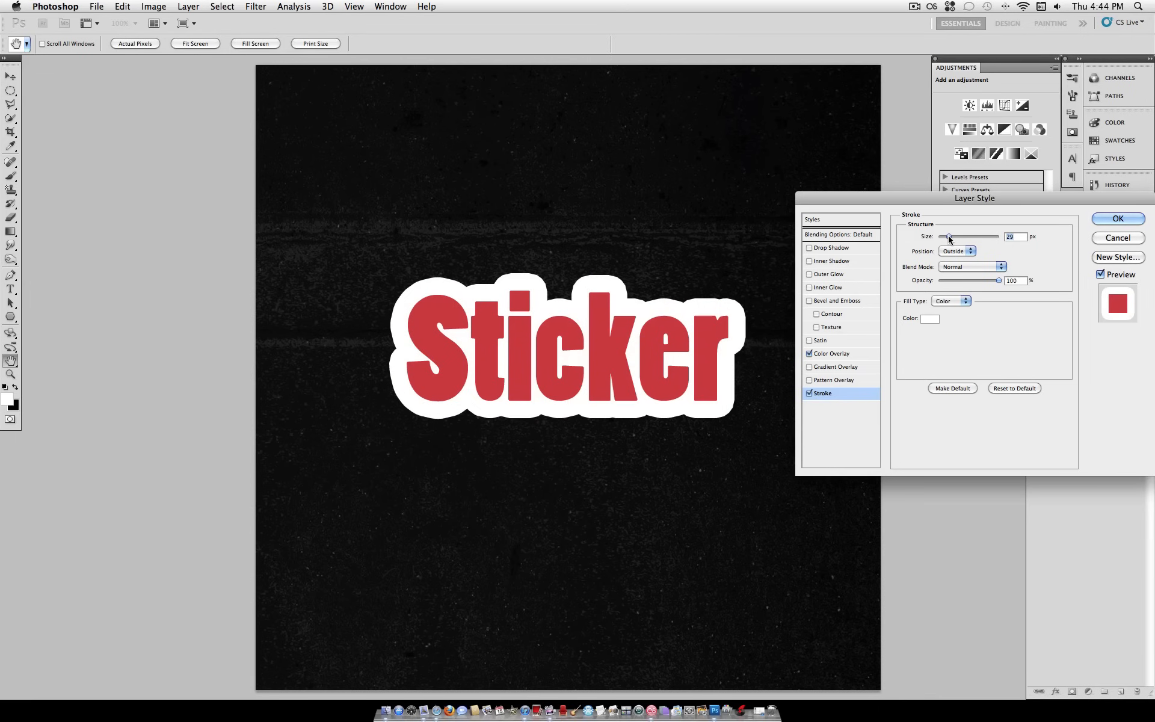
{"action": "left_click_drag", "start_coordinate": [954, 236], "coordinate": [948, 236]}
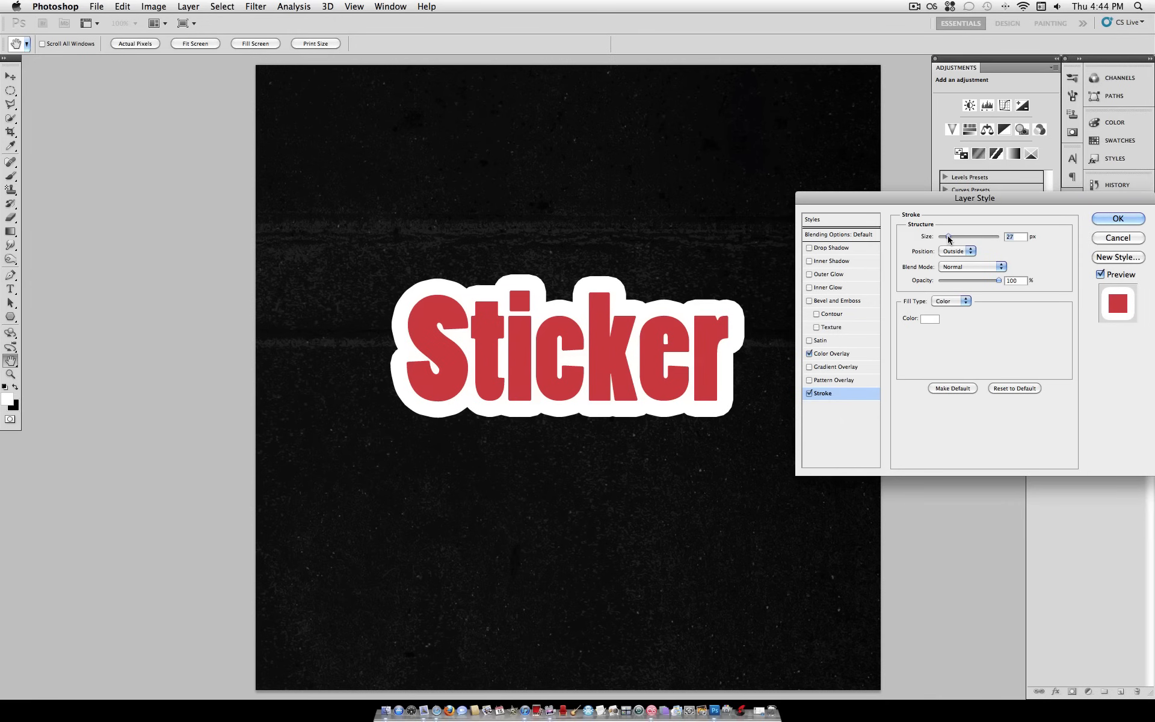
{"action": "mouse_move", "coordinate": [683, 360]}
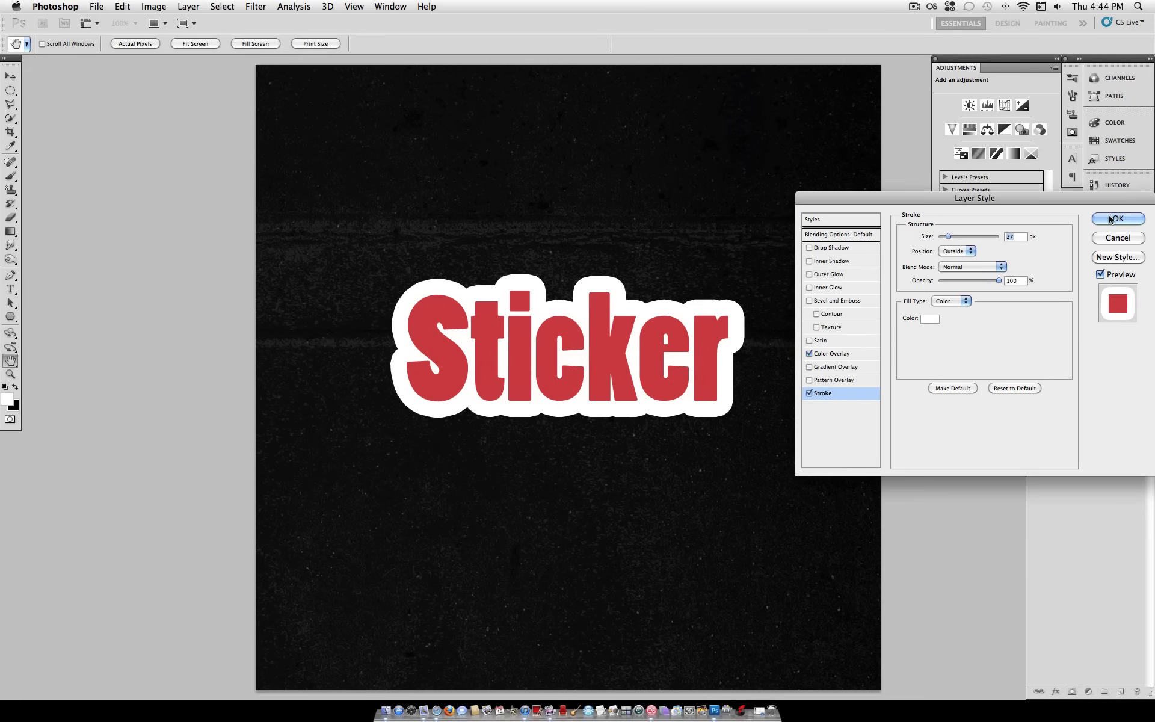
{"action": "left_click", "coordinate": [1116, 219]}
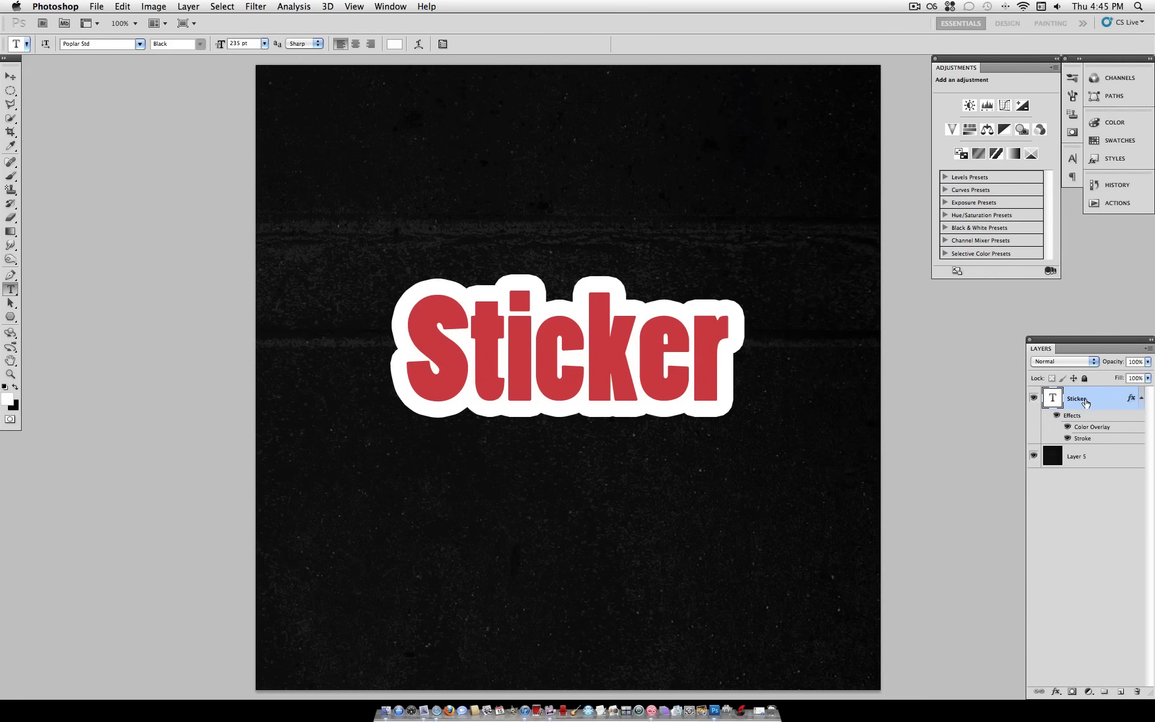
Step: Rasterize the Sticker type layer and reopen its Layer Style settings
{"action": "right_click", "coordinate": [1079, 398]}
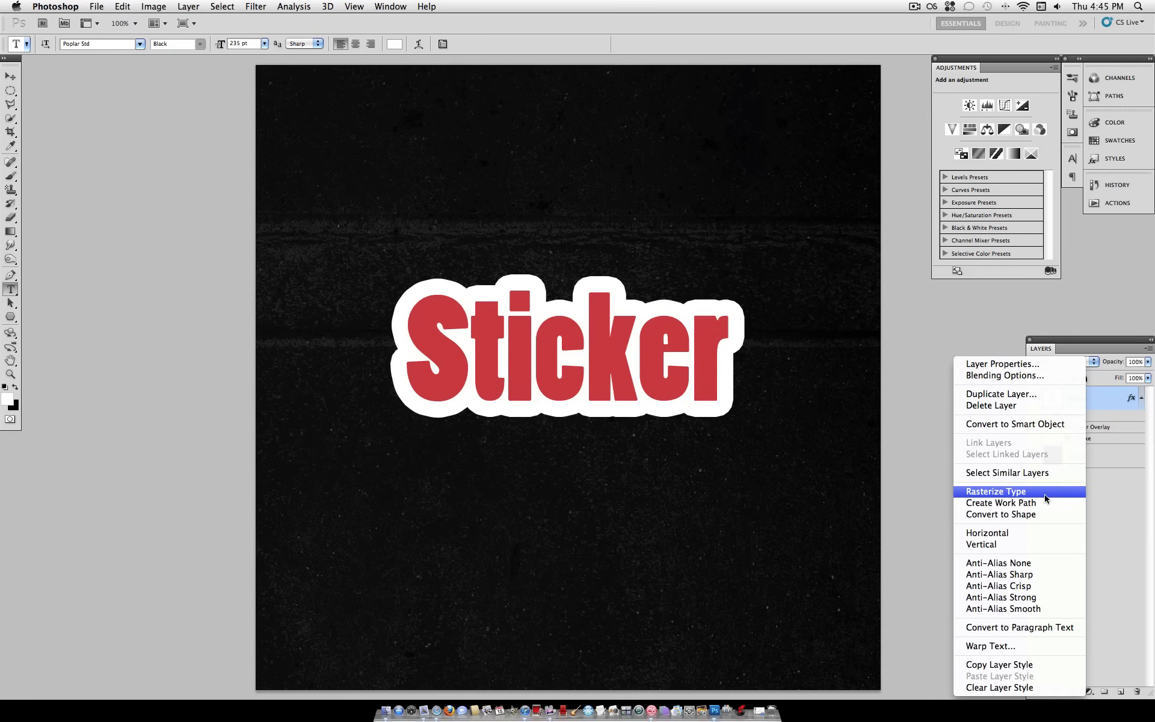
{"action": "left_click", "coordinate": [995, 490]}
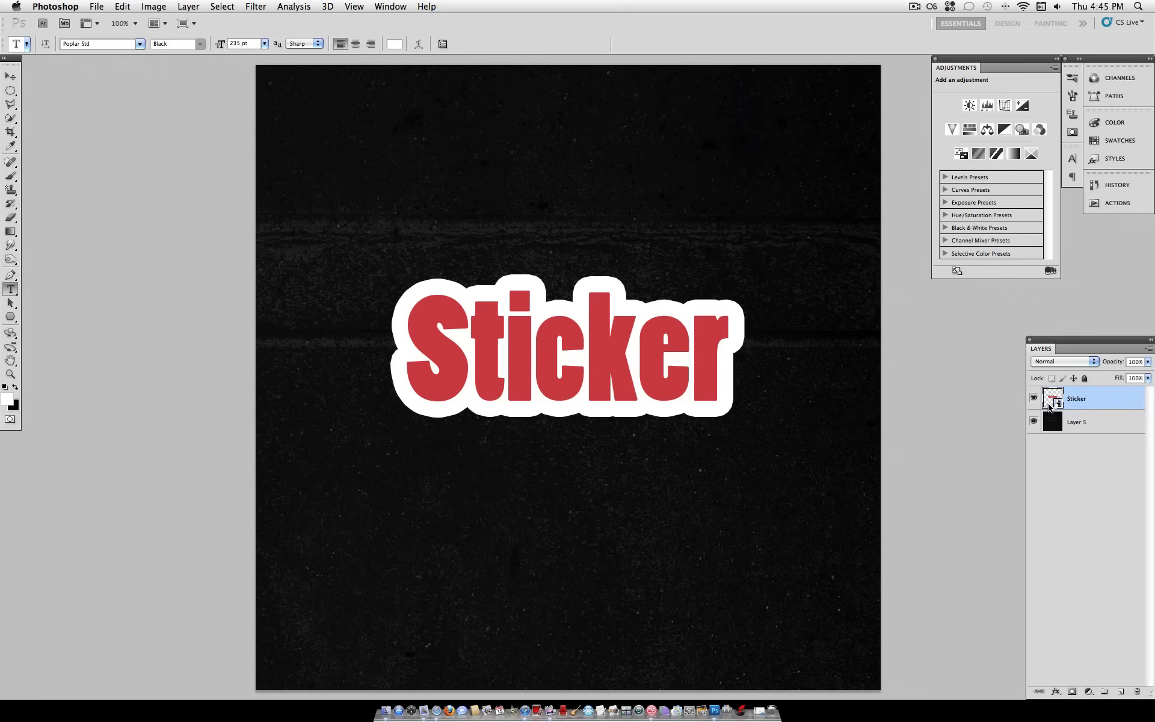
{"action": "double_click", "coordinate": [1076, 398]}
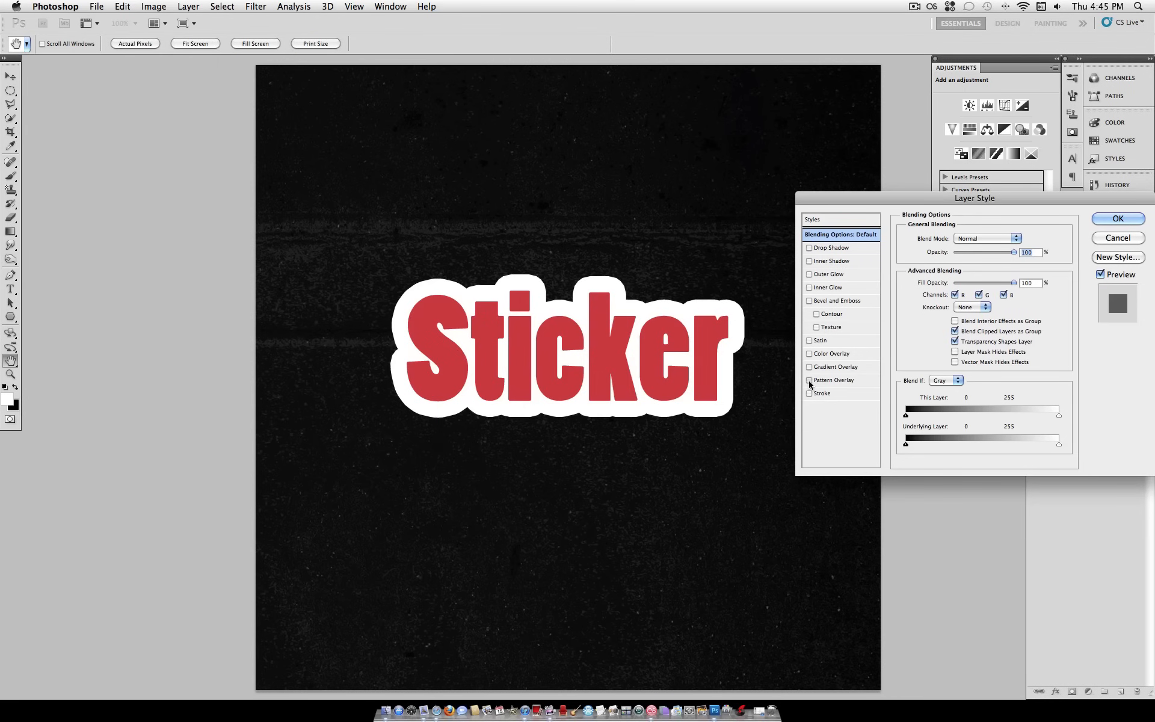
Step: Add a Pattern Overlay, load the Color Paper patterns and pick Kraft paper
{"action": "left_click", "coordinate": [810, 379]}
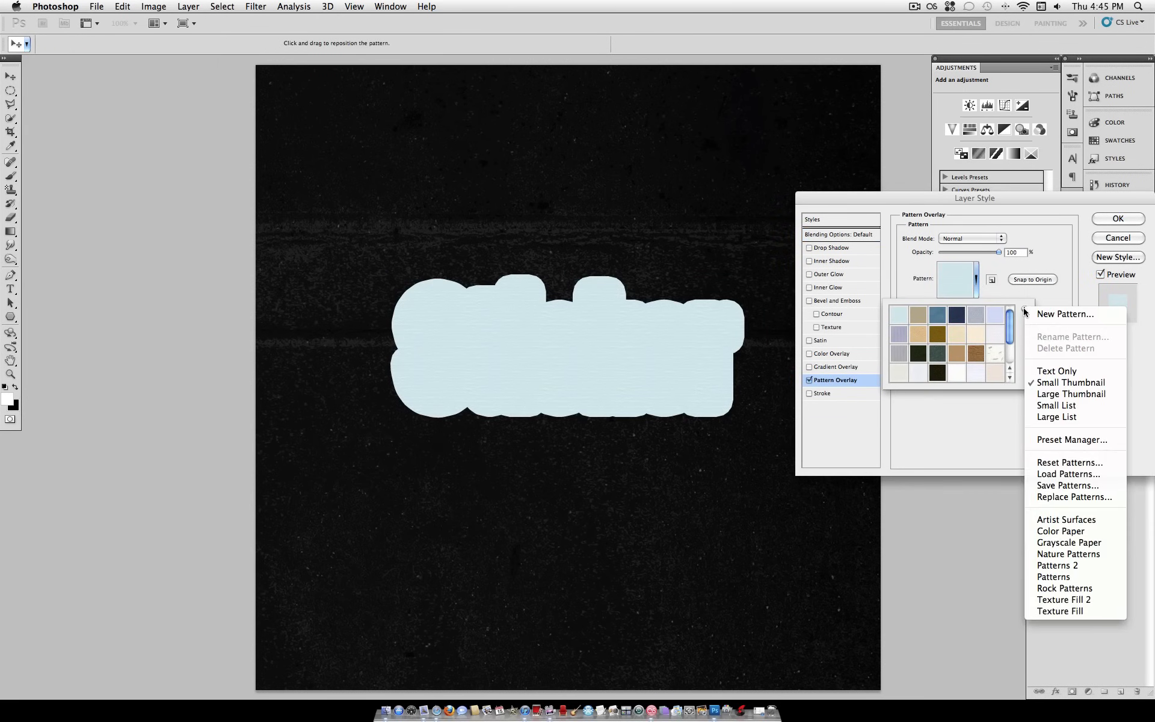
{"action": "left_click", "coordinate": [1061, 531]}
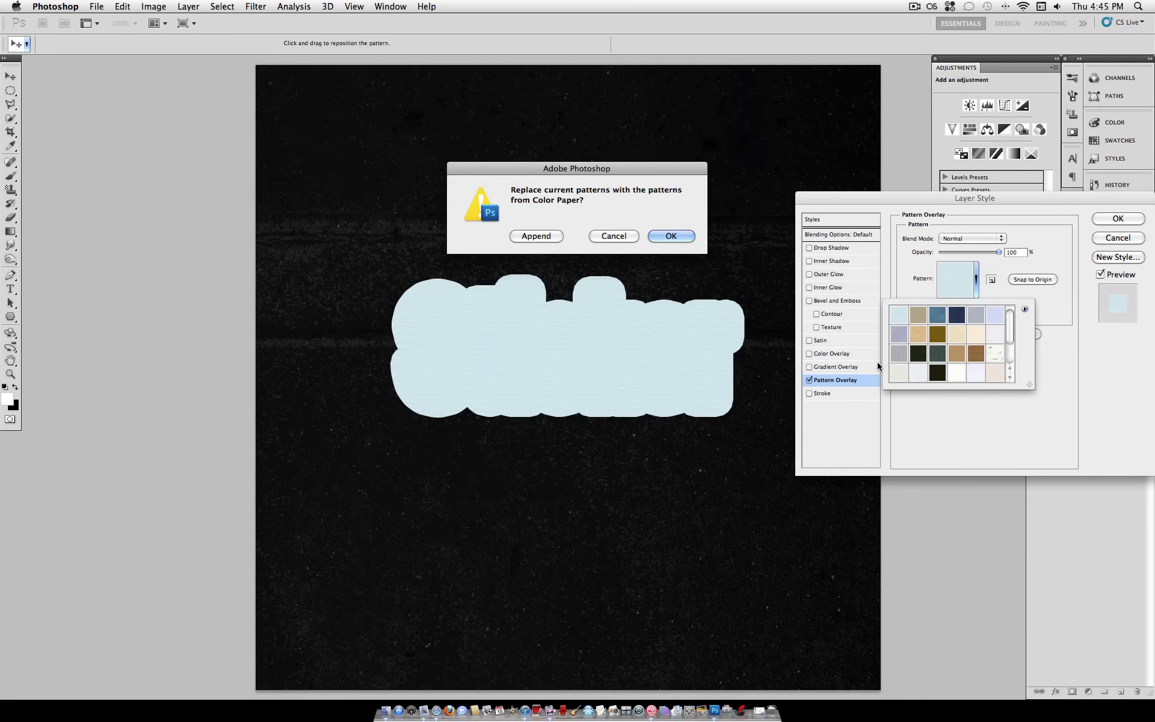
{"action": "left_click", "coordinate": [669, 236]}
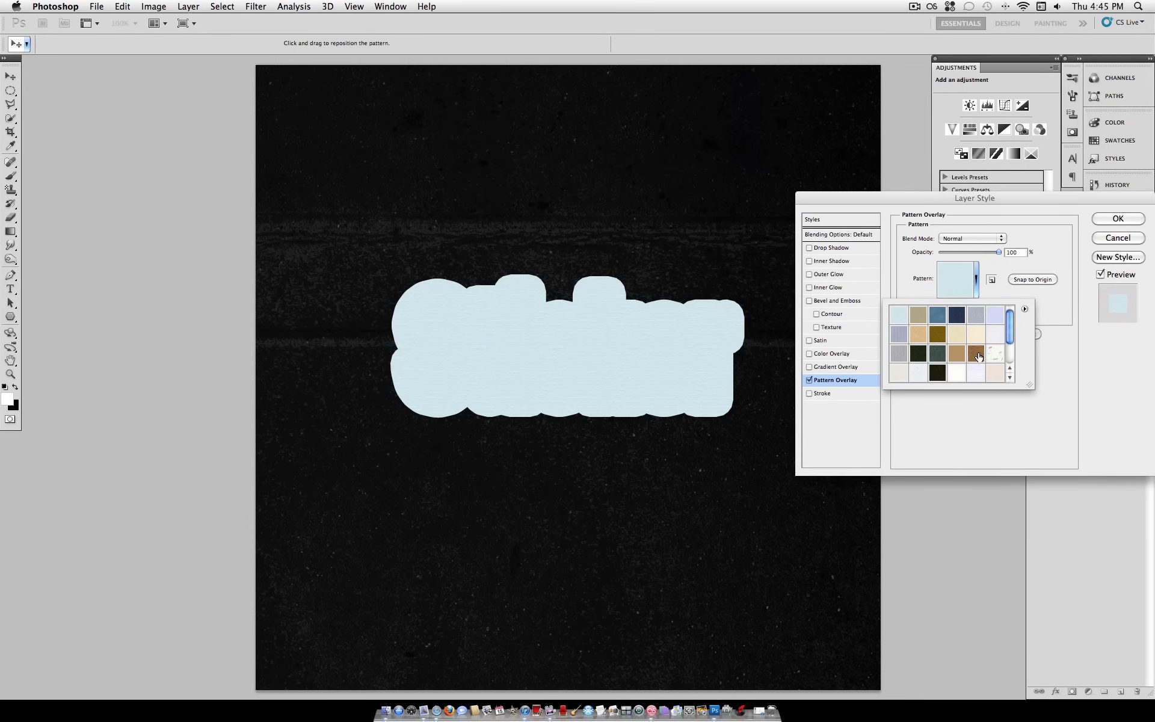
{"action": "left_click", "coordinate": [975, 343]}
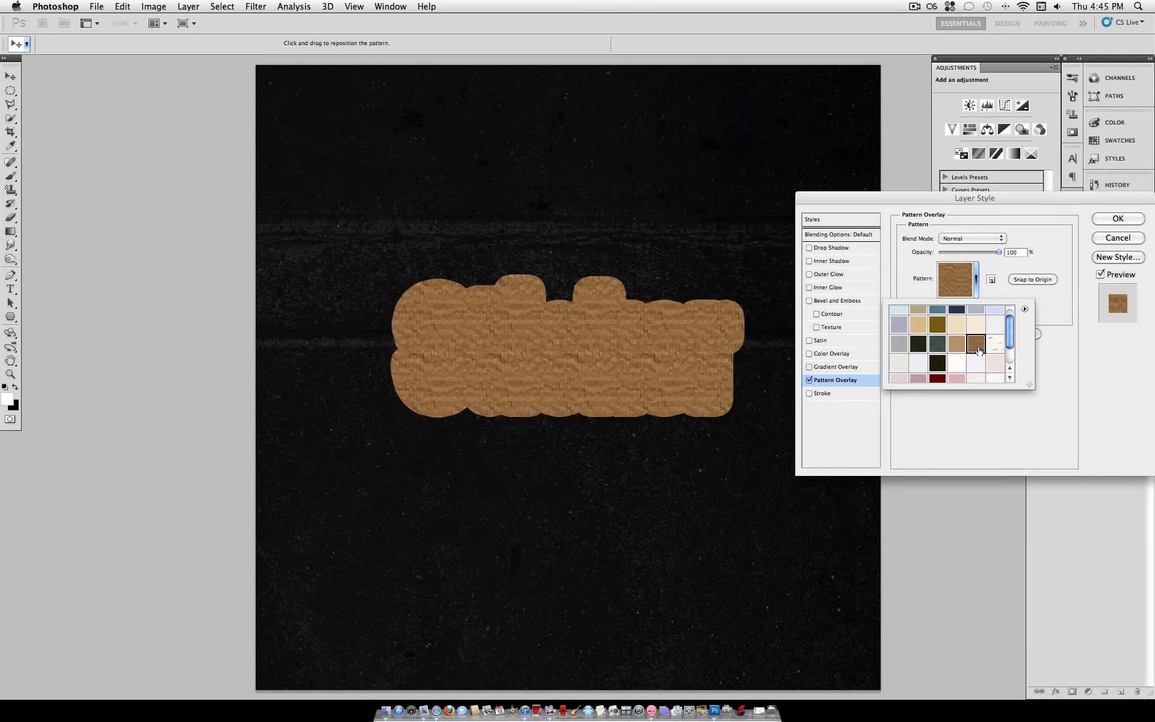
{"action": "mouse_move", "coordinate": [975, 344]}
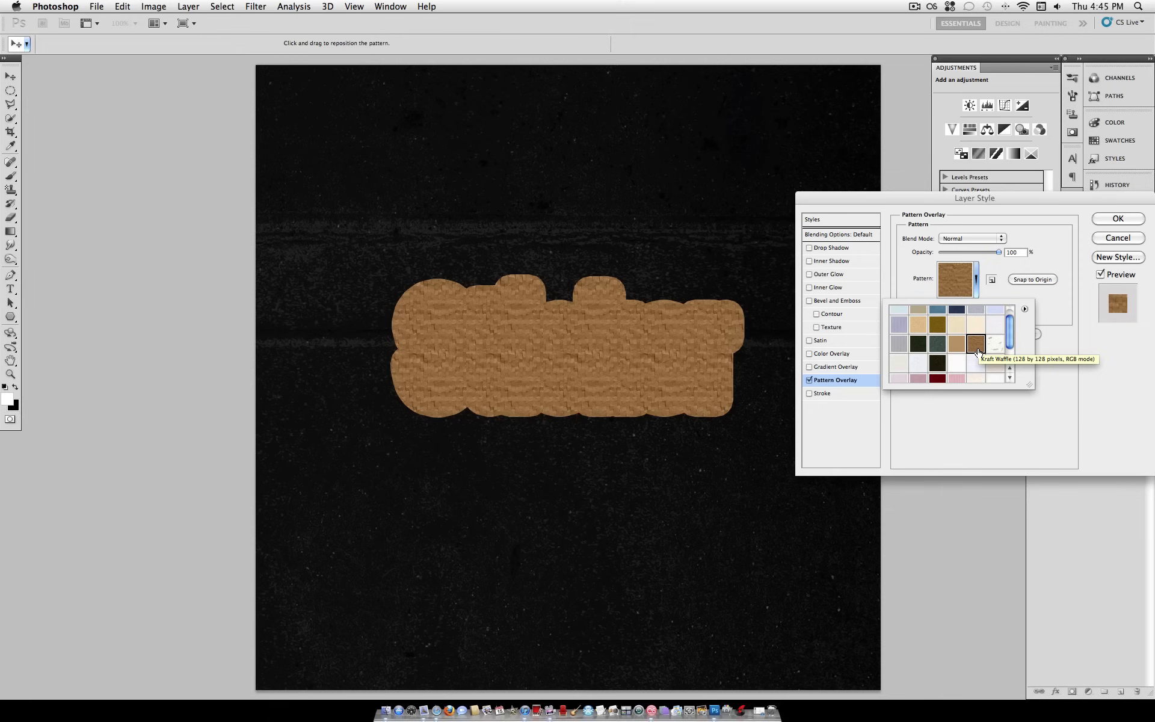
{"action": "left_click", "coordinate": [956, 344]}
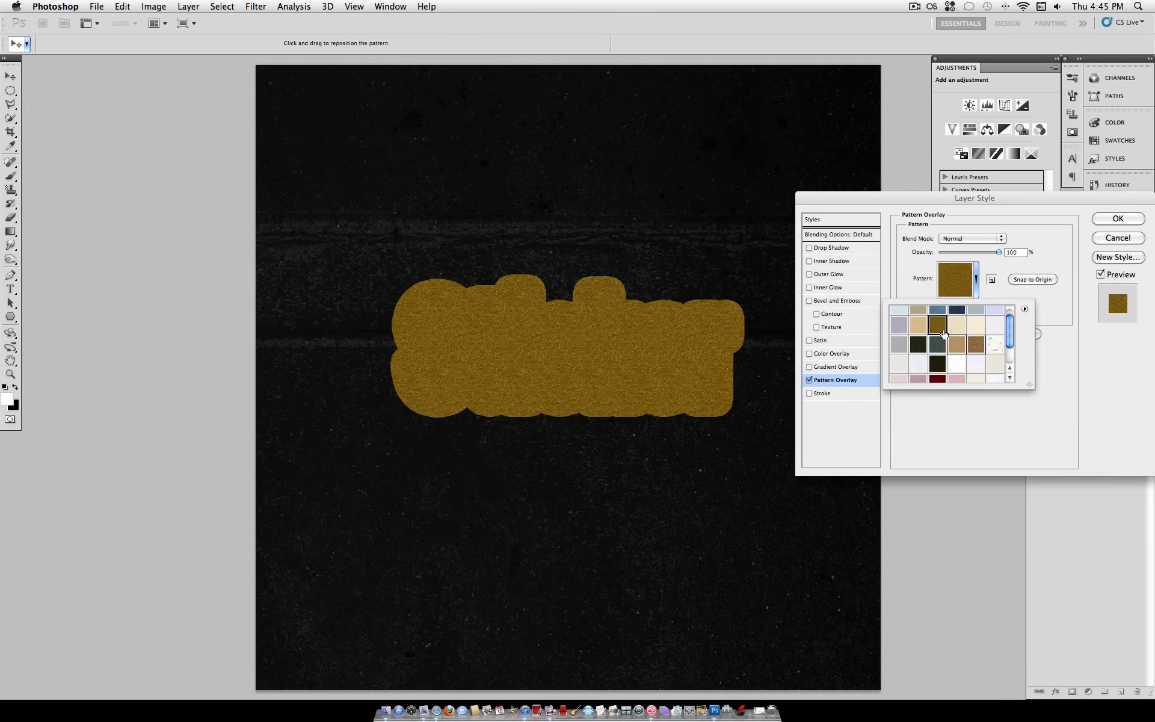
{"action": "left_click", "coordinate": [957, 344]}
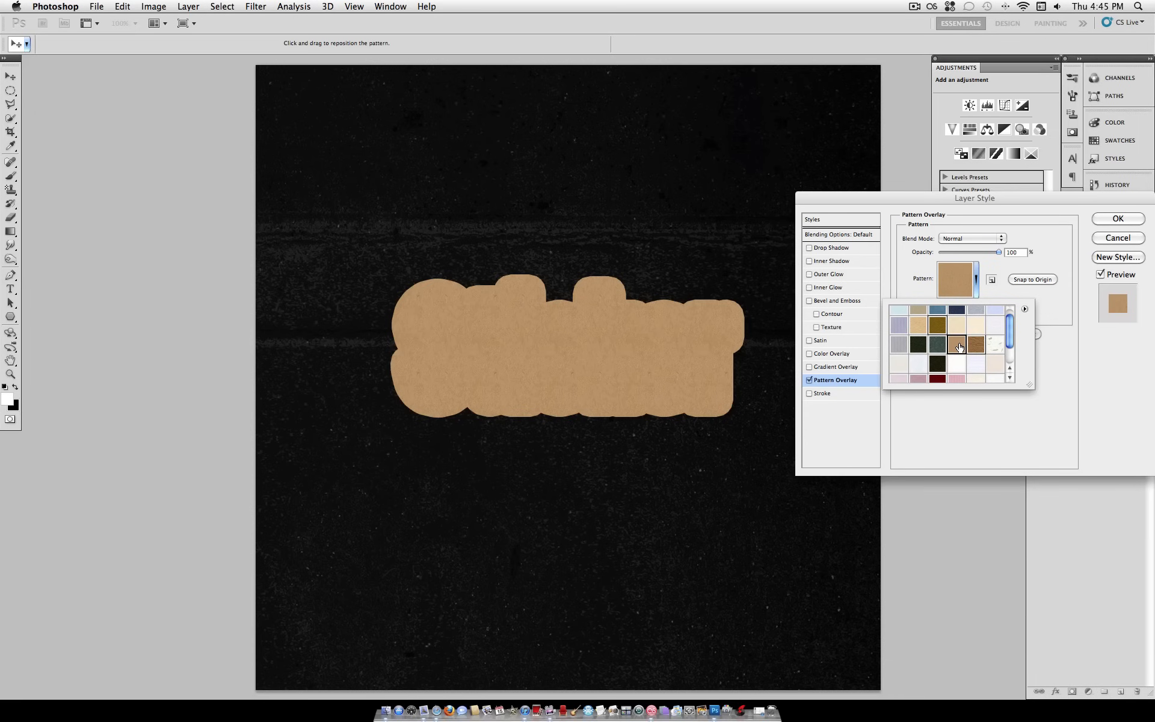
{"action": "left_click", "coordinate": [955, 347]}
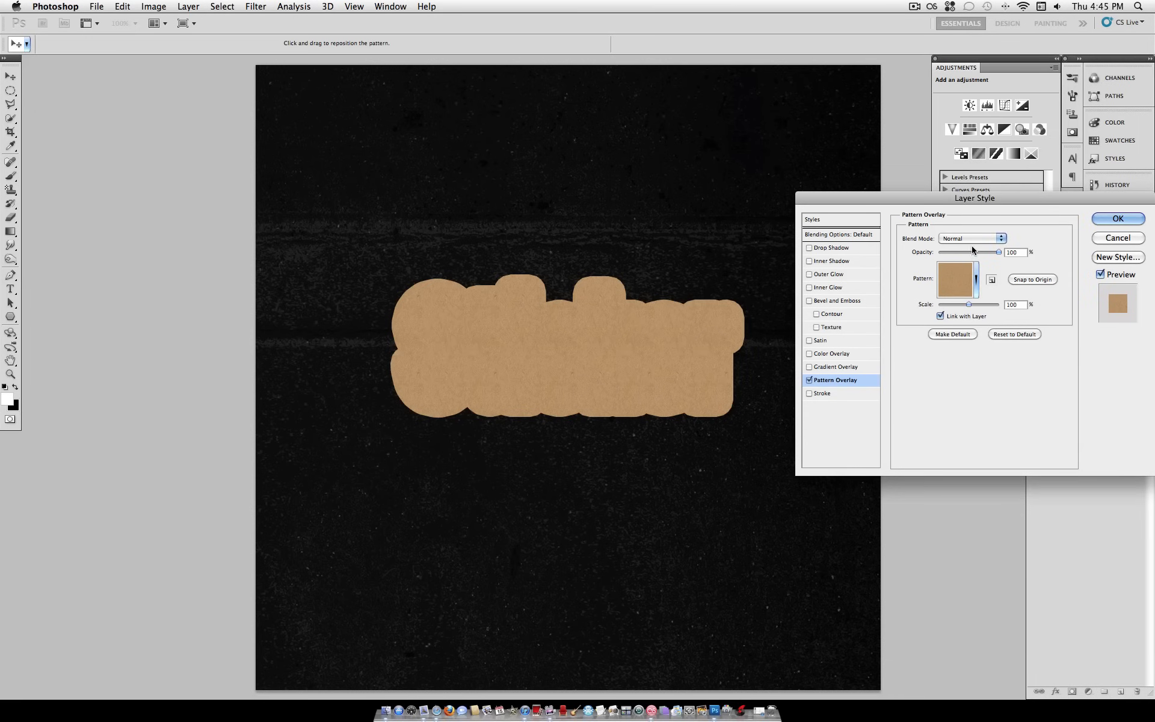
Step: Set the pattern overlay blend mode to Multiply at 75% opacity
{"action": "left_click", "coordinate": [971, 238]}
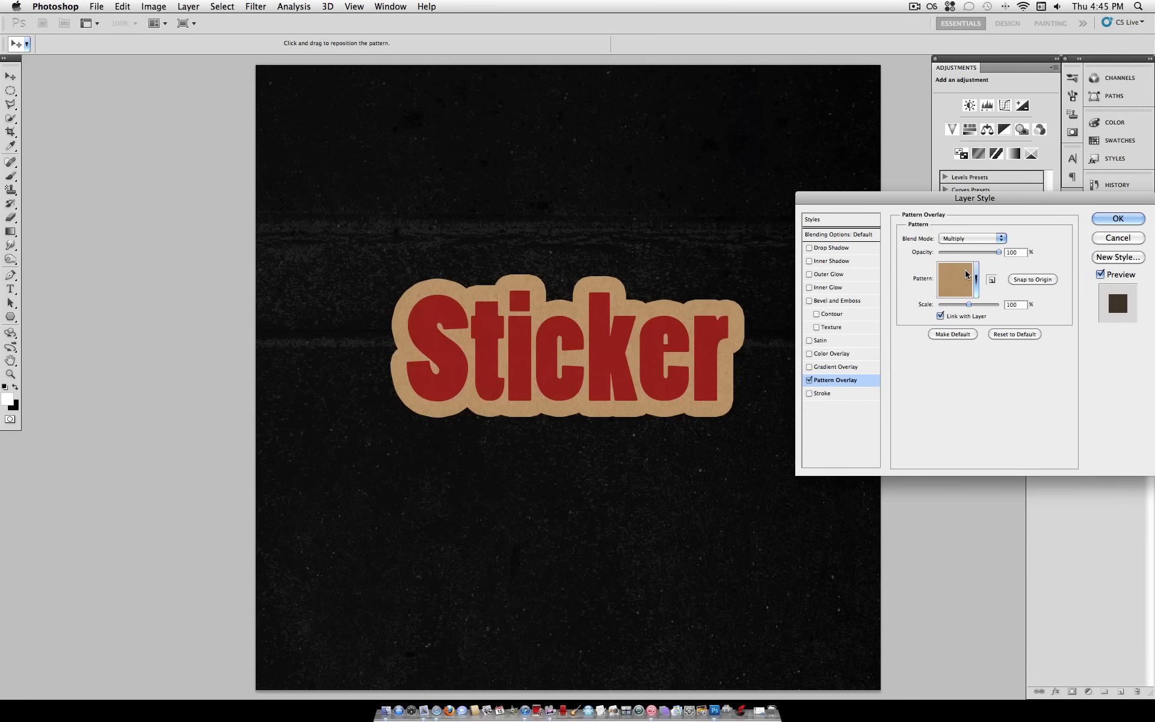
{"action": "left_click_drag", "start_coordinate": [1000, 252], "coordinate": [977, 252]}
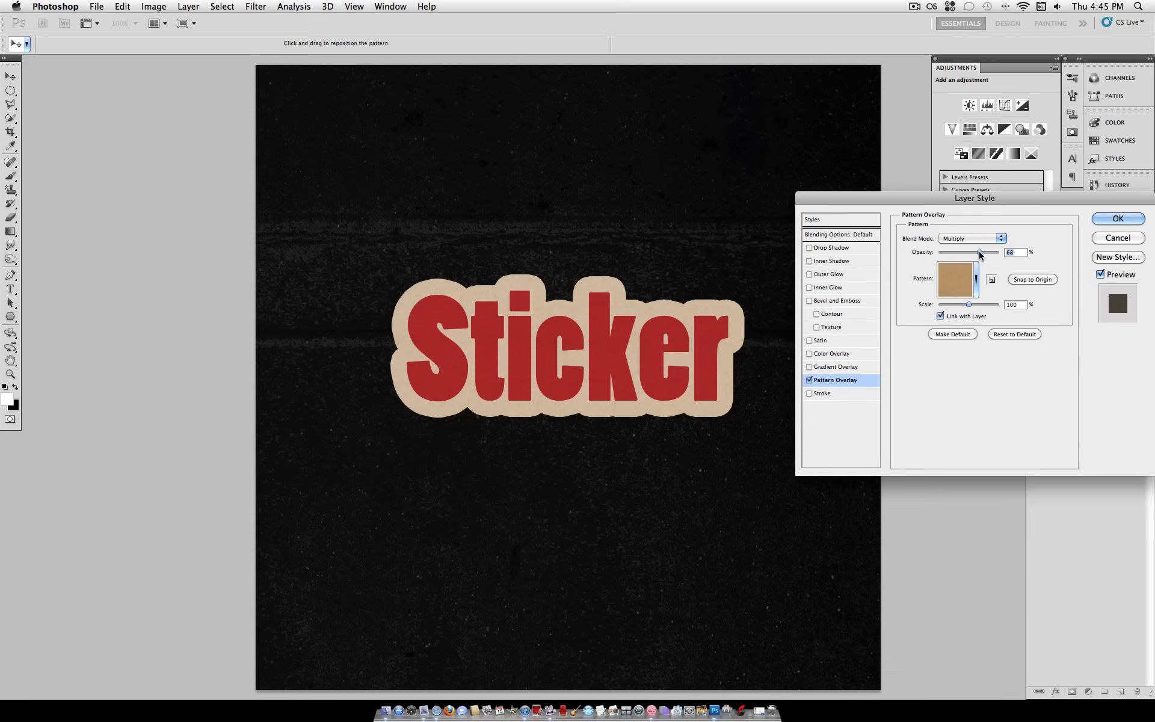
{"action": "left_click_drag", "start_coordinate": [979, 252], "coordinate": [973, 253]}
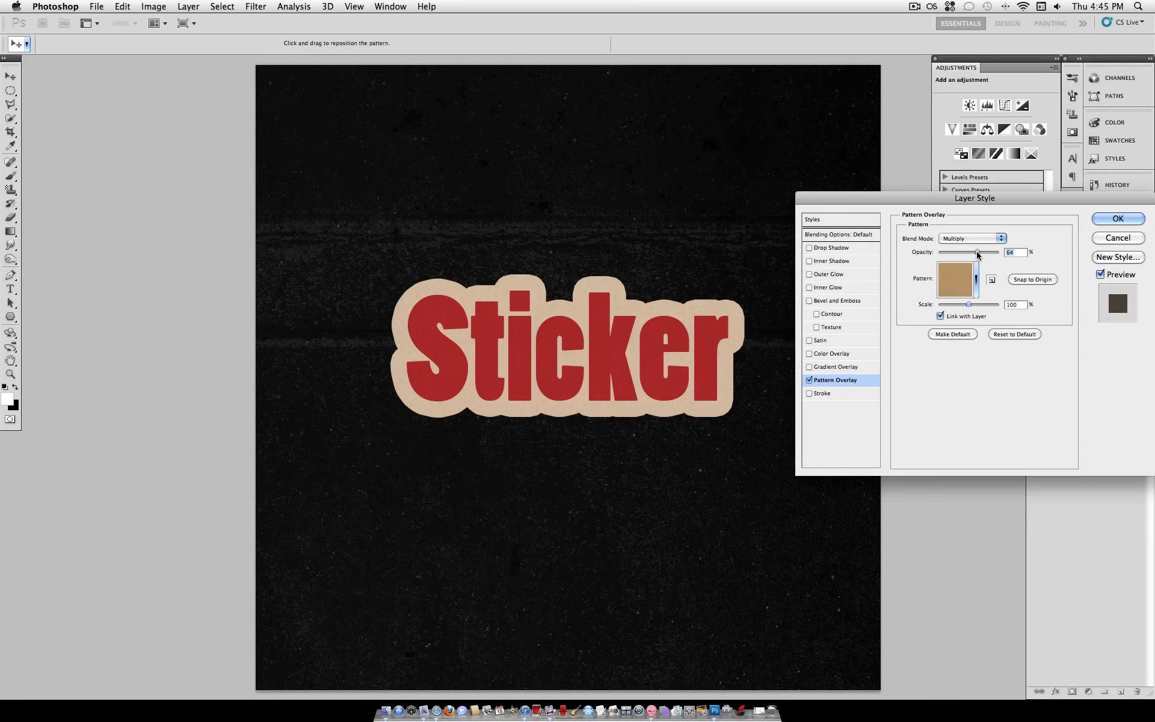
{"action": "left_click_drag", "start_coordinate": [969, 253], "coordinate": [974, 252]}
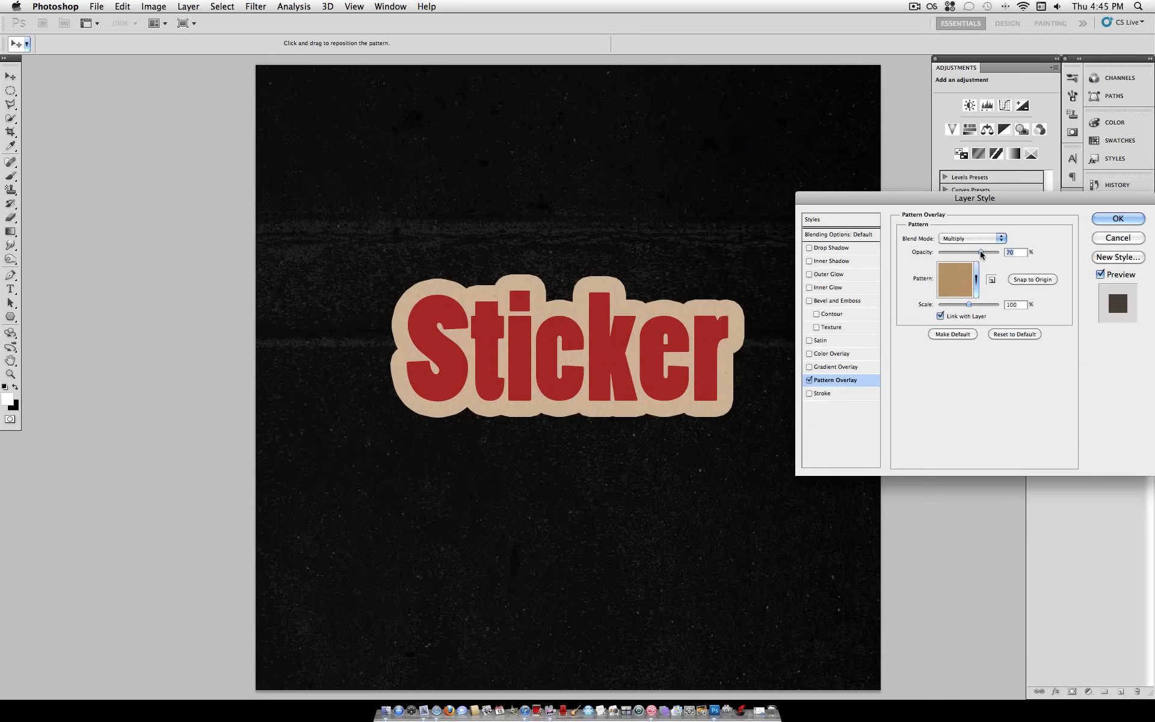
{"action": "left_click_drag", "start_coordinate": [972, 253], "coordinate": [978, 252]}
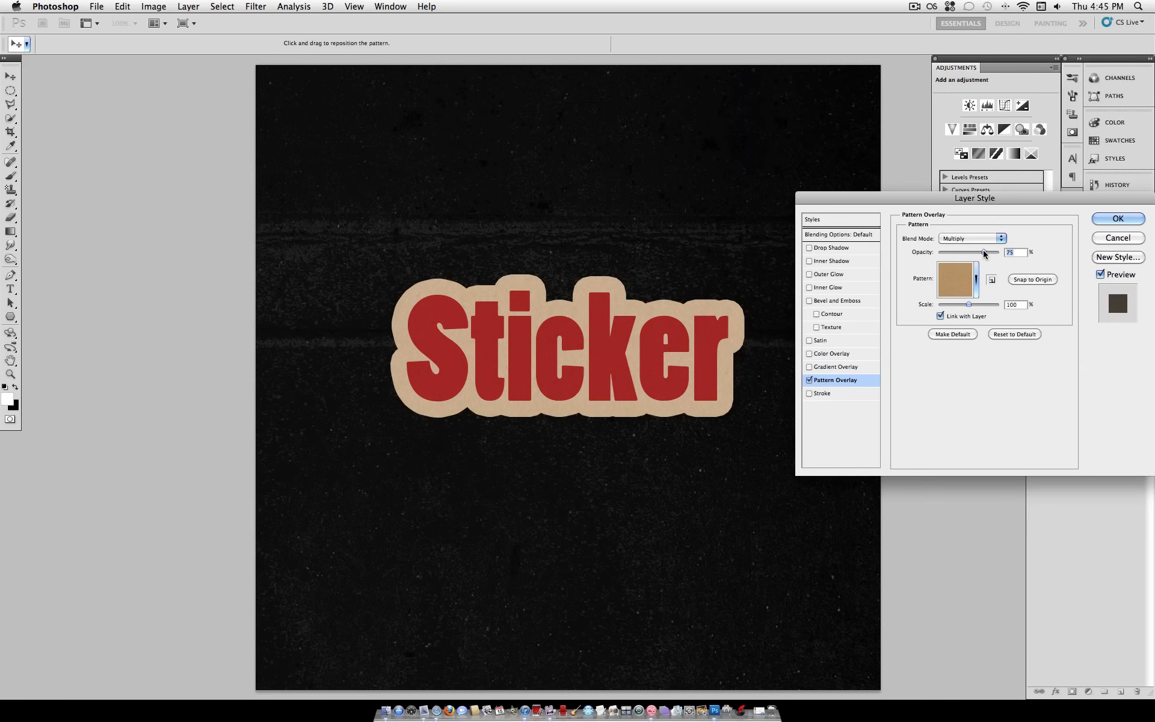
Step: Preview grey, pink, white, lilac and cream papers, then return to Kraft paper
{"action": "left_click", "coordinate": [975, 279]}
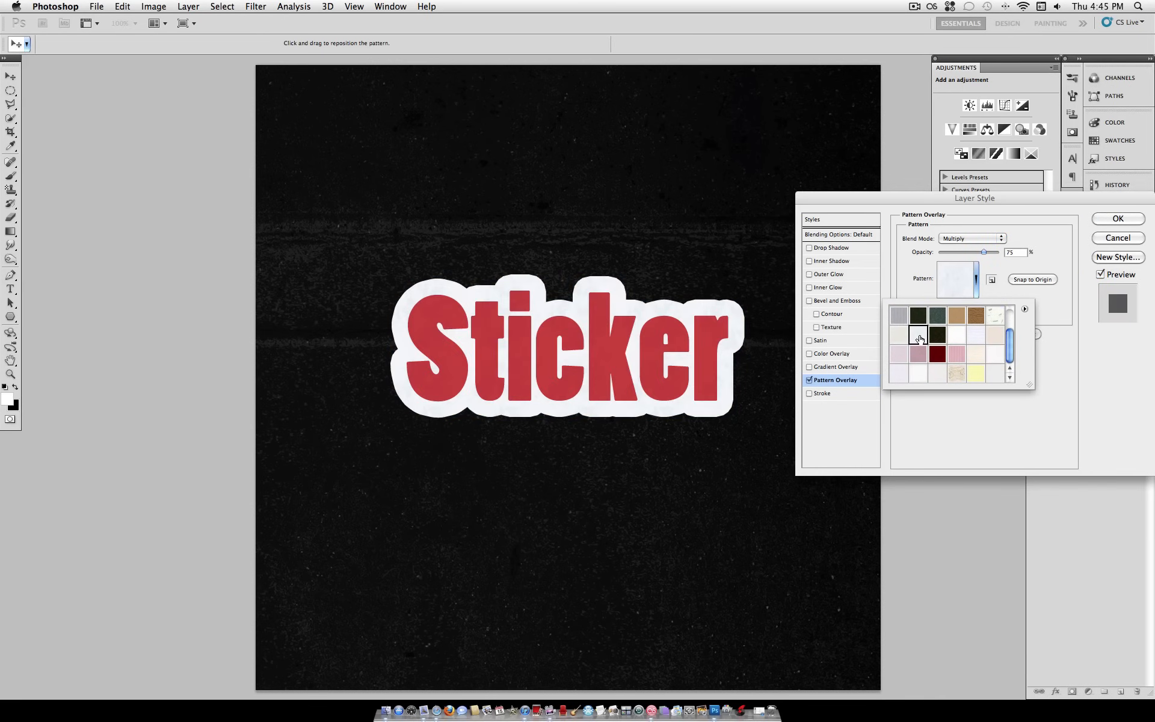
{"action": "left_click", "coordinate": [898, 316]}
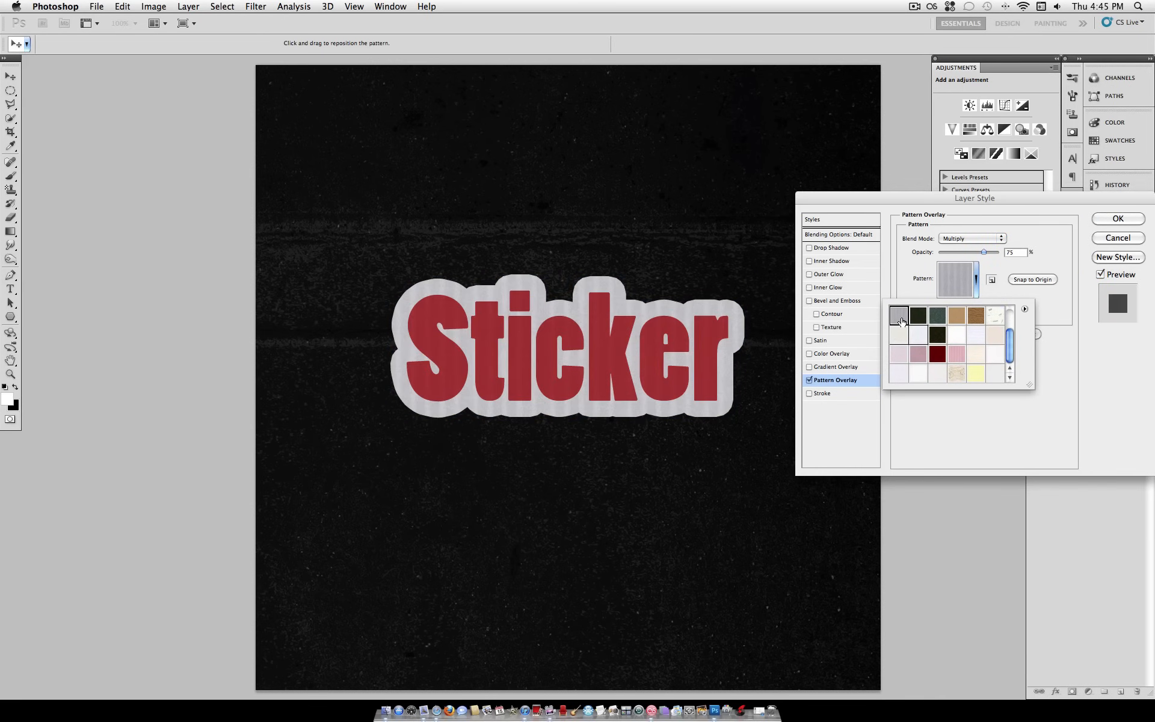
{"action": "left_click", "coordinate": [916, 354]}
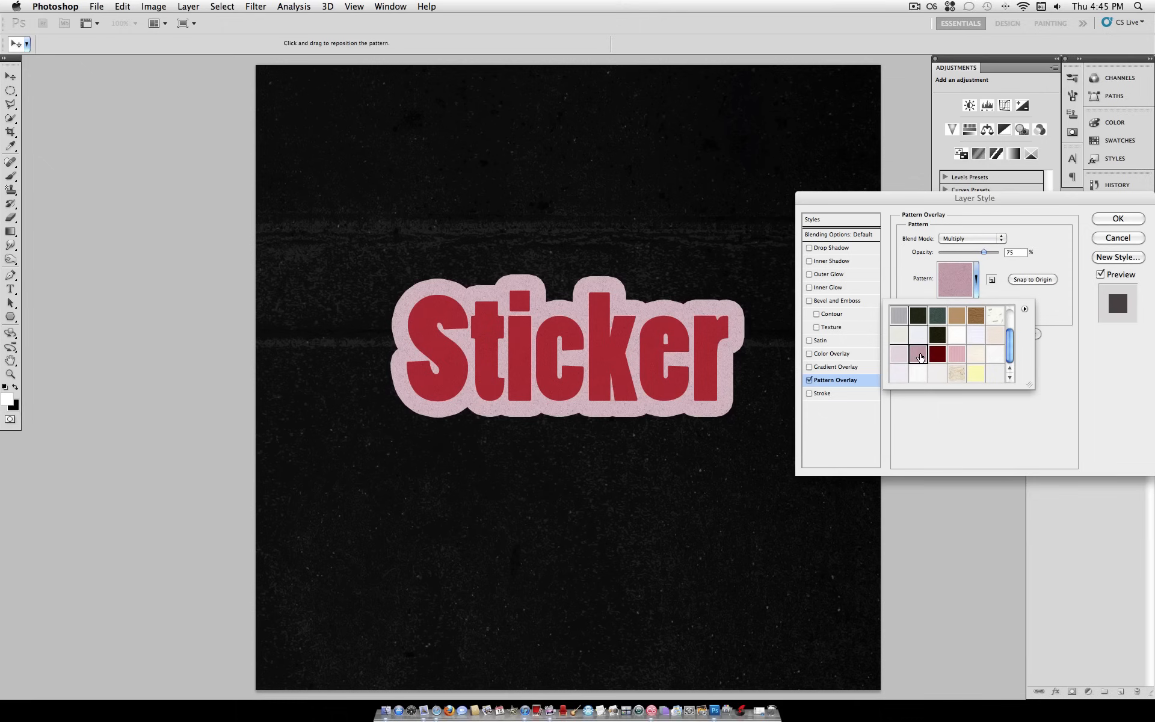
{"action": "left_click", "coordinate": [917, 374]}
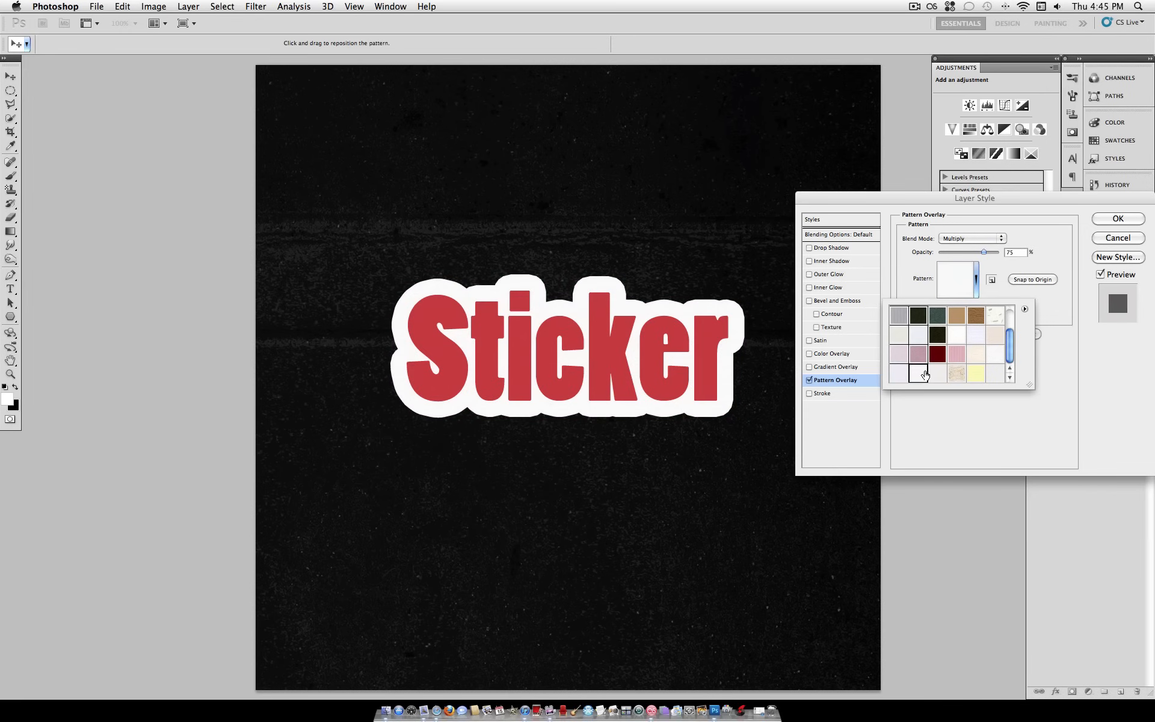
{"action": "left_click", "coordinate": [899, 374]}
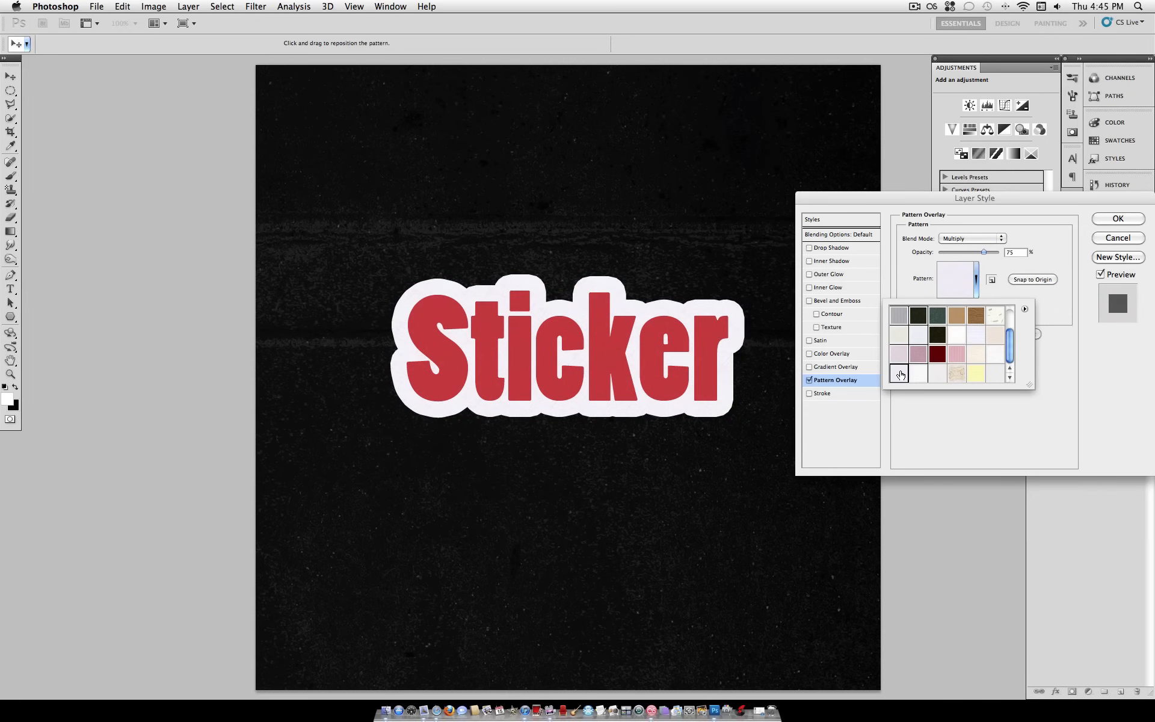
{"action": "left_click", "coordinate": [955, 373]}
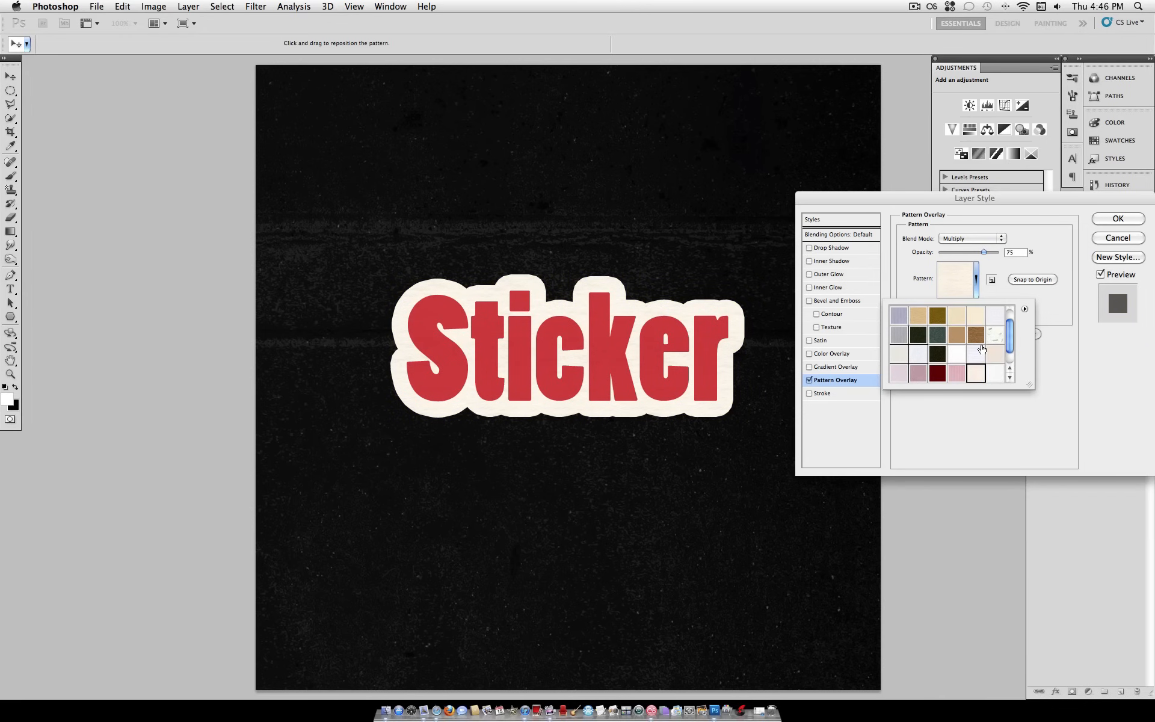
{"action": "left_click", "coordinate": [954, 335]}
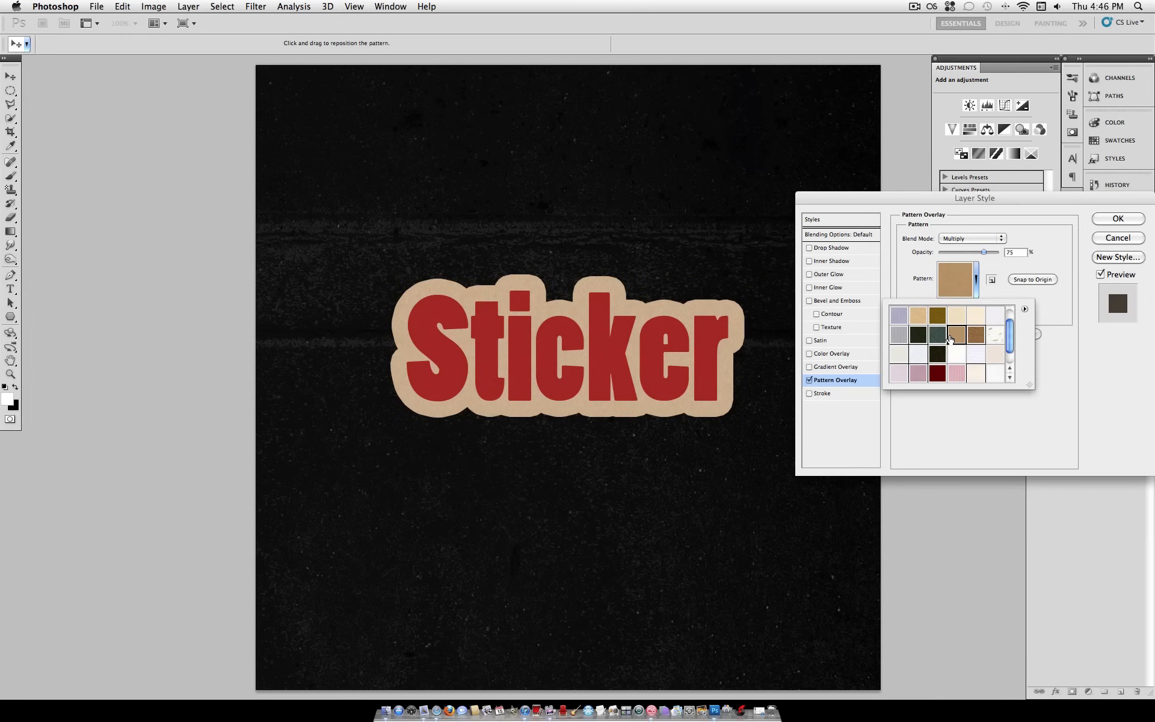
{"action": "left_click", "coordinate": [953, 335]}
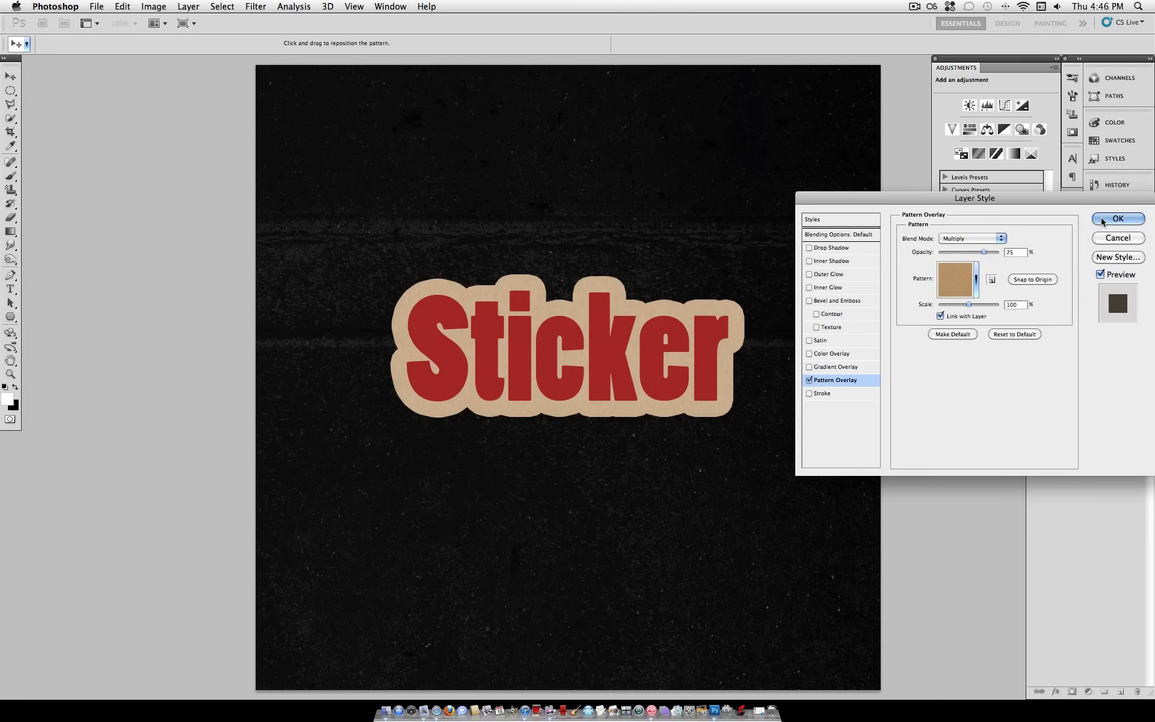
Step: Apply the kraft style, convert the Sticker layer to a Smart Object, then rasterize it
{"action": "left_click", "coordinate": [1117, 219]}
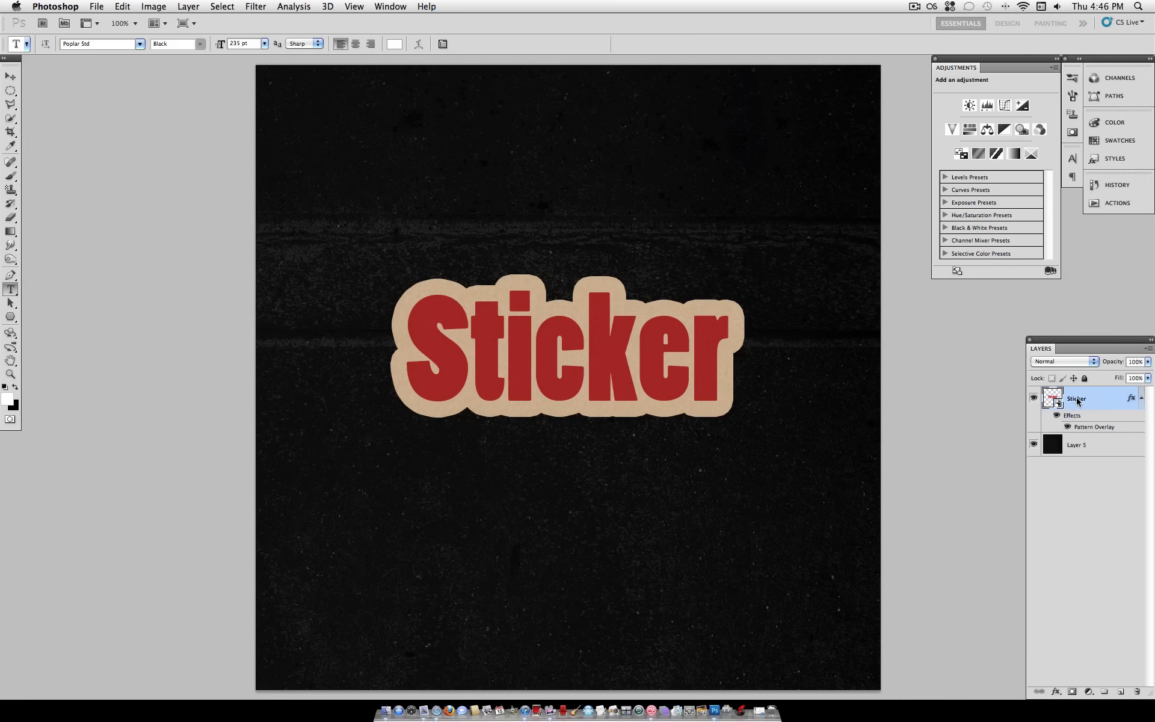
{"action": "right_click", "coordinate": [1076, 398]}
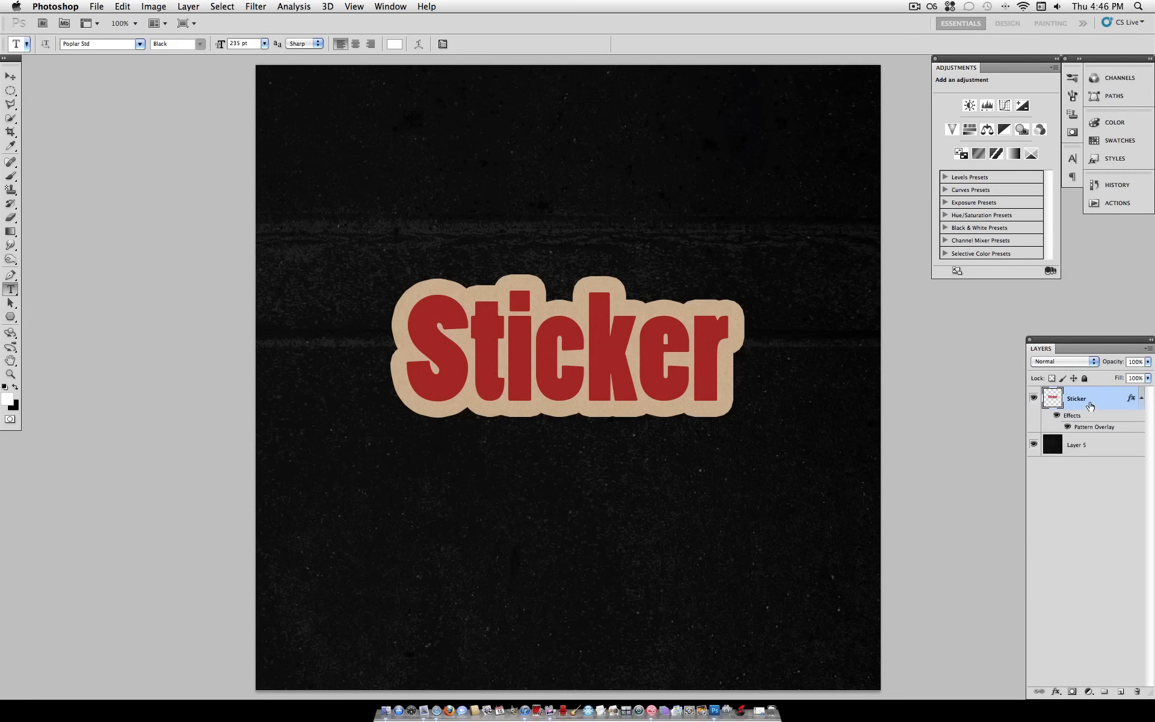
{"action": "right_click", "coordinate": [1075, 398]}
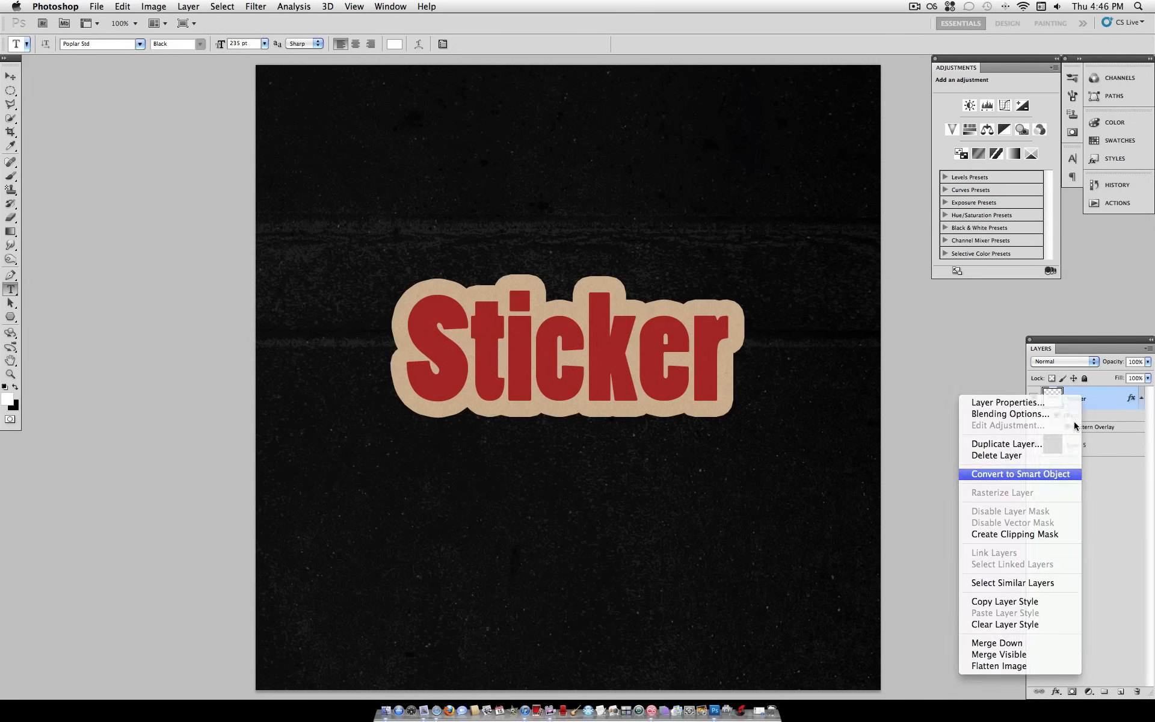
{"action": "left_click", "coordinate": [1020, 473]}
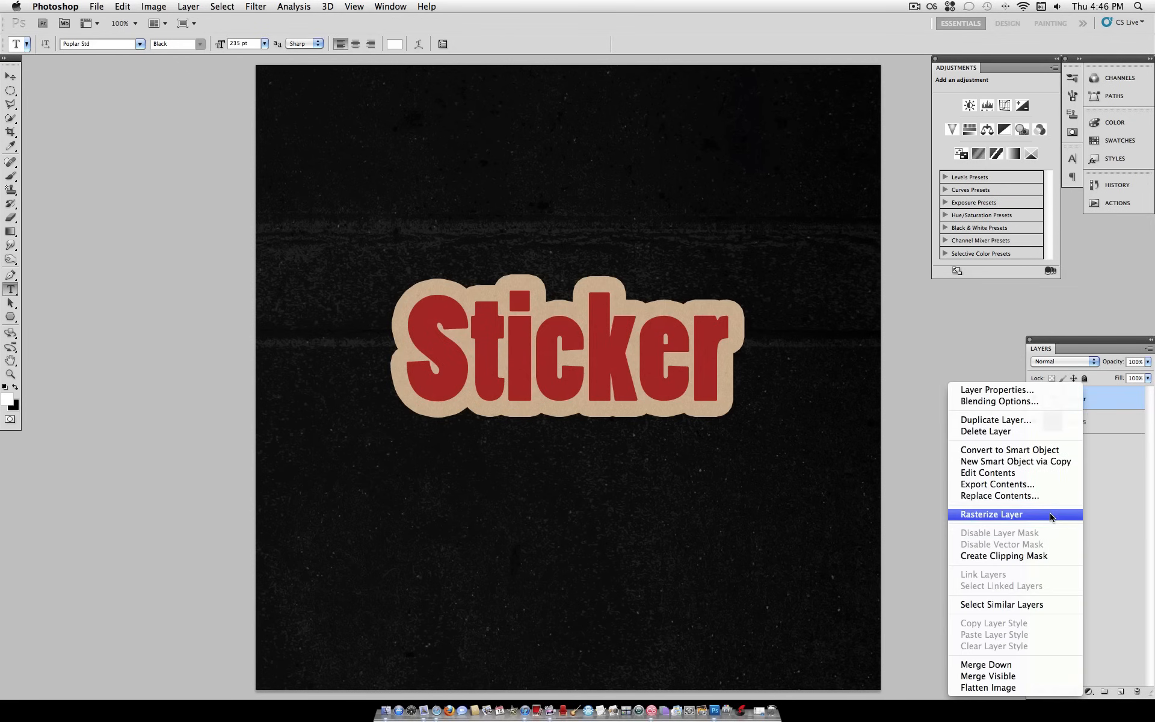
{"action": "left_click", "coordinate": [991, 514]}
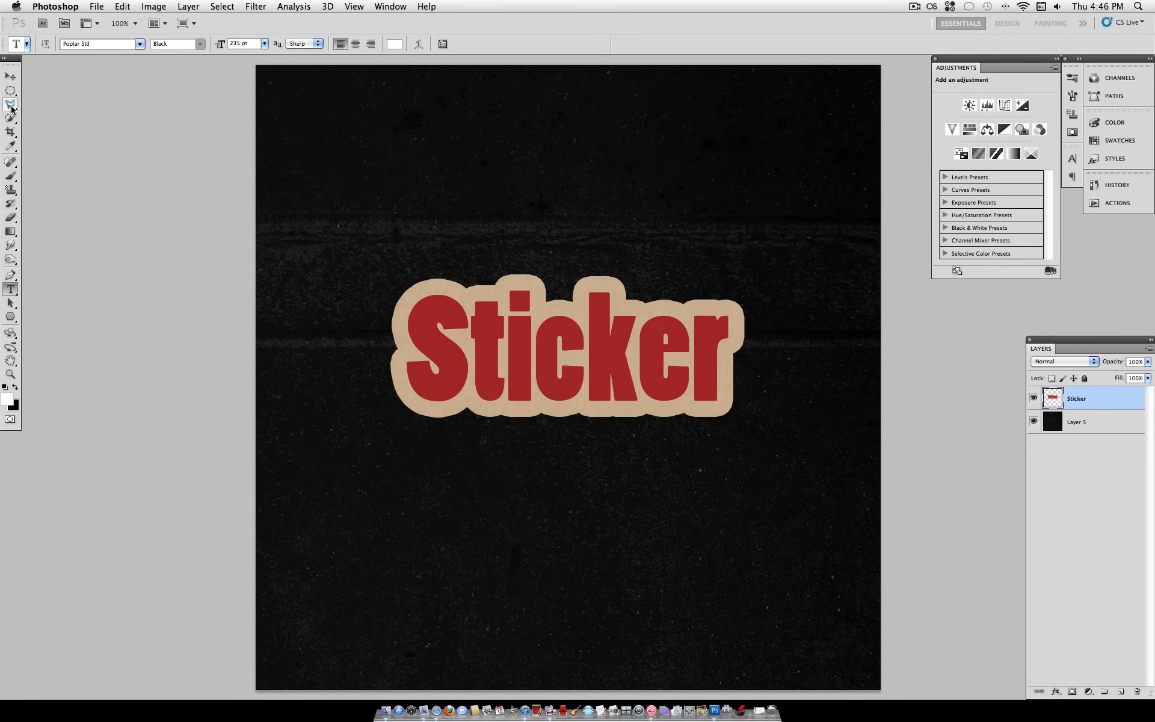
Step: Draw a triangular Polygonal Lasso selection over the sticker's top-left corner
{"action": "left_click", "coordinate": [10, 104]}
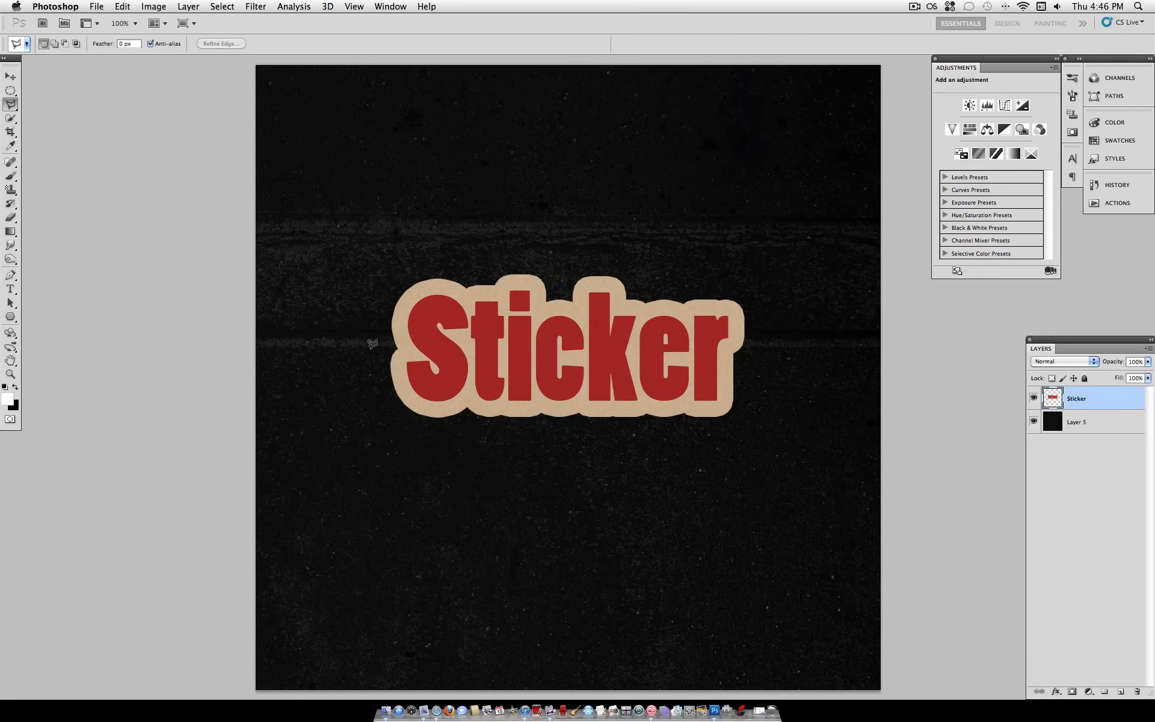
{"action": "mouse_move", "coordinate": [377, 347]}
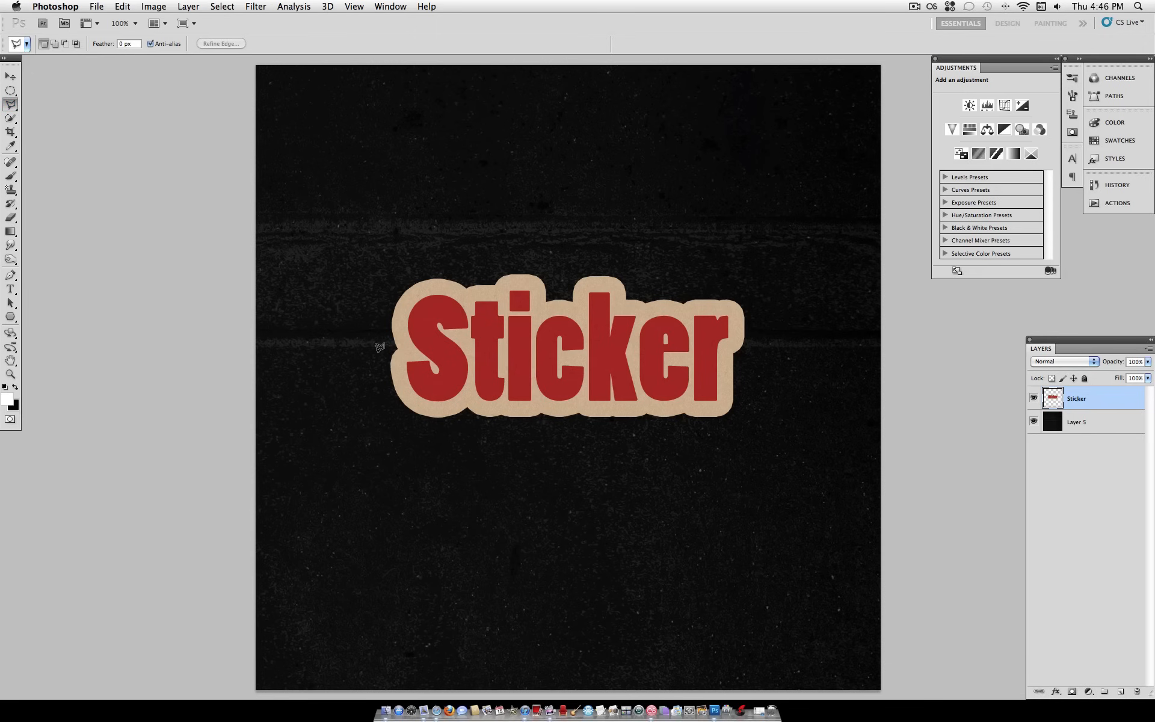
{"action": "mouse_move", "coordinate": [380, 348]}
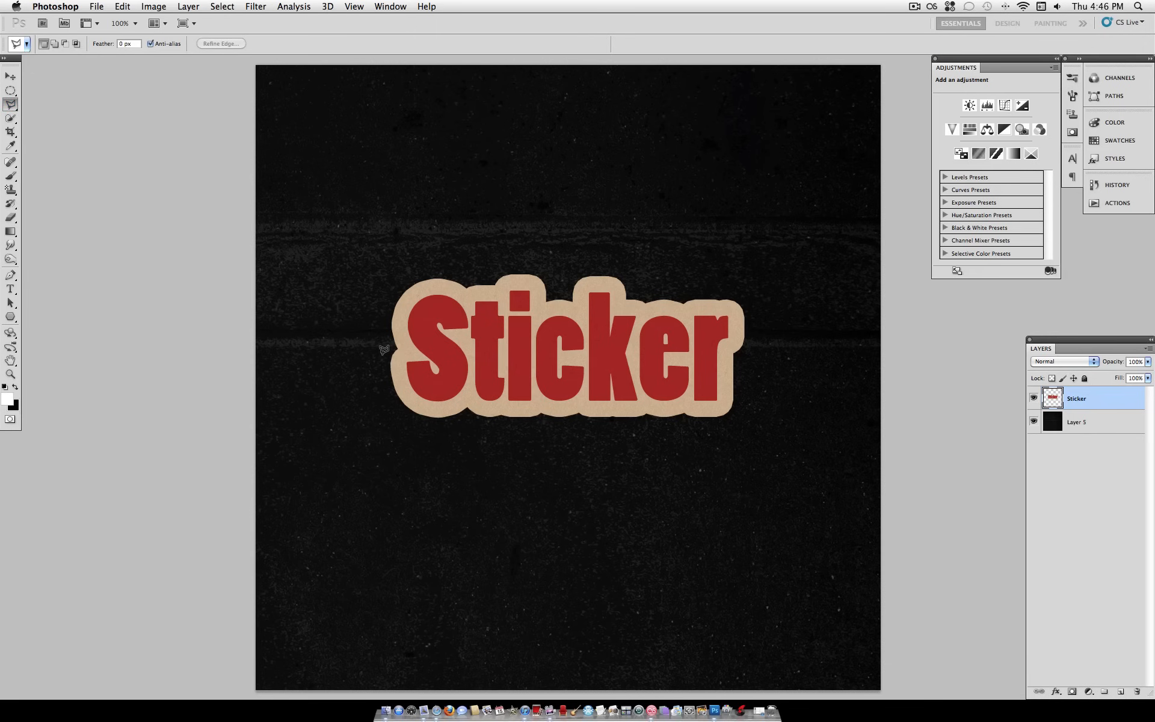
{"action": "mouse_move", "coordinate": [398, 342]}
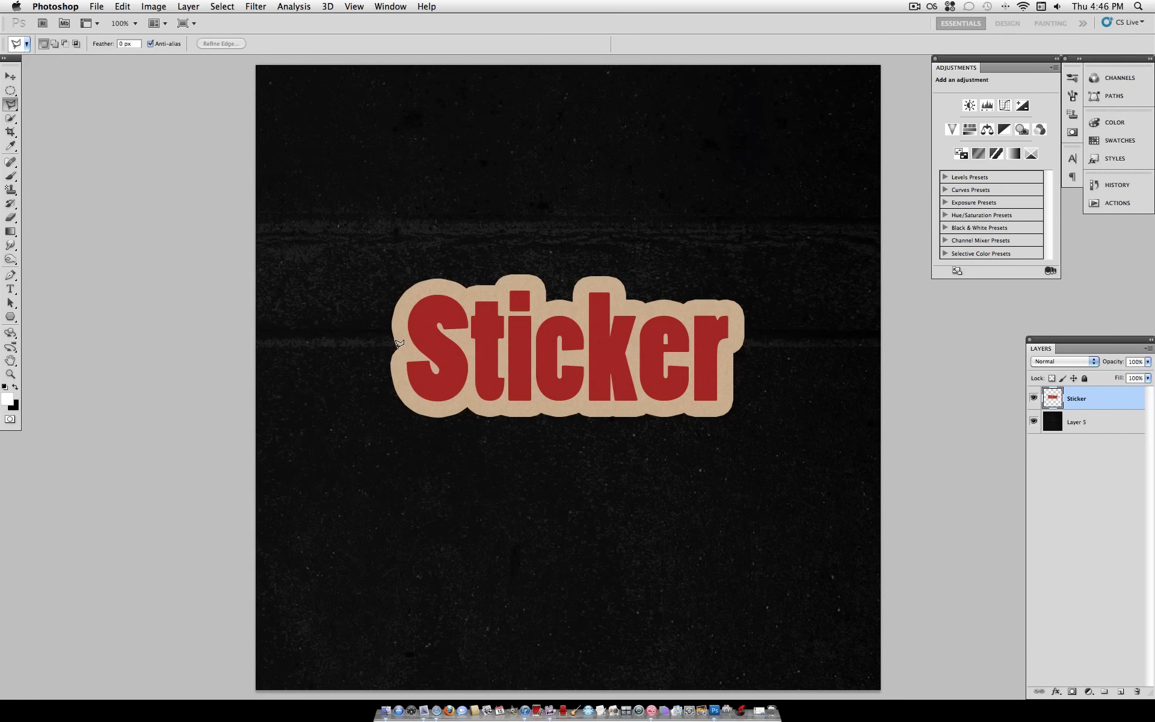
{"action": "mouse_move", "coordinate": [379, 341]}
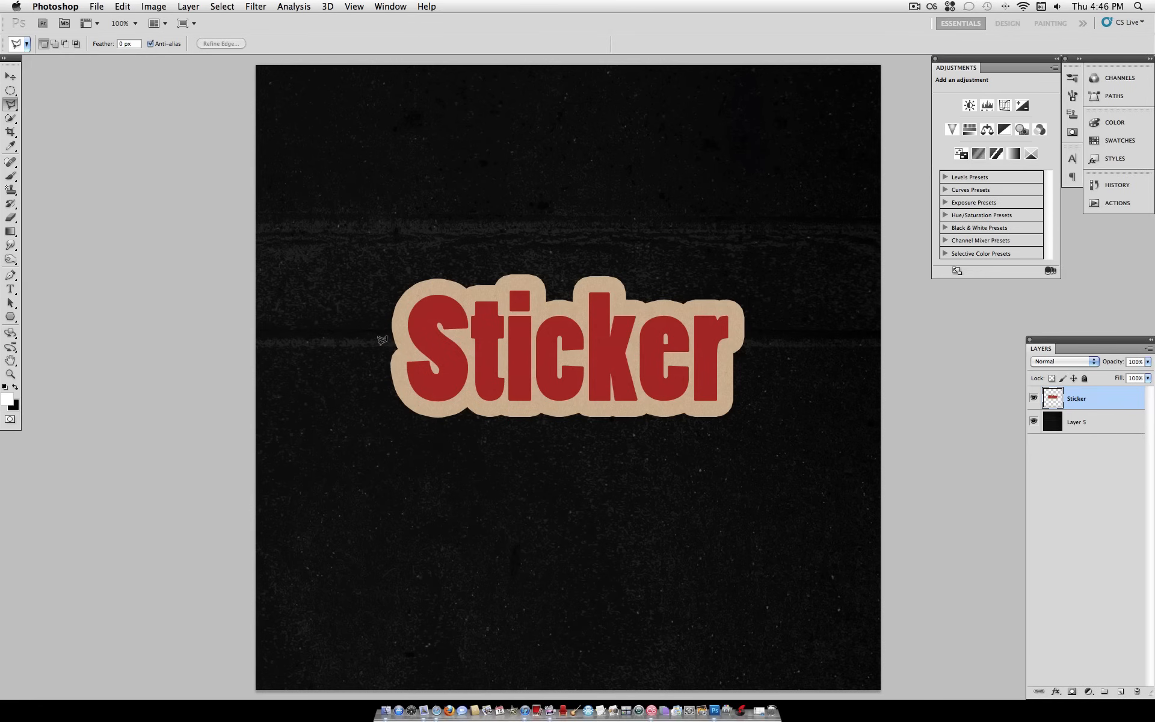
{"action": "left_click_drag", "start_coordinate": [377, 340], "coordinate": [551, 243]}
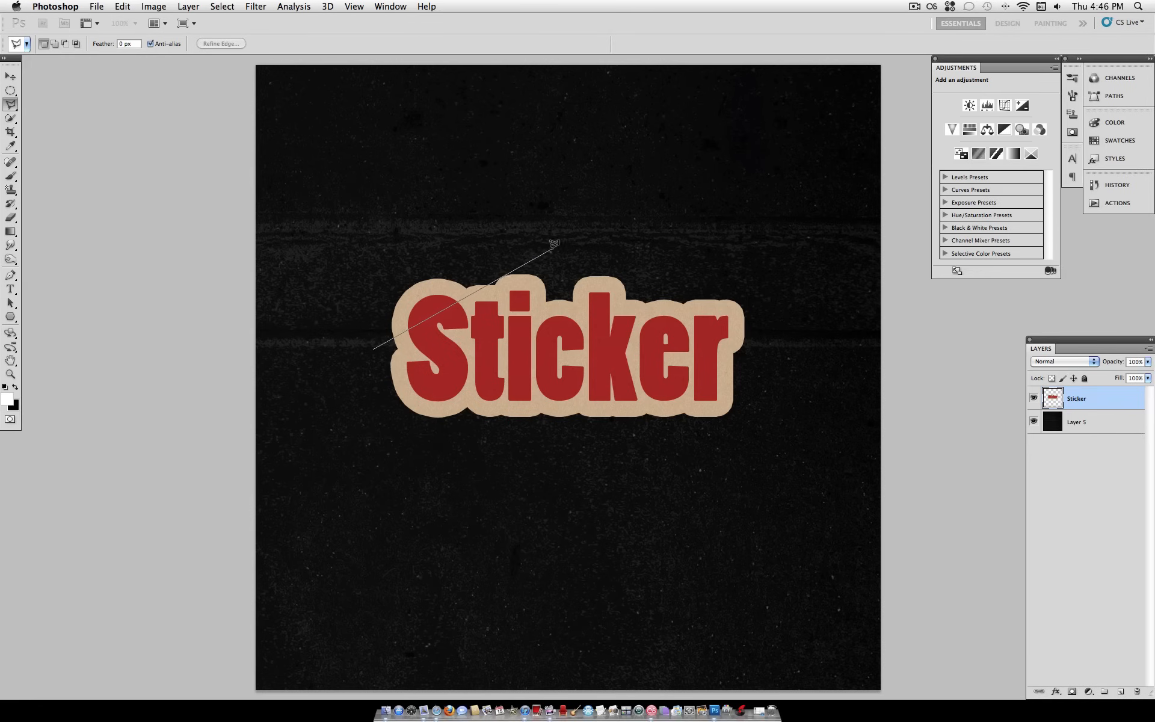
{"action": "mouse_move", "coordinate": [560, 239]}
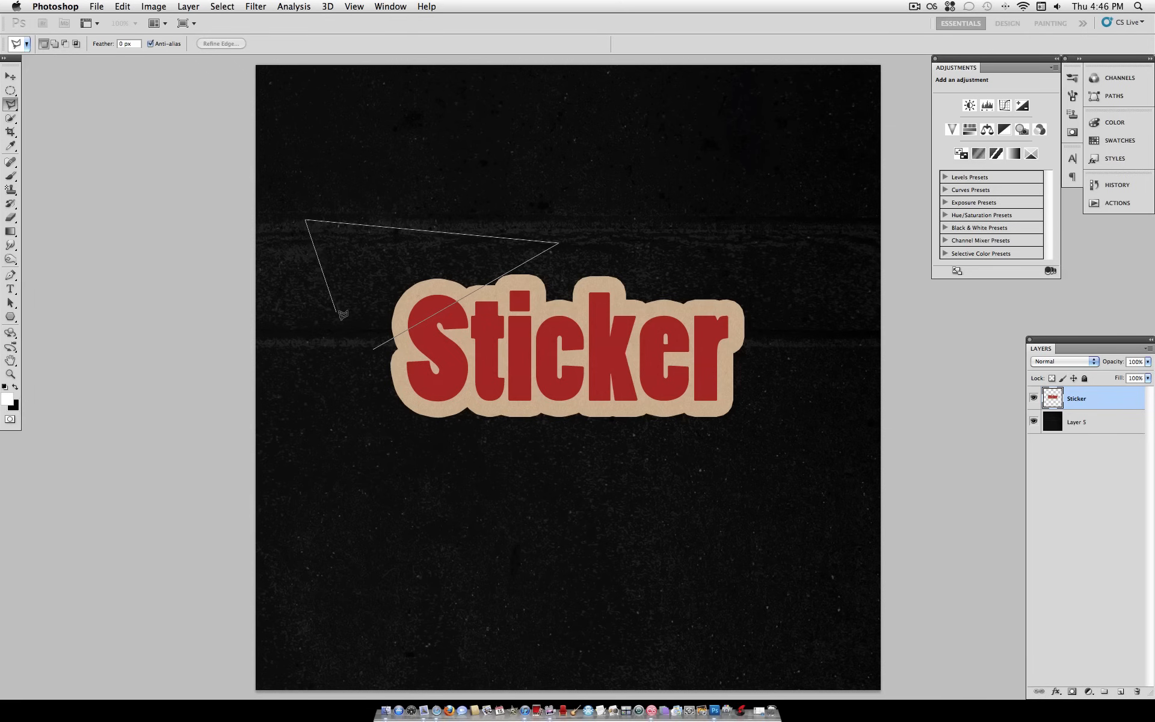
{"action": "left_click", "coordinate": [375, 346]}
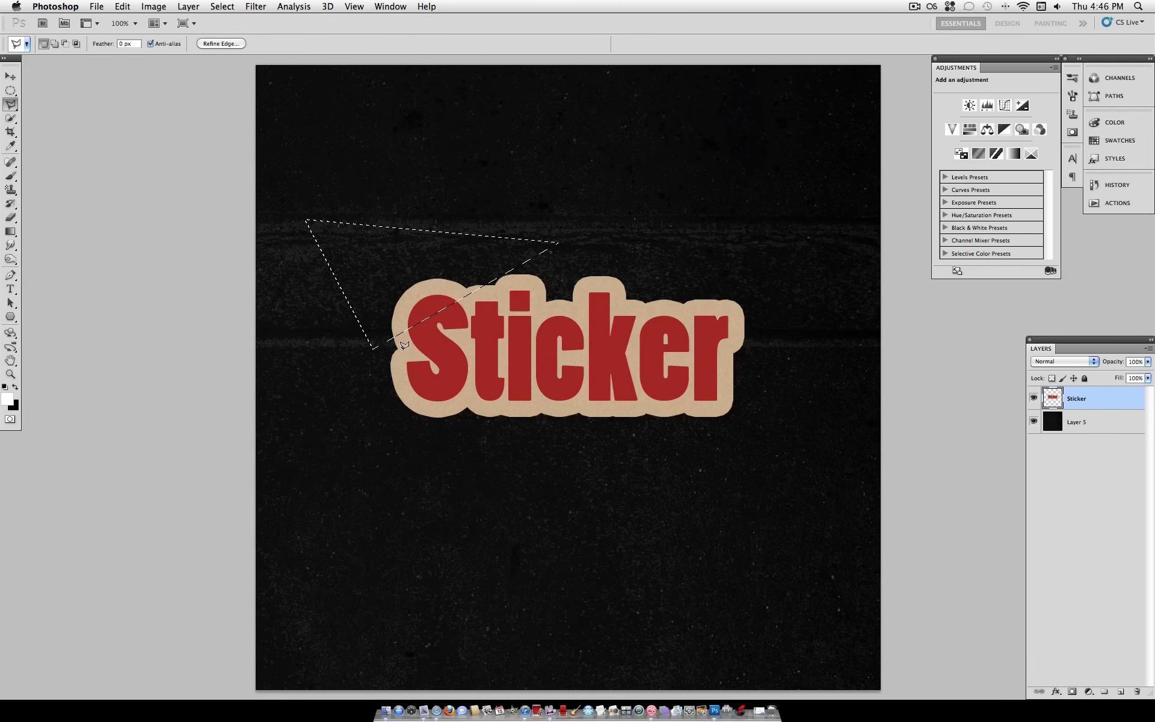
{"action": "mouse_move", "coordinate": [462, 269]}
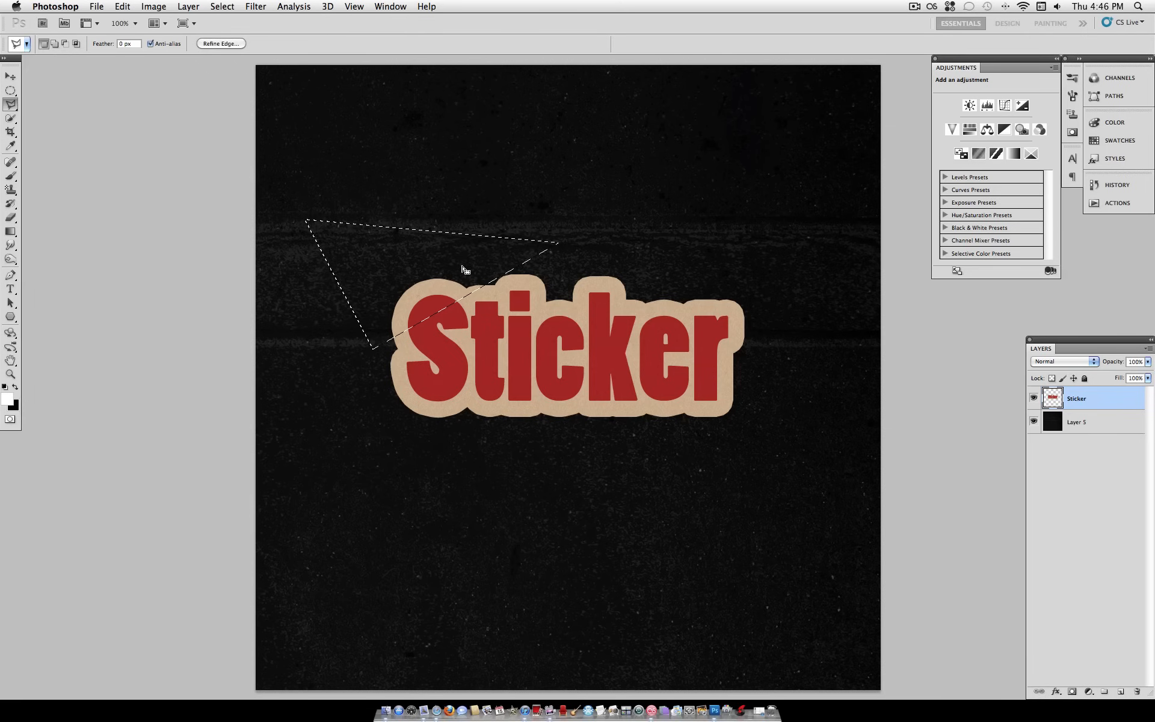
Step: Cut the corner selection onto a new Layer 6 and switch to the Move Tool
{"action": "right_click", "coordinate": [462, 270]}
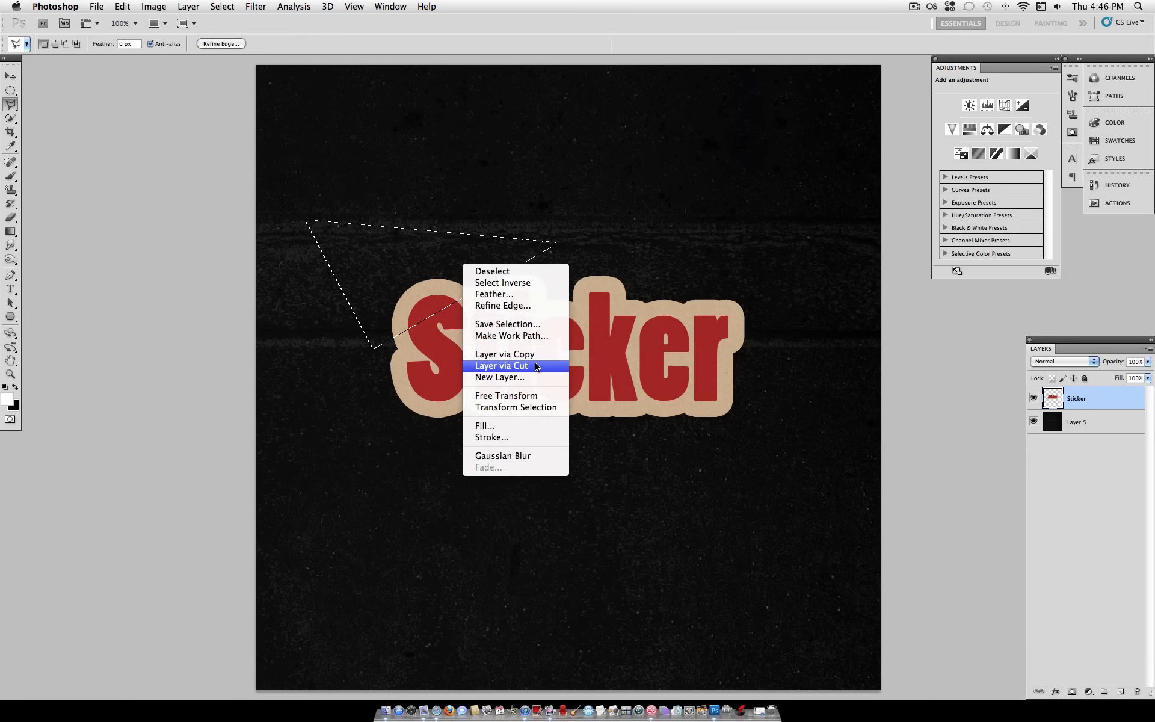
{"action": "left_click", "coordinate": [500, 366]}
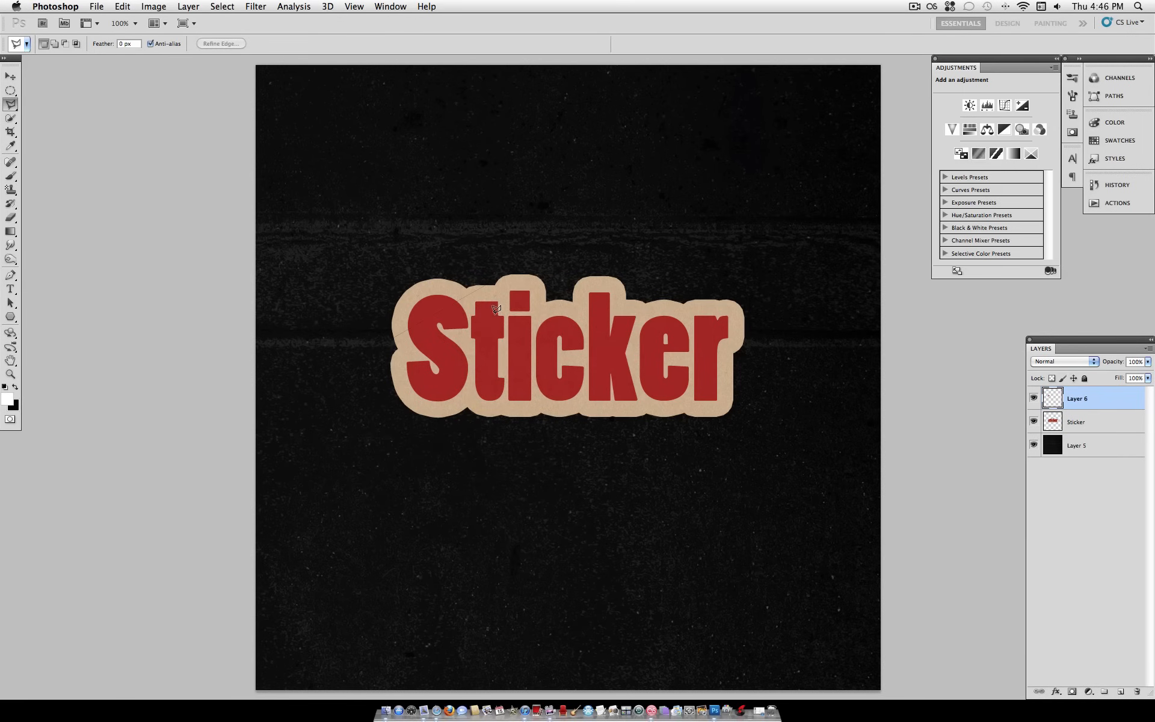
{"action": "left_click", "coordinate": [10, 76]}
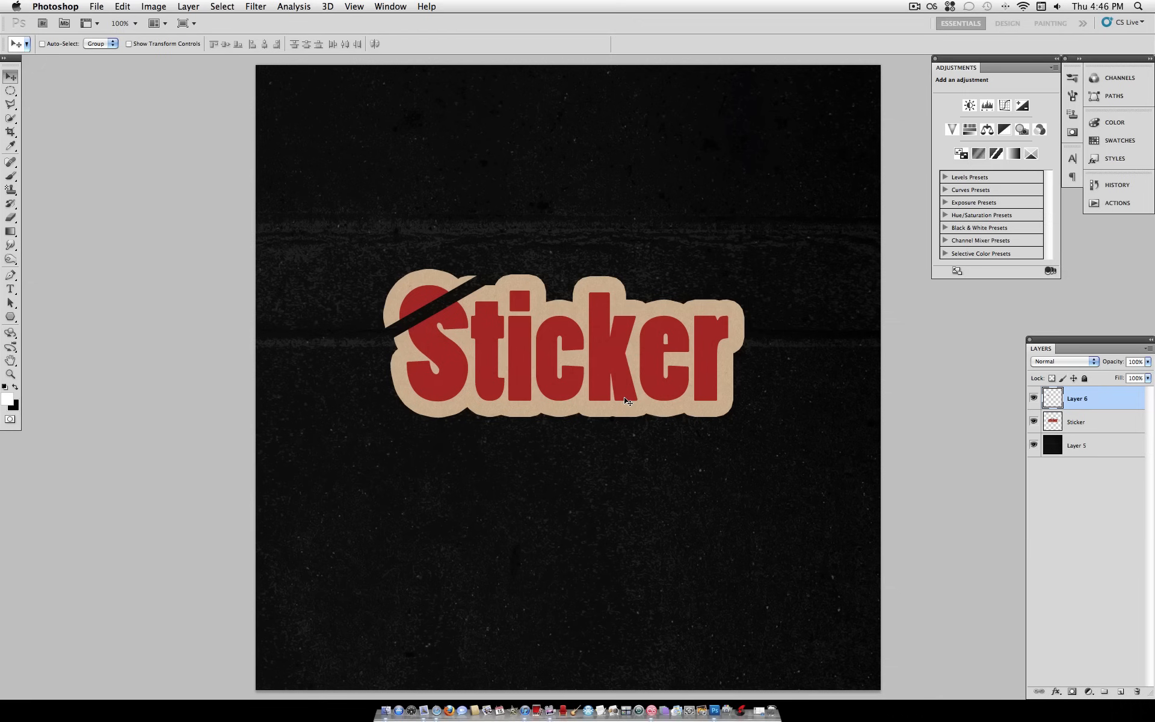
{"action": "mouse_move", "coordinate": [123, 6]}
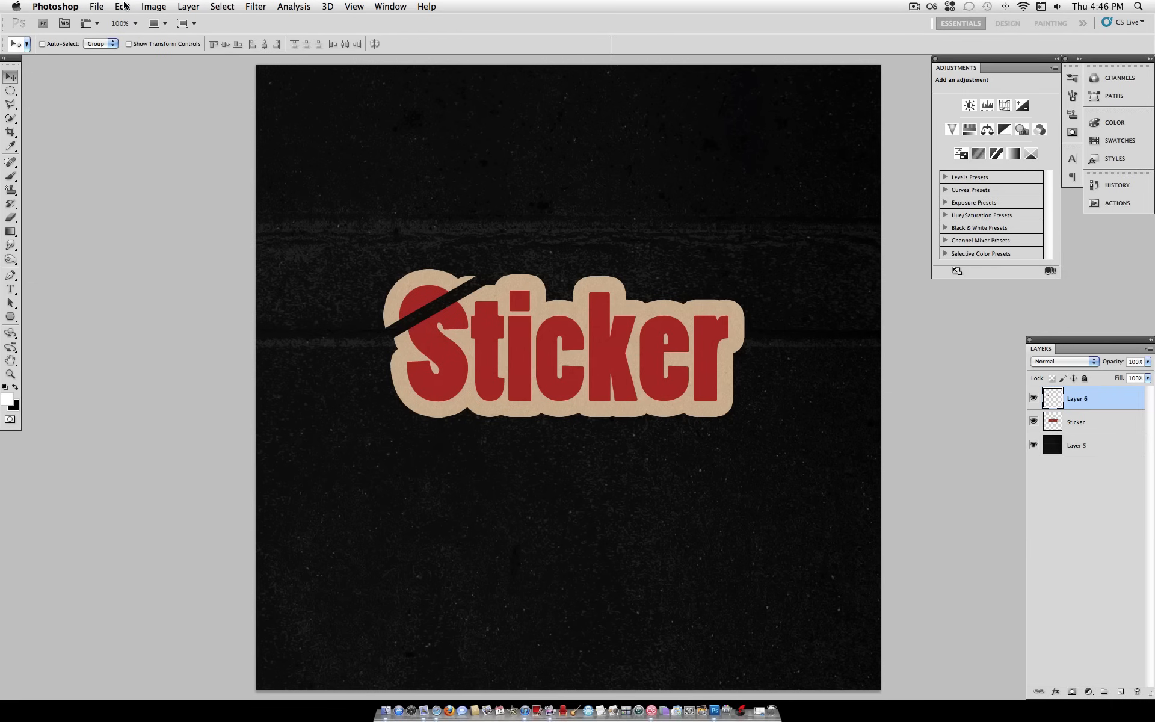
Step: Flip the corner piece on Layer 6 using Edit > Transform
{"action": "left_click", "coordinate": [122, 7]}
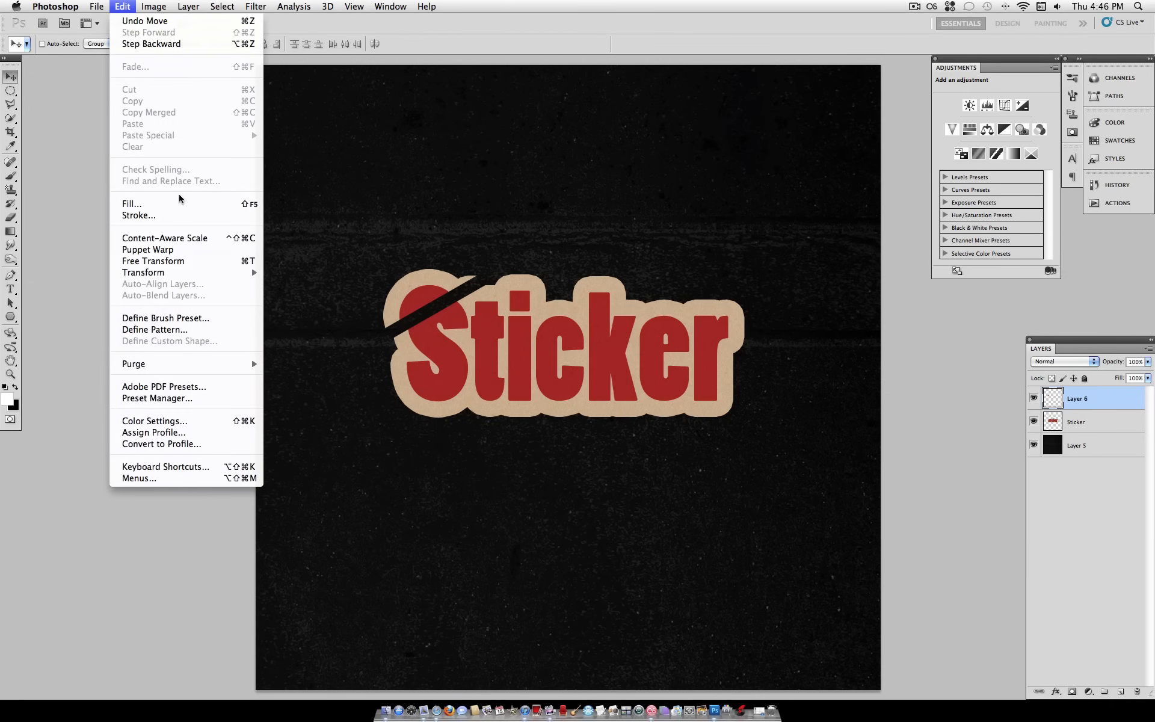
{"action": "left_click", "coordinate": [351, 374]}
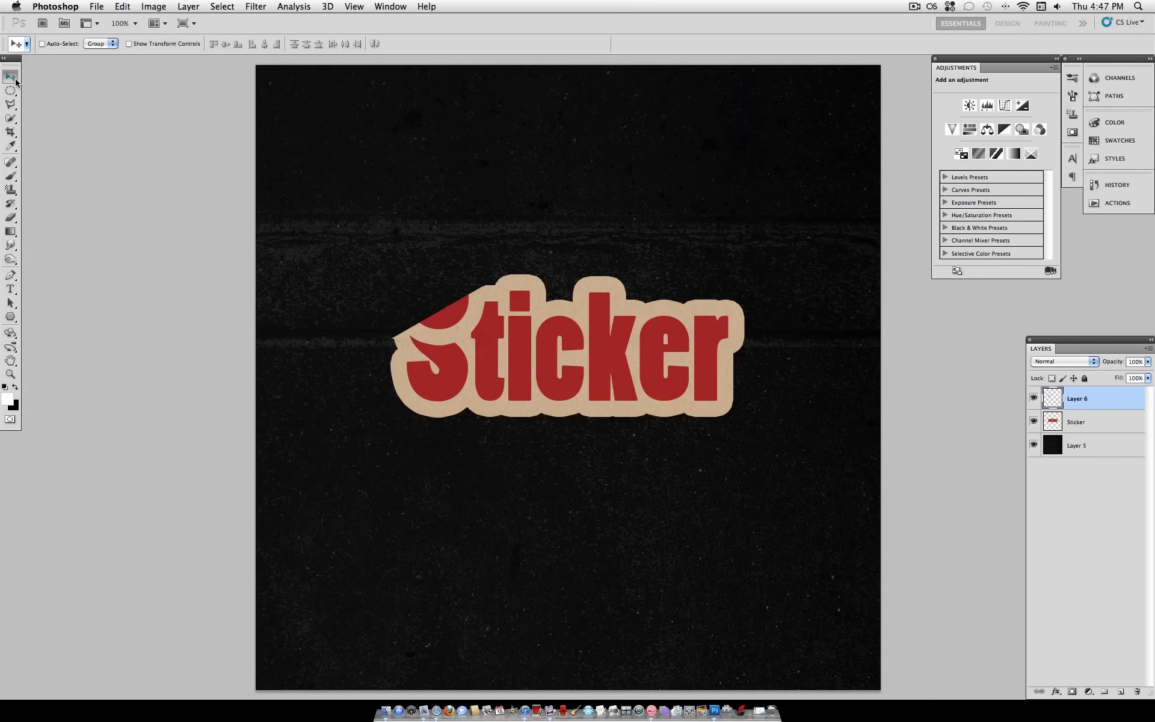
{"action": "mouse_move", "coordinate": [11, 76]}
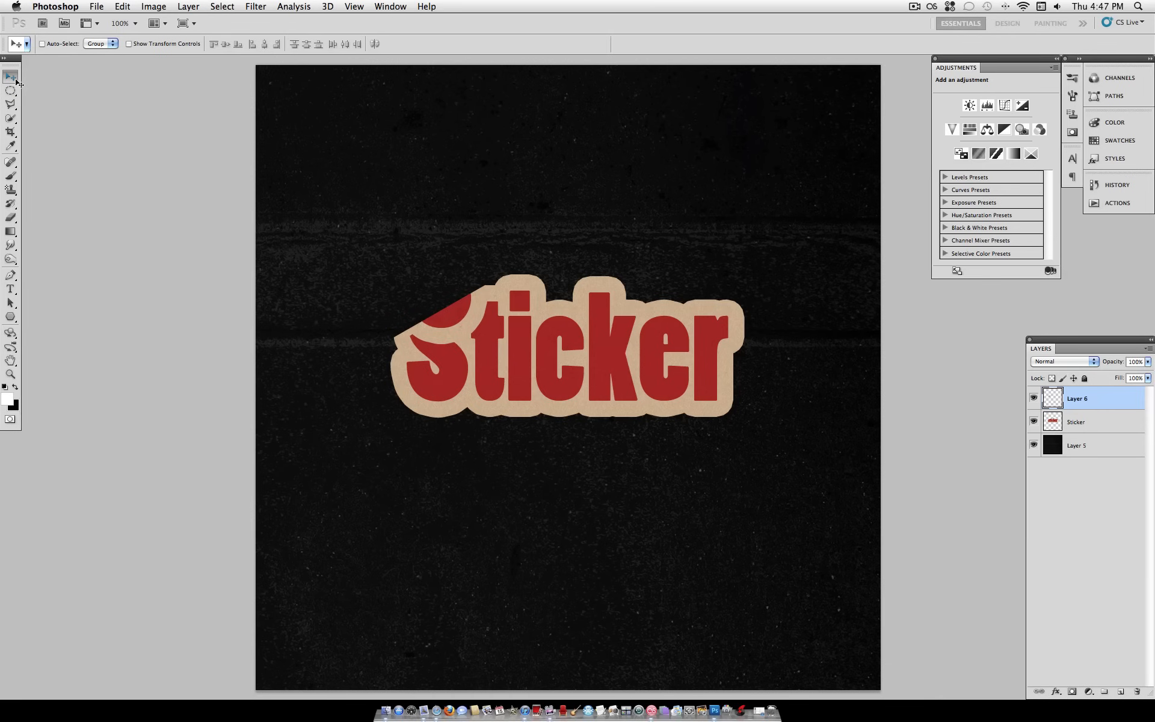
{"action": "left_click", "coordinate": [121, 6]}
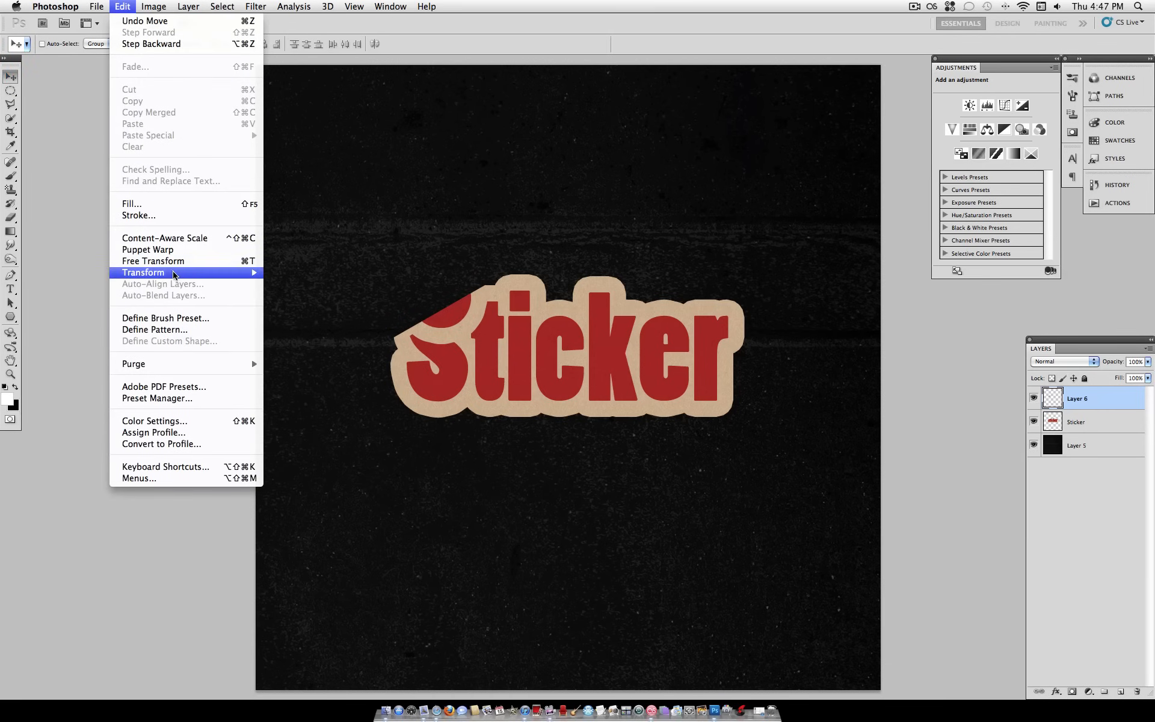
{"action": "mouse_move", "coordinate": [143, 272]}
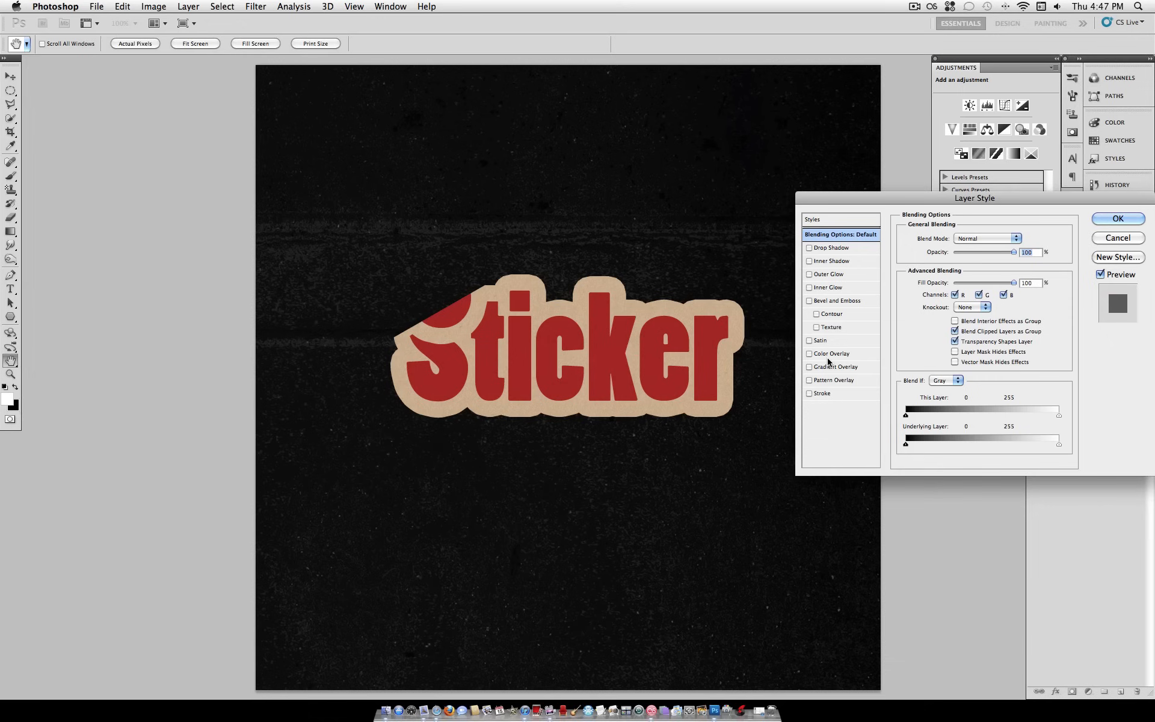
Step: Give the corner layer a white (#ffffff) Color Overlay and enable Satin
{"action": "left_click", "coordinate": [809, 353]}
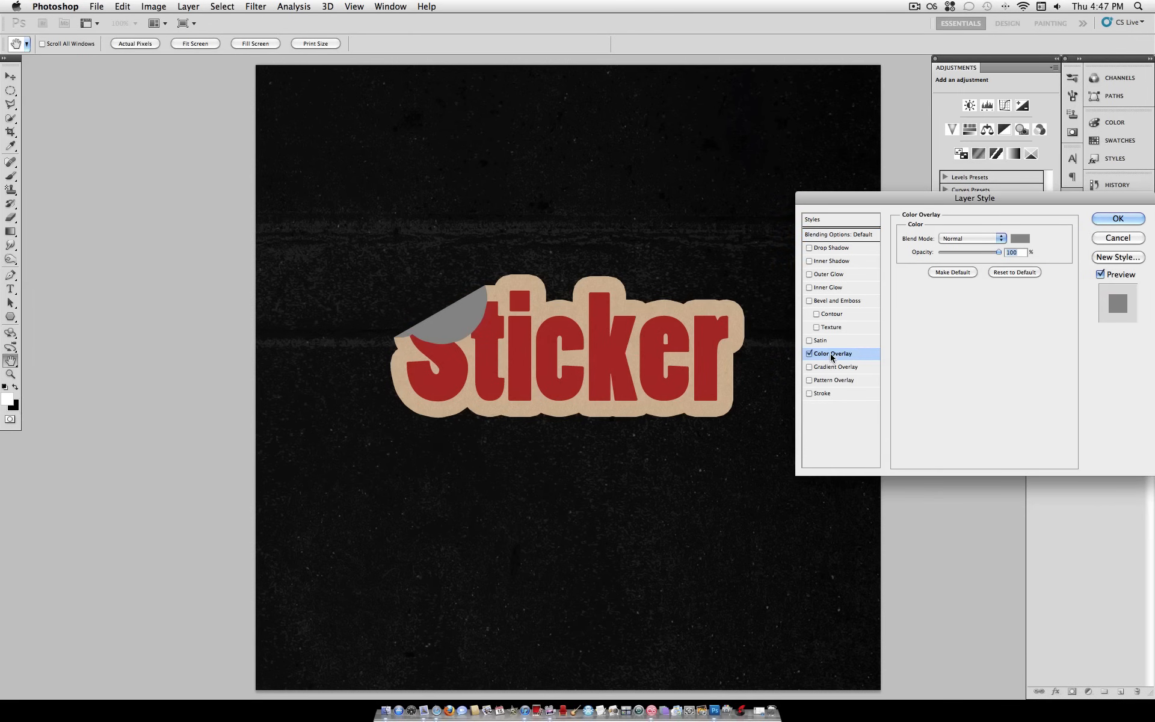
{"action": "left_click", "coordinate": [1019, 238]}
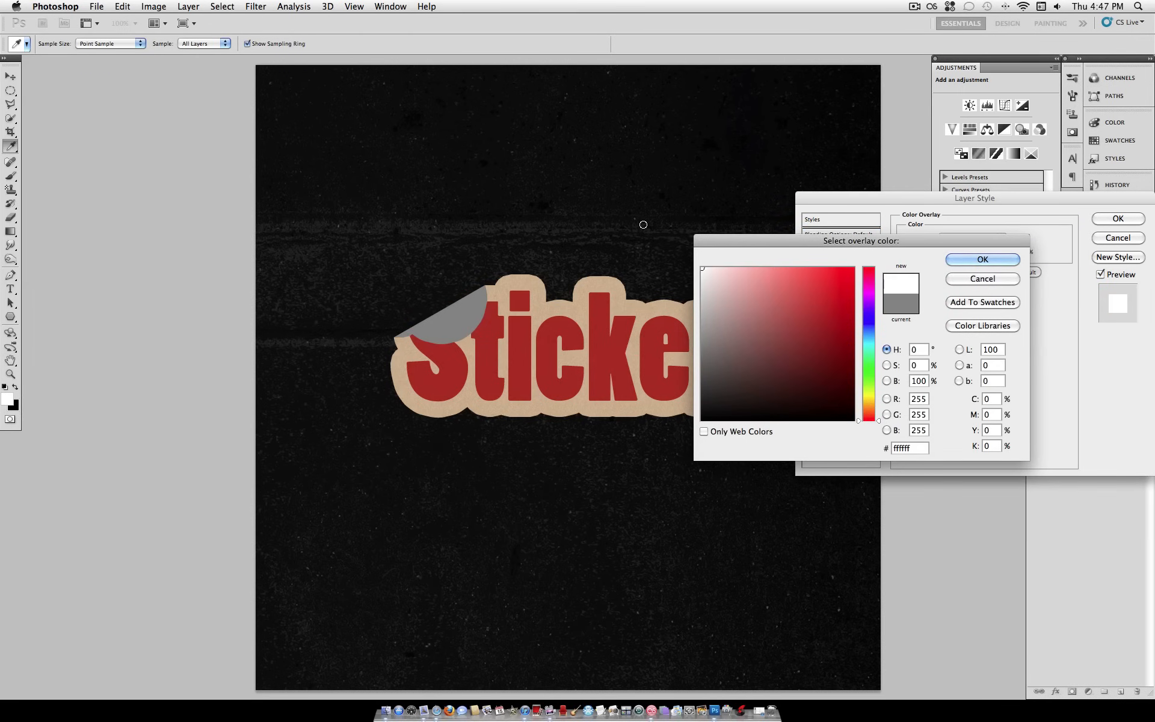
{"action": "left_click", "coordinate": [981, 259]}
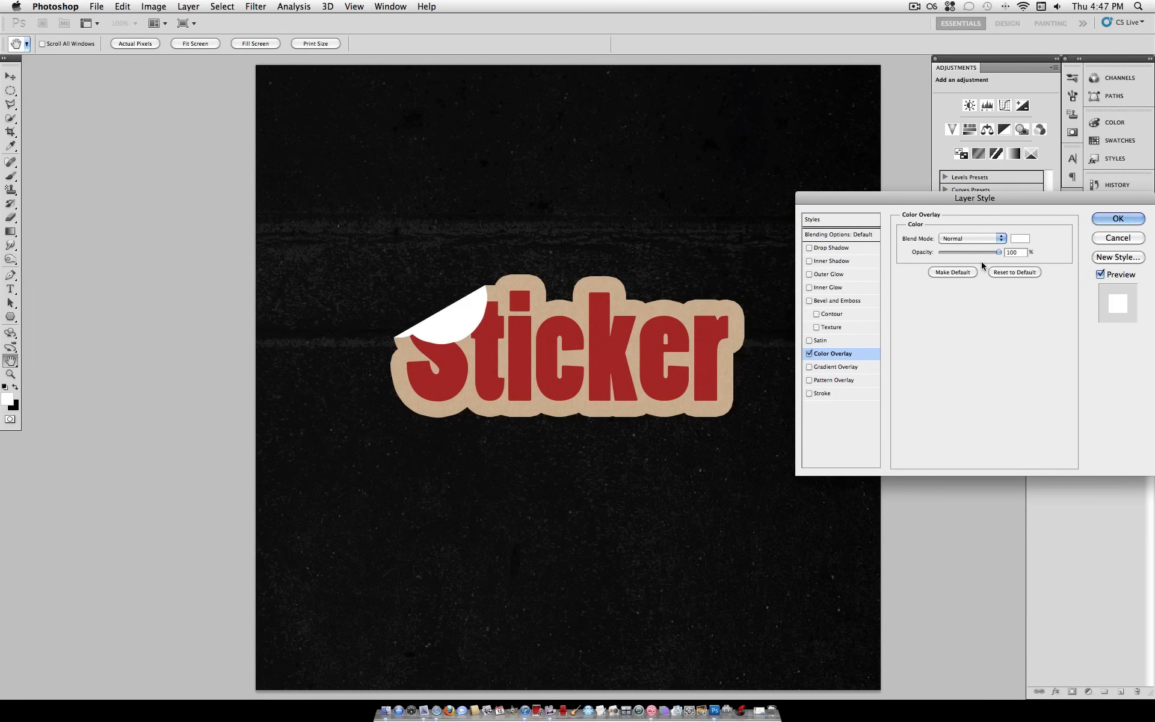
{"action": "left_click", "coordinate": [809, 340]}
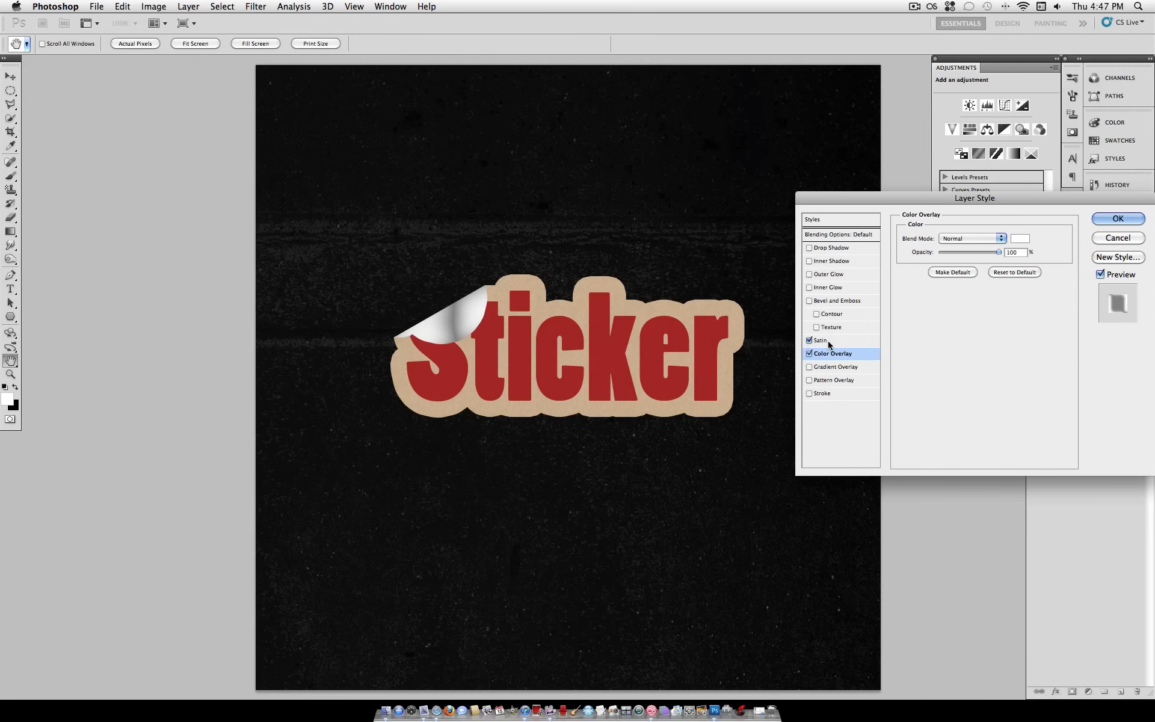
Step: Position the satin sheen, set Satin opacity to about 31%, and apply the style
{"action": "left_click", "coordinate": [820, 339]}
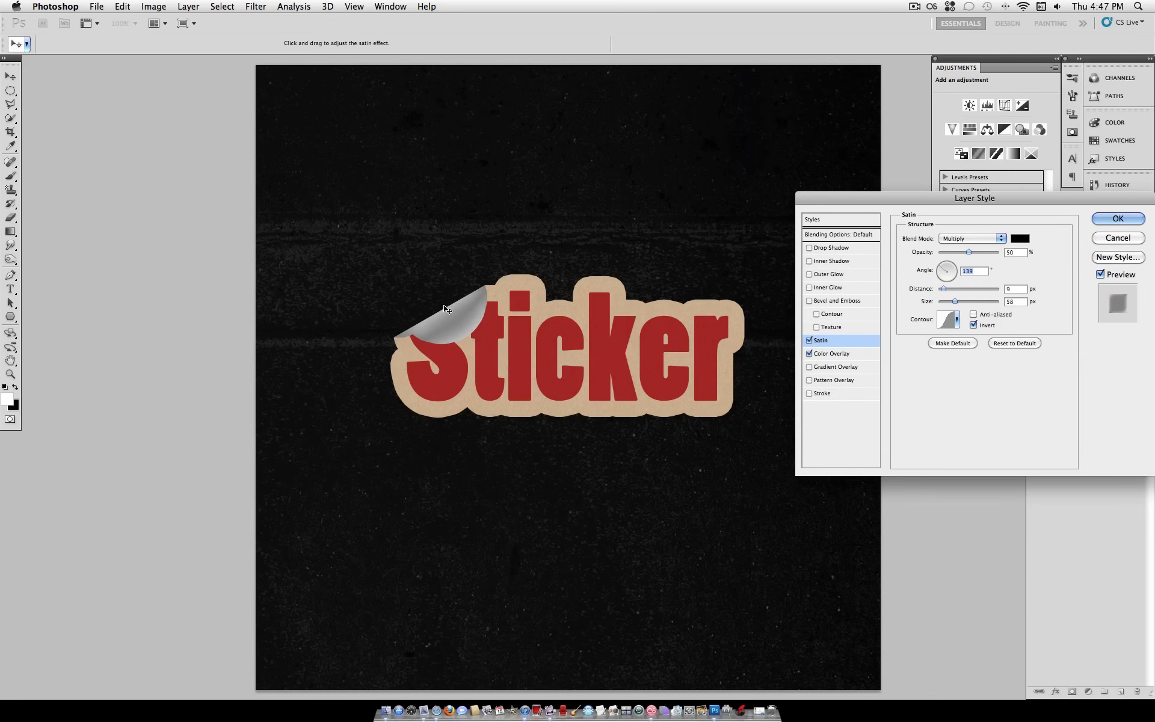
{"action": "left_click_drag", "start_coordinate": [446, 308], "coordinate": [453, 321]}
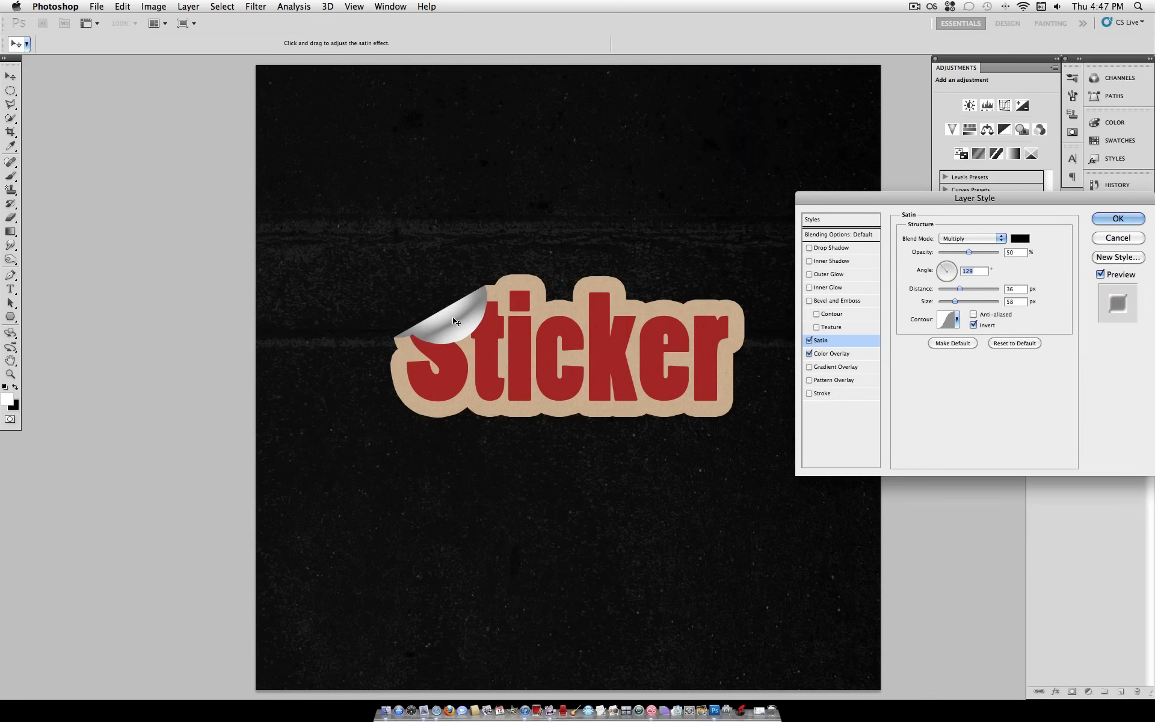
{"action": "left_click_drag", "start_coordinate": [453, 321], "coordinate": [449, 309]}
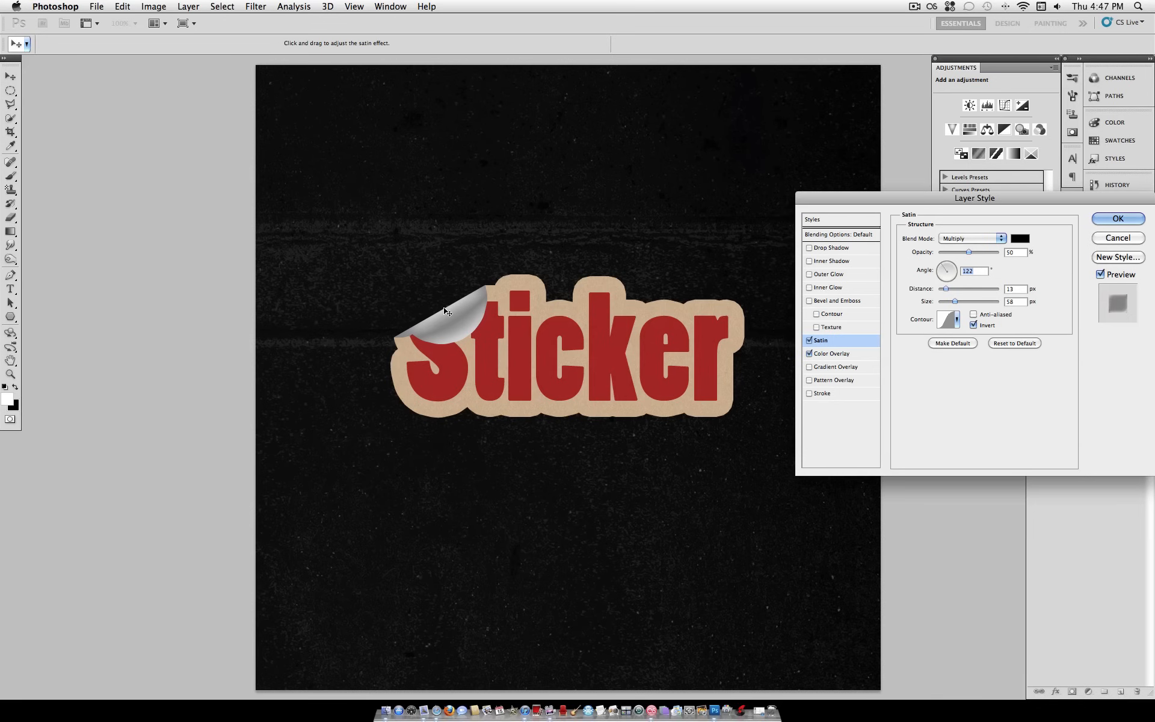
{"action": "left_click_drag", "start_coordinate": [968, 252], "coordinate": [941, 252]}
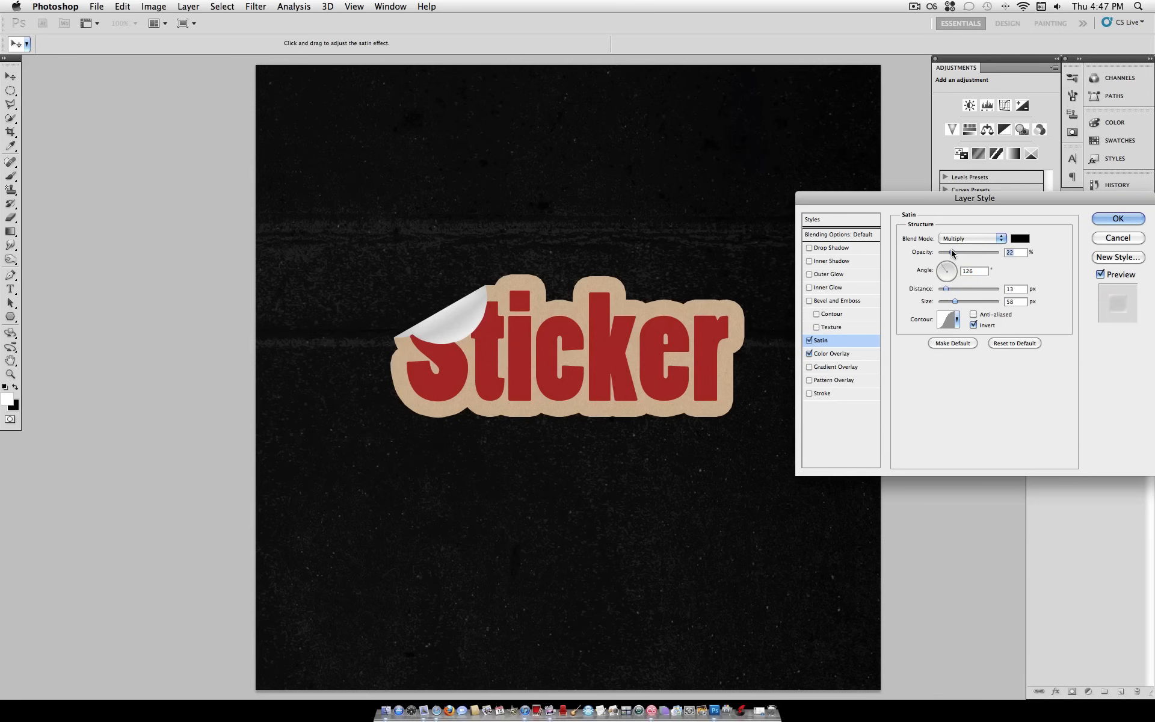
{"action": "left_click_drag", "start_coordinate": [956, 252], "coordinate": [952, 252]}
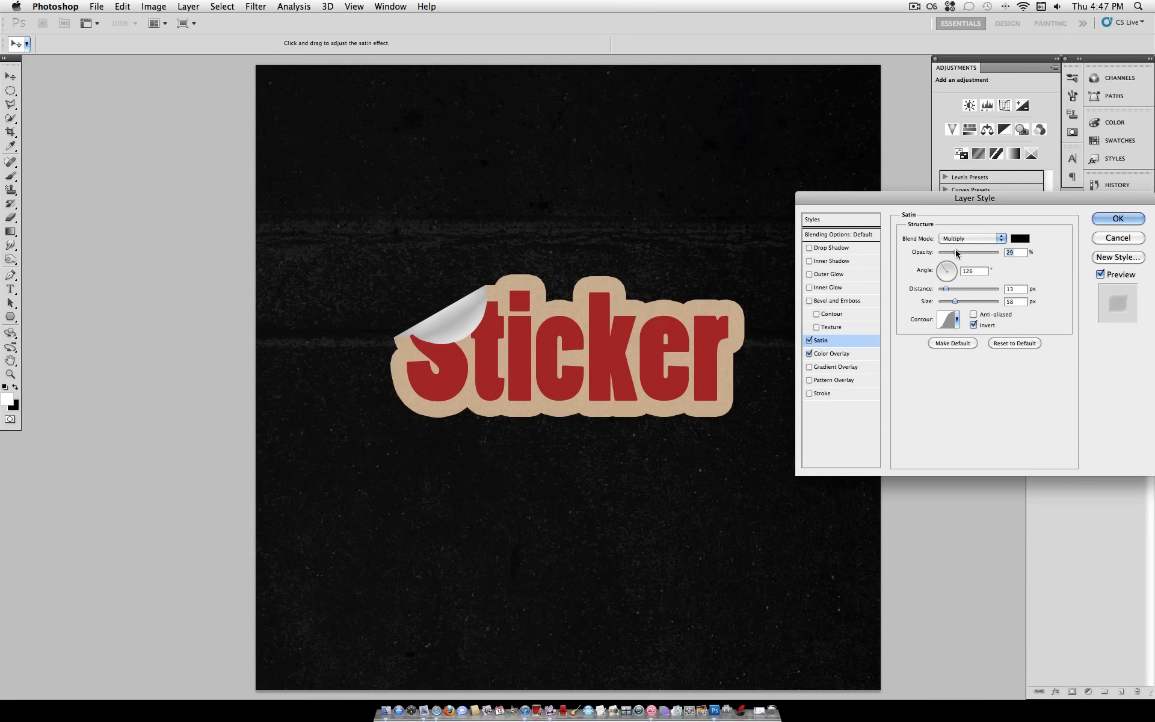
{"action": "left_click_drag", "start_coordinate": [958, 252], "coordinate": [968, 252]}
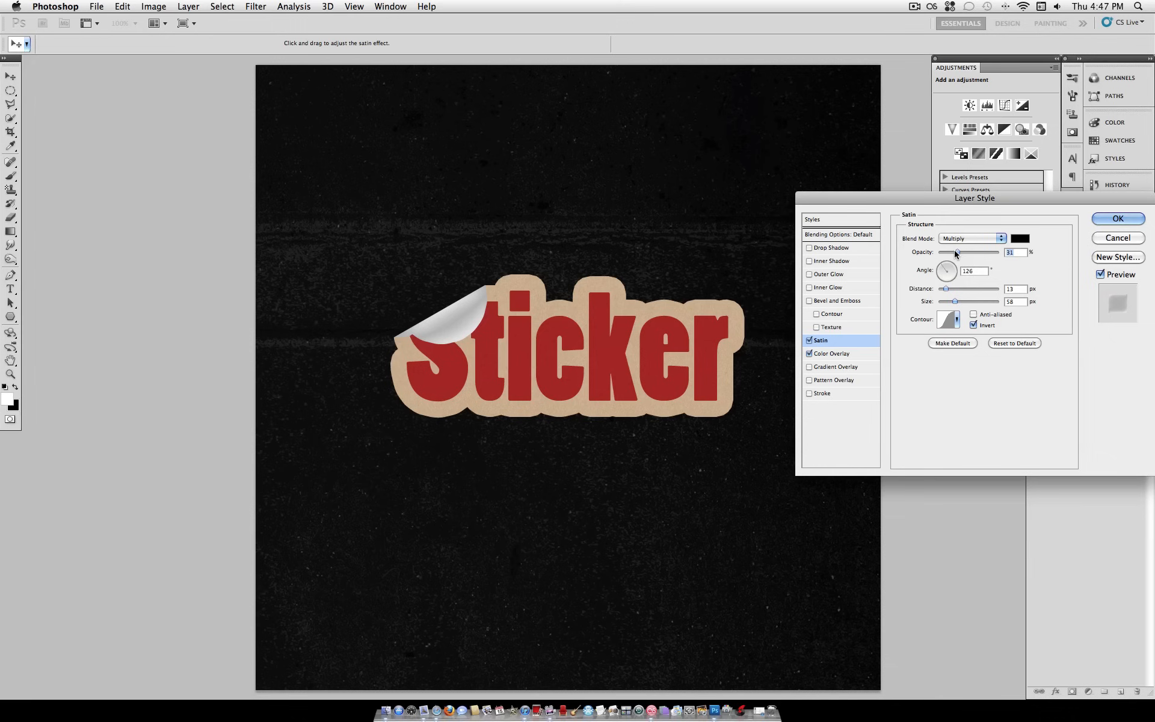
{"action": "left_click", "coordinate": [1117, 218]}
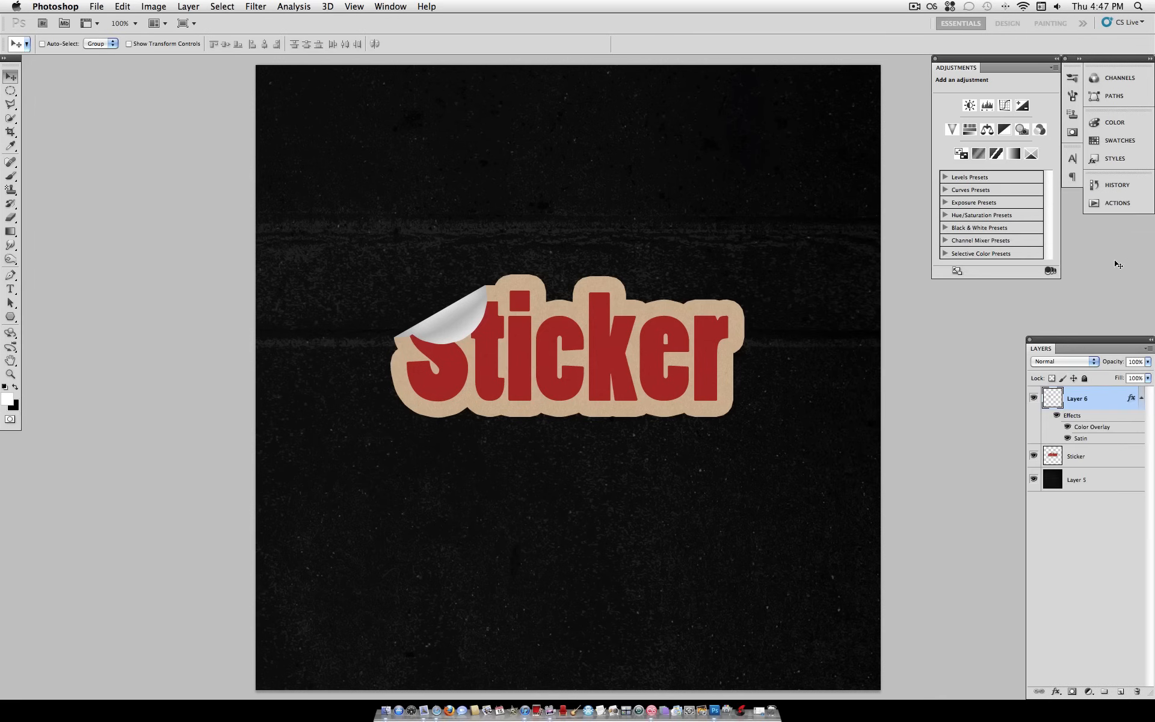
{"action": "mouse_move", "coordinate": [1056, 405]}
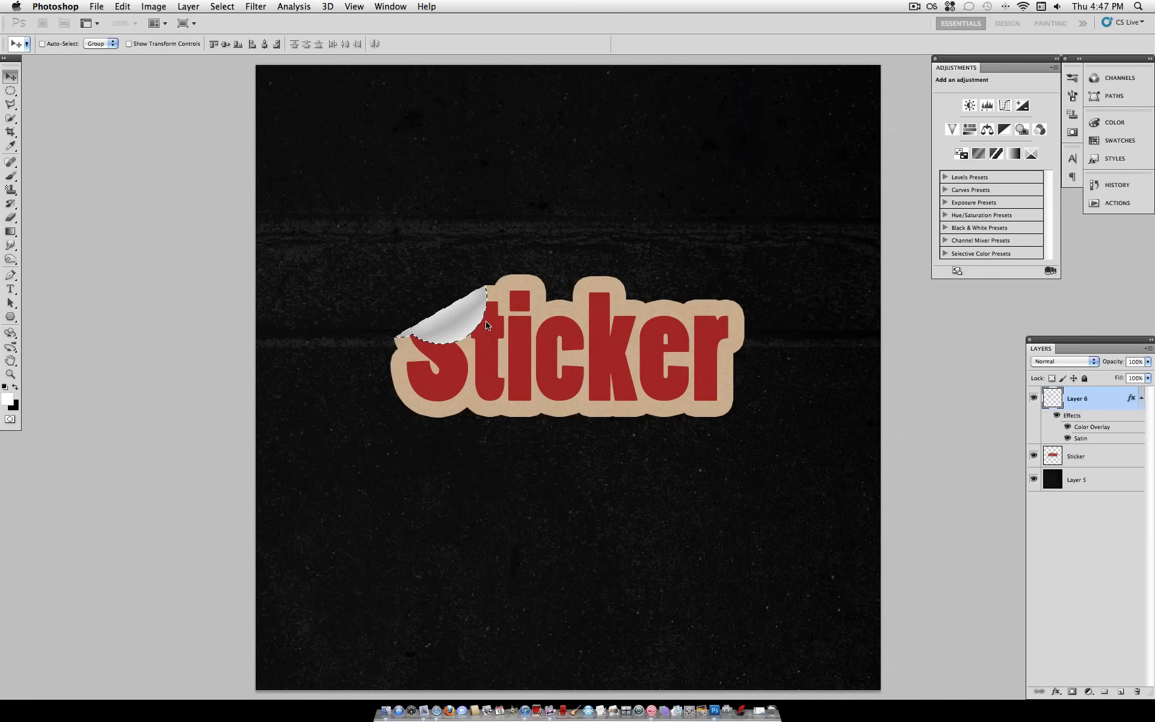
Step: Add a new layer and set up a small, soft black brush at 76% opacity
{"action": "left_click", "coordinate": [10, 162]}
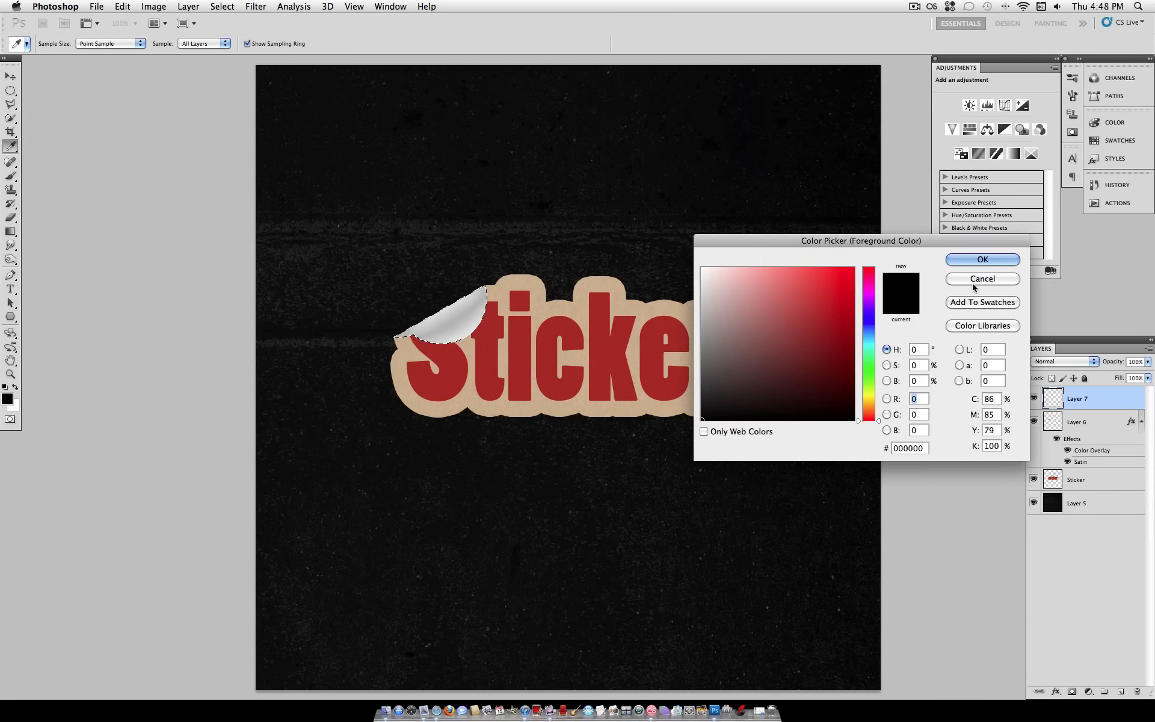
{"action": "left_click", "coordinate": [981, 259]}
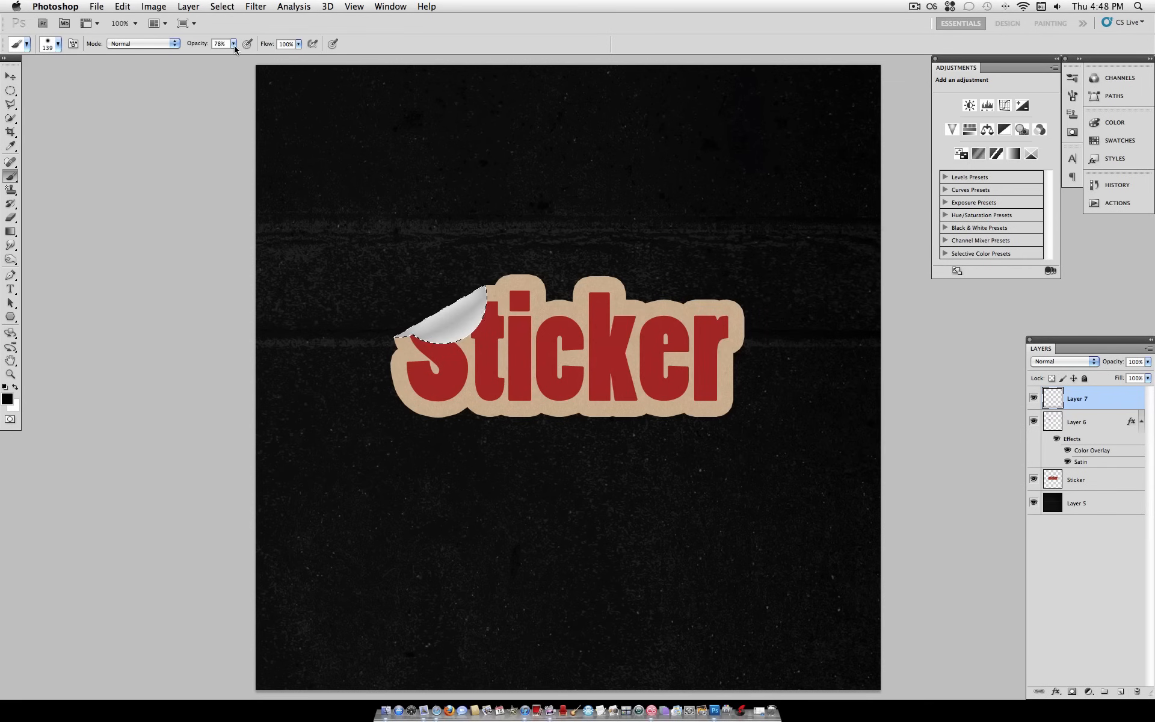
{"action": "left_click_drag", "start_coordinate": [234, 43], "coordinate": [234, 56]}
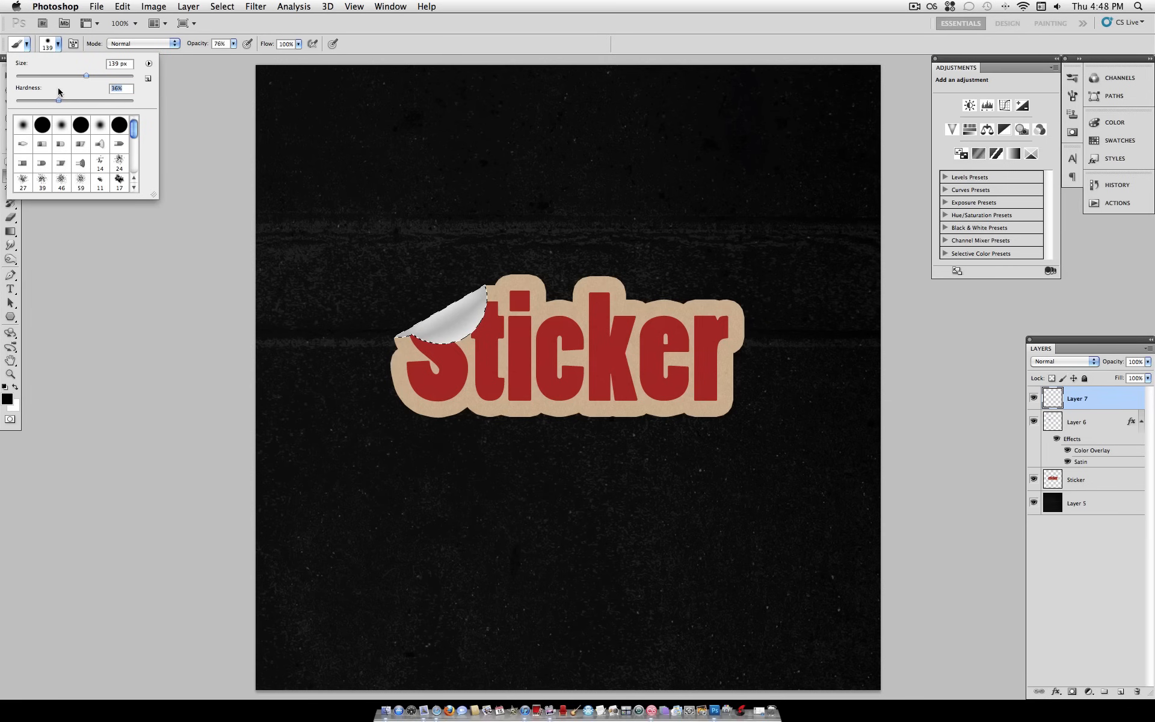
{"action": "left_click_drag", "start_coordinate": [86, 76], "coordinate": [84, 76]}
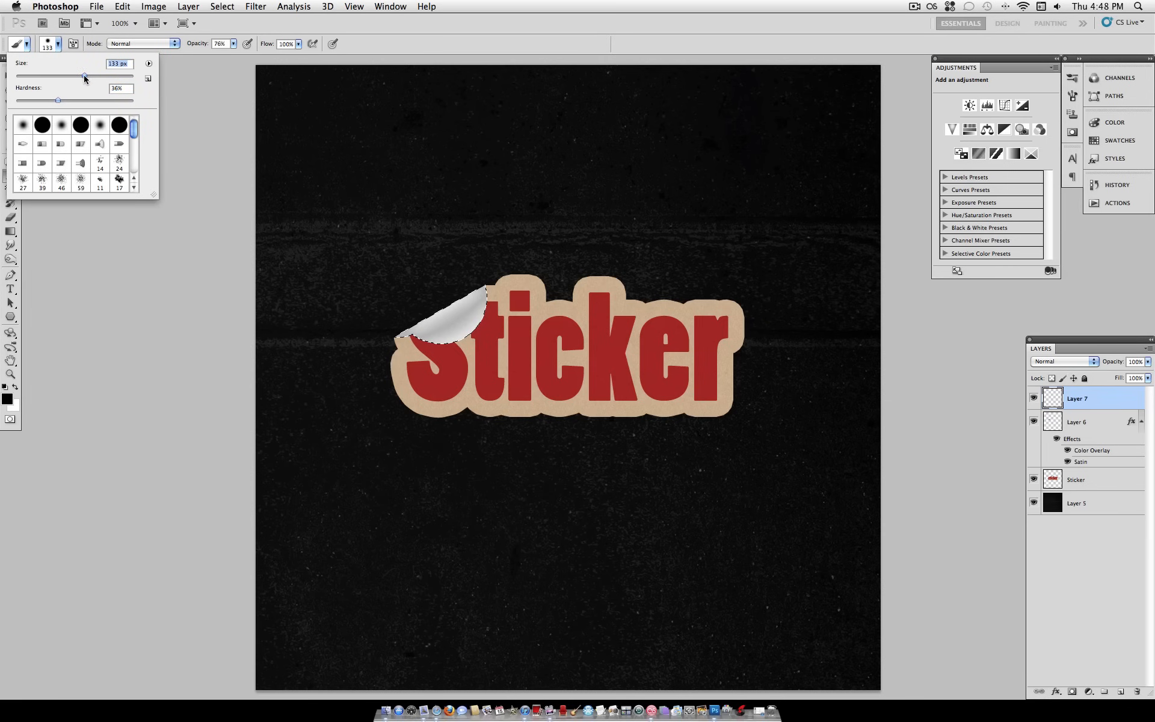
{"action": "left_click_drag", "start_coordinate": [84, 77], "coordinate": [64, 76]}
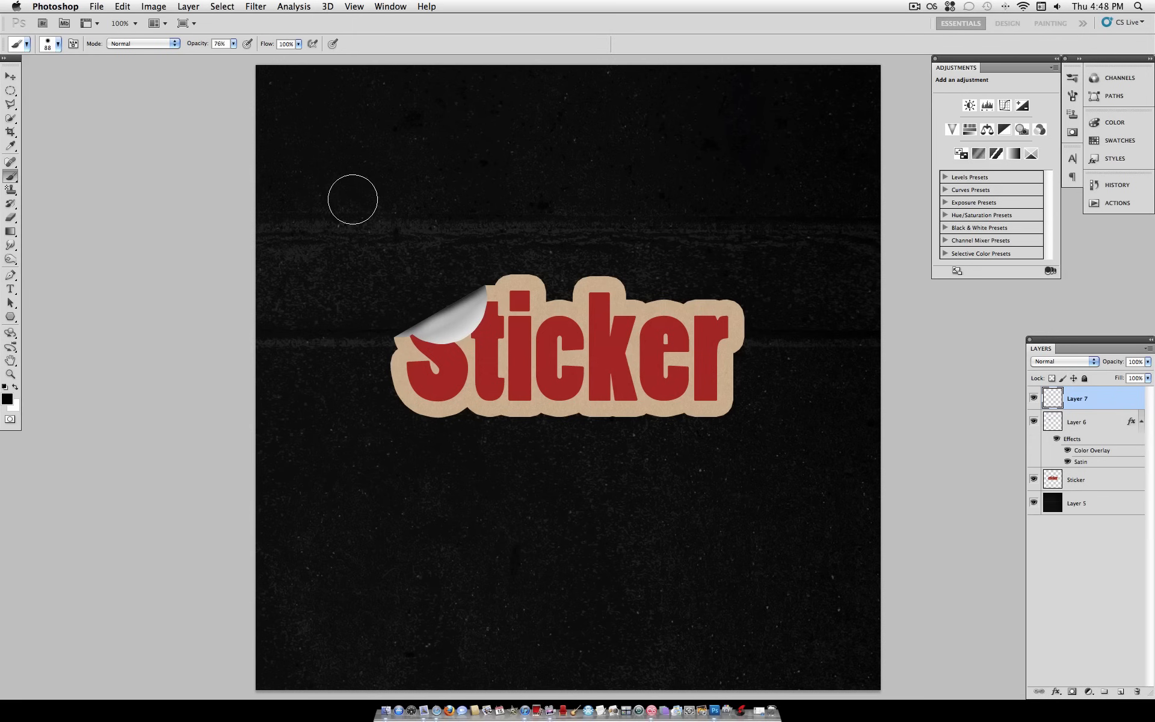
Step: Switch to the Move tool to load the sticker outline as a selection
{"action": "left_click", "coordinate": [11, 76]}
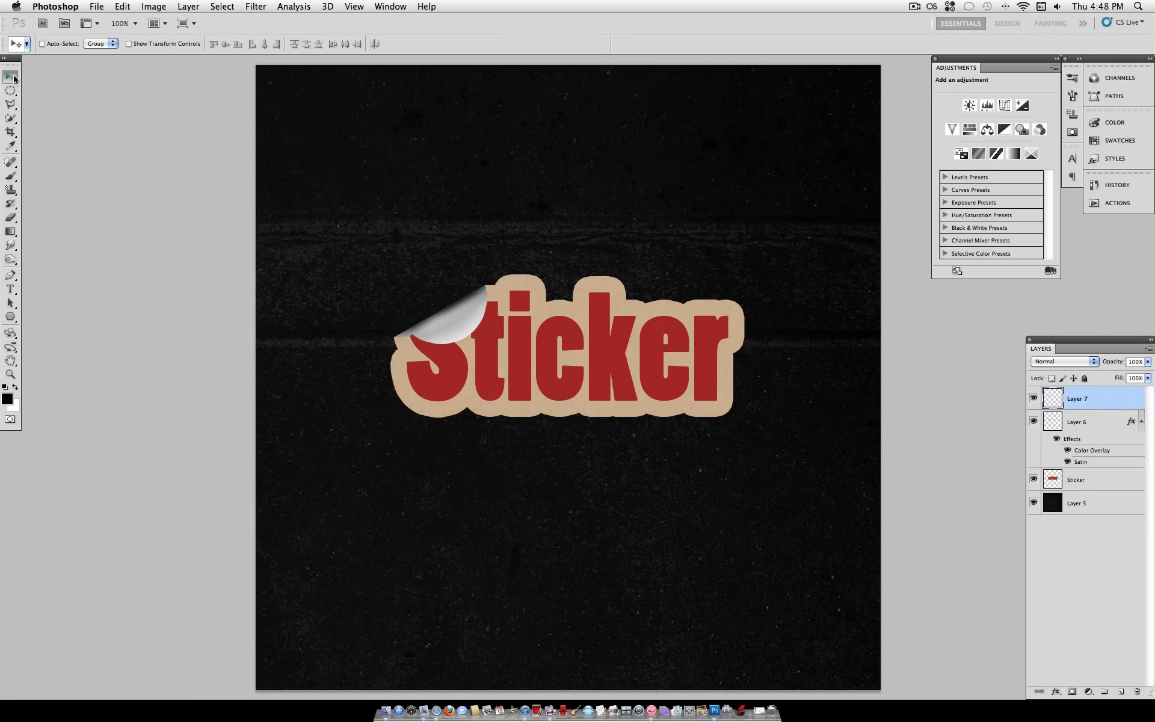
{"action": "mouse_move", "coordinate": [12, 78]}
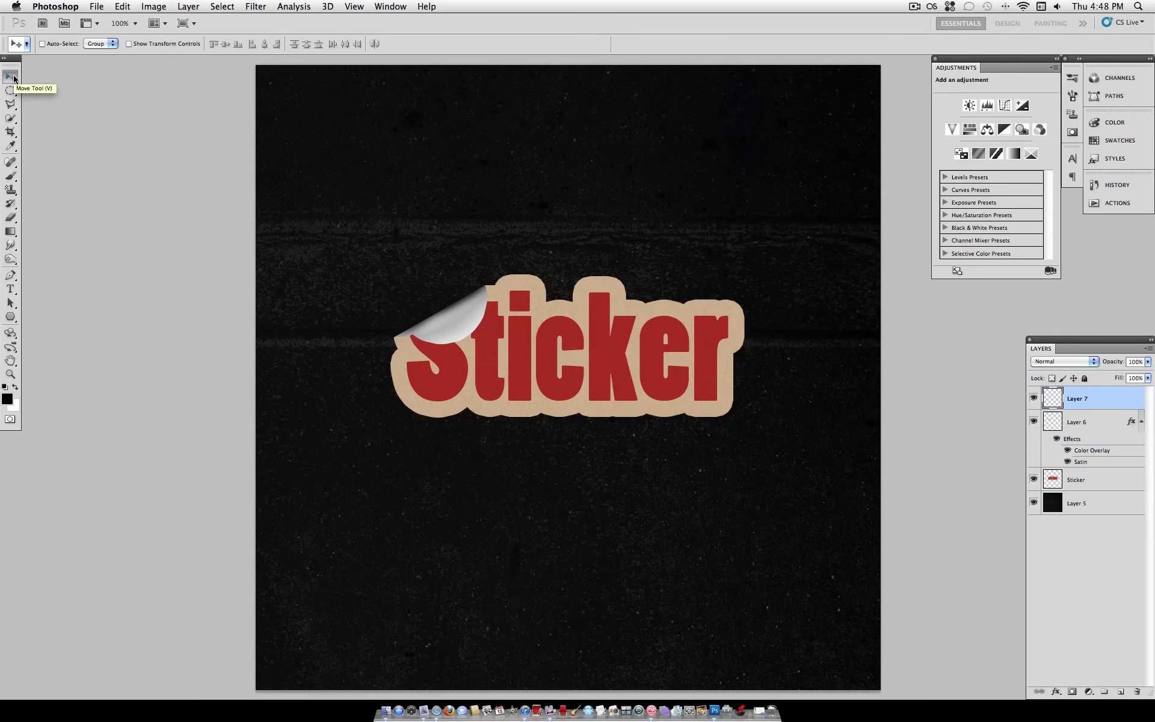
{"action": "mouse_move", "coordinate": [727, 350]}
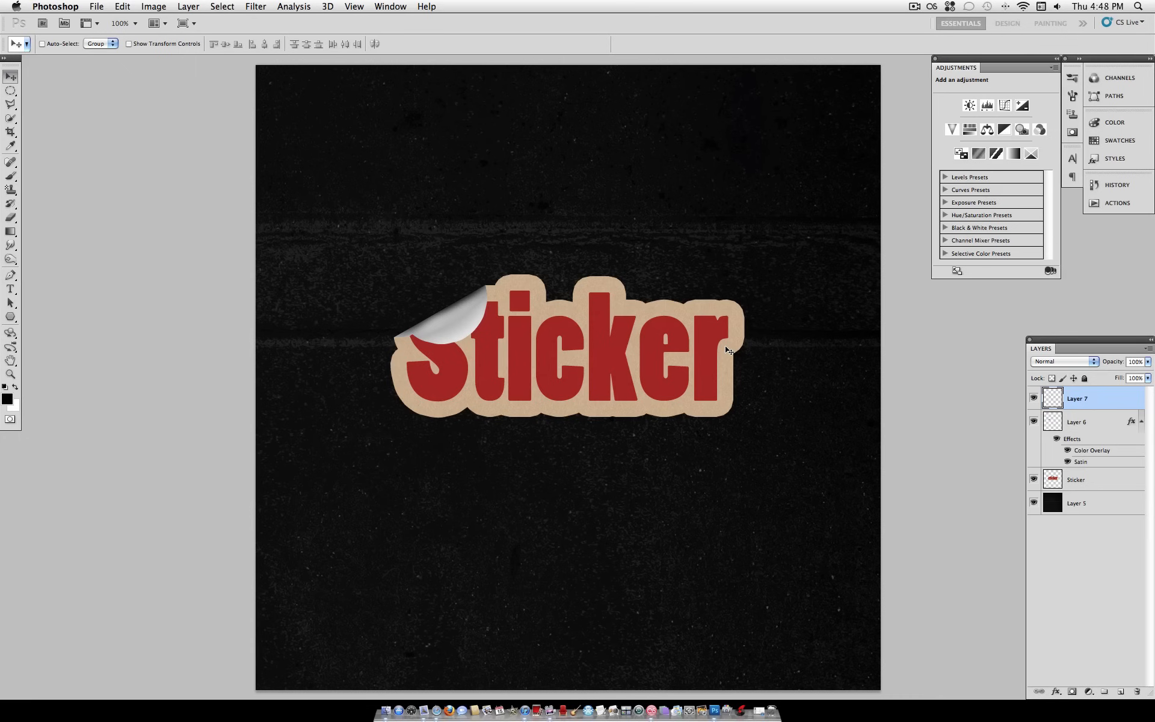
{"action": "mouse_move", "coordinate": [285, 237]}
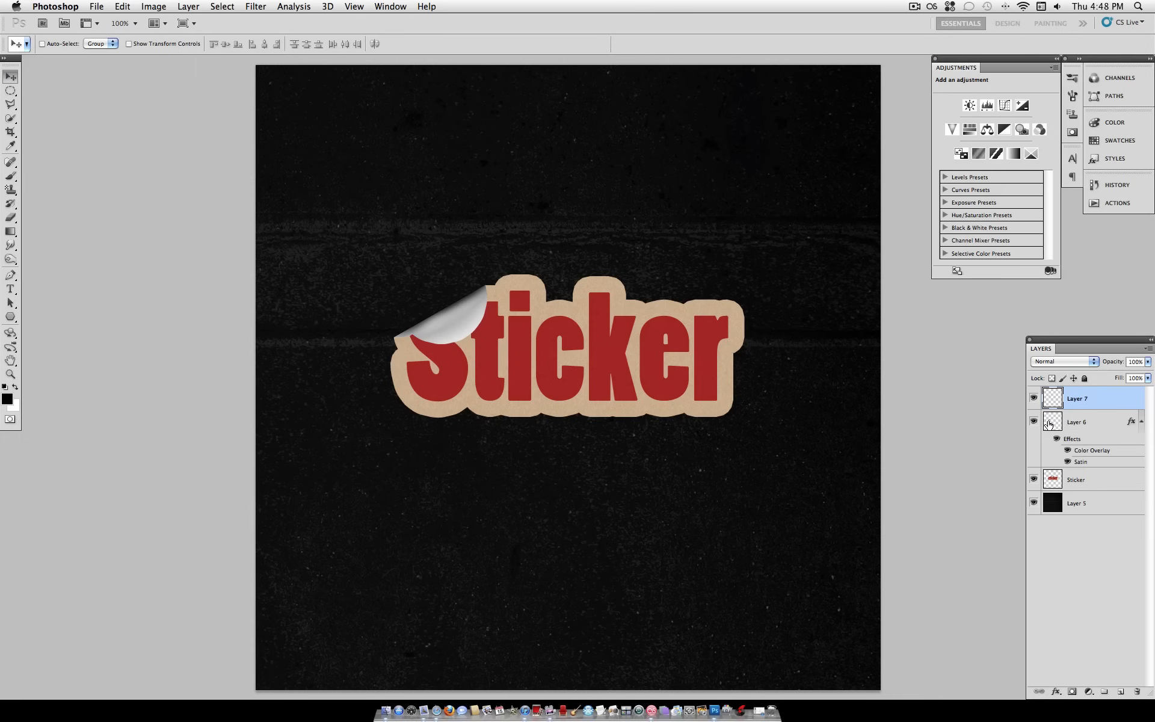
{"action": "mouse_move", "coordinate": [1034, 422]}
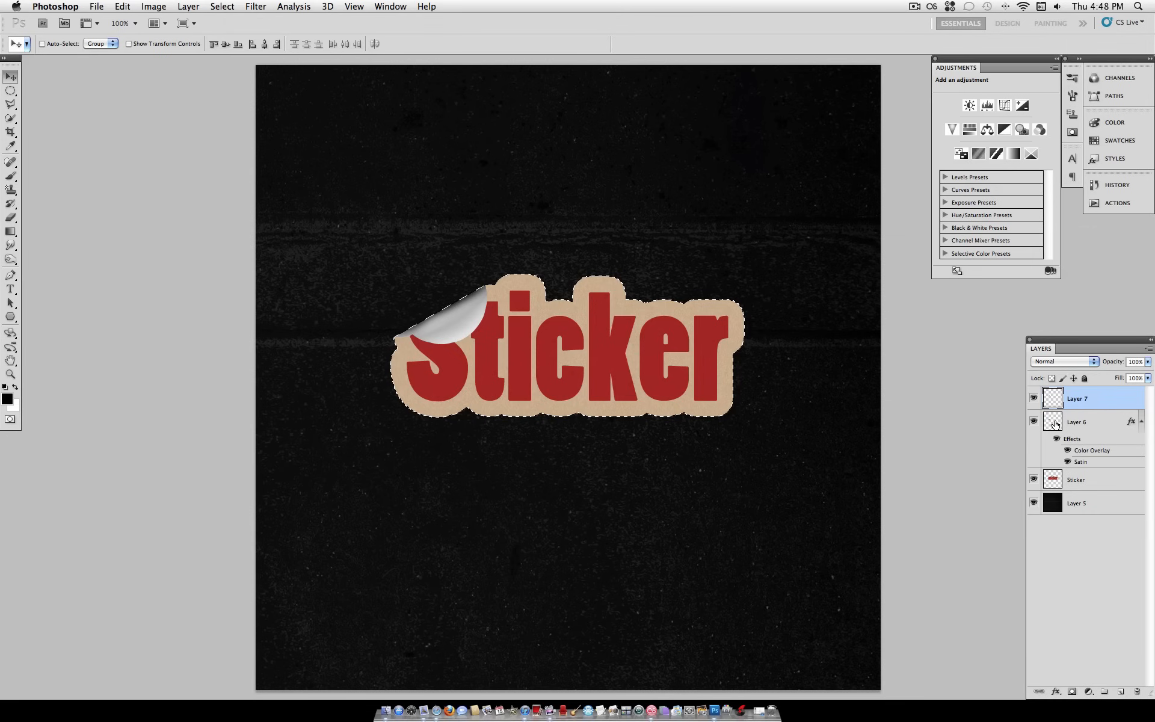
{"action": "mouse_move", "coordinate": [1052, 424]}
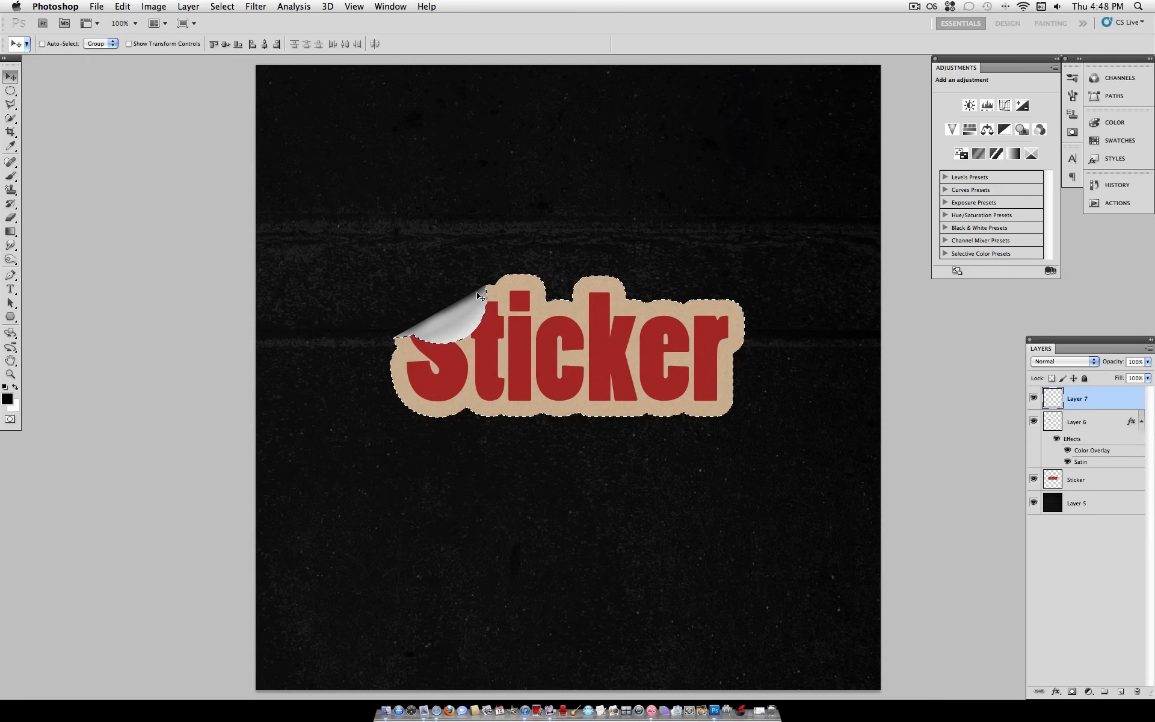
{"action": "mouse_move", "coordinate": [717, 311]}
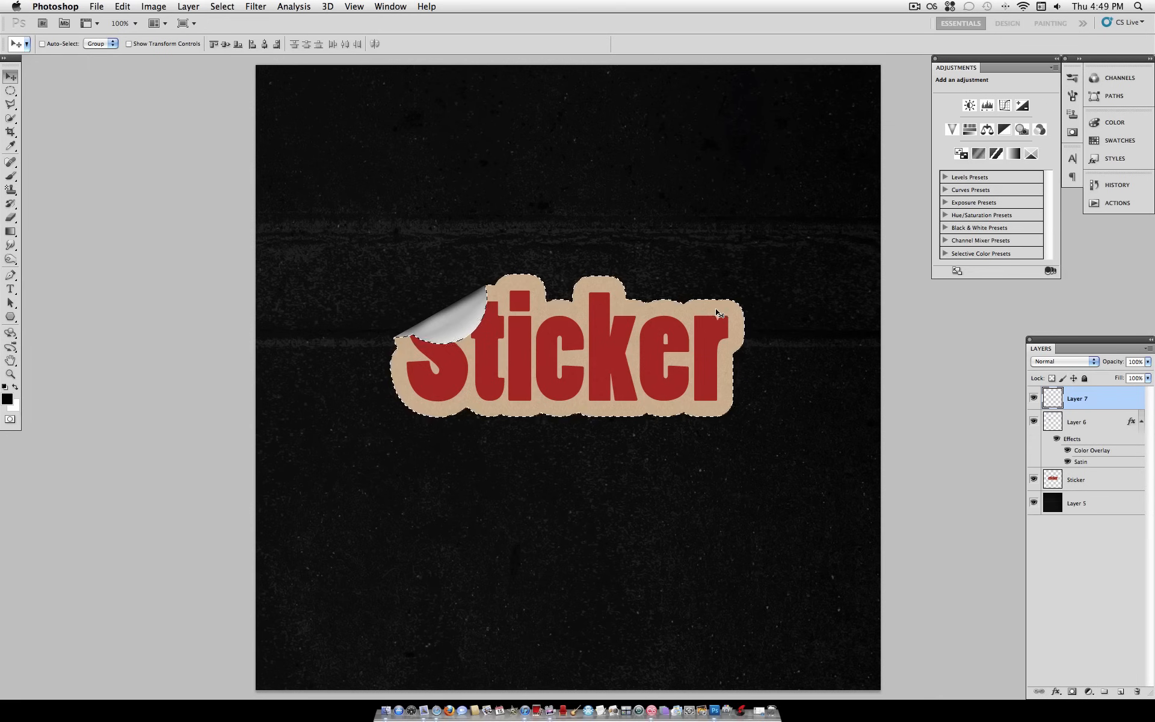
Step: Add Layer 8 on top and lower its opacity to about 80%
{"action": "left_click", "coordinate": [11, 178]}
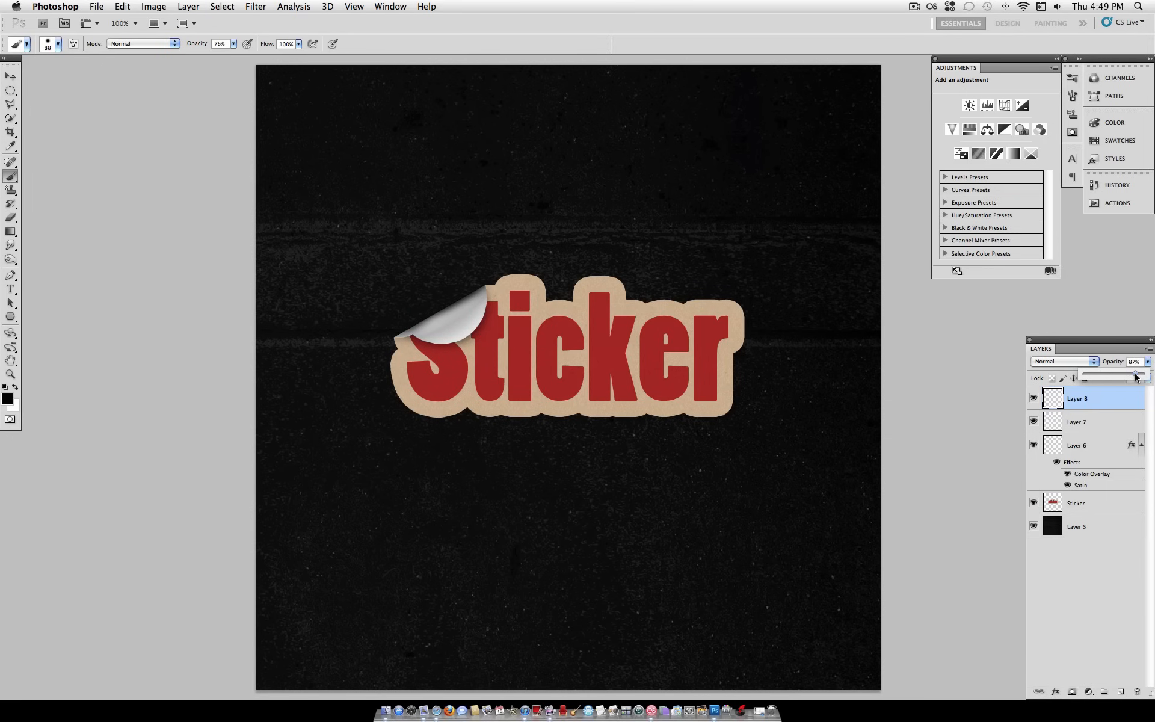
{"action": "left_click_drag", "start_coordinate": [1138, 375], "coordinate": [1130, 374]}
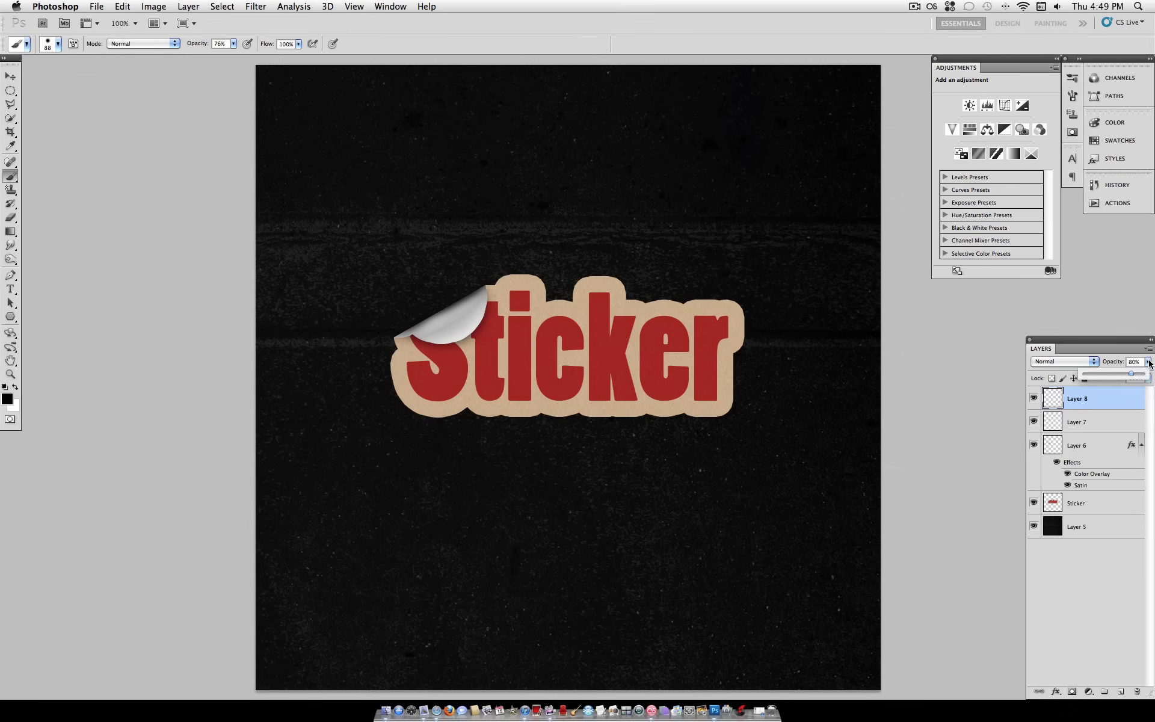
{"action": "mouse_move", "coordinate": [1147, 361]}
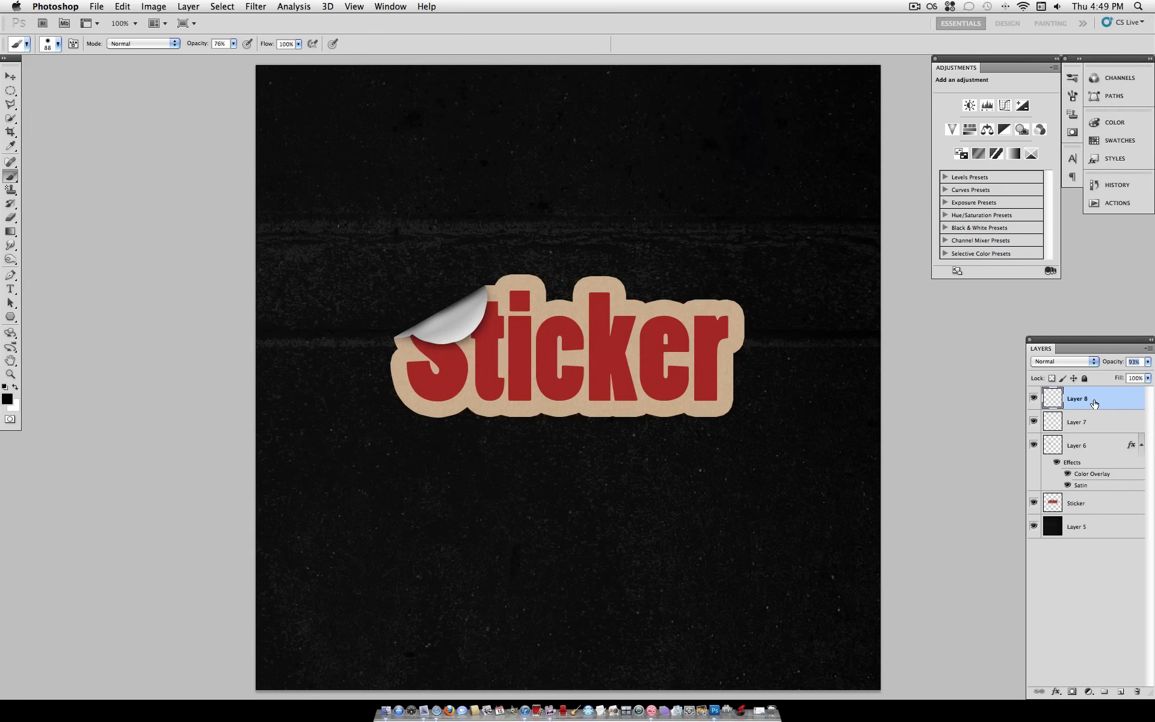
{"action": "right_click", "coordinate": [1076, 399]}
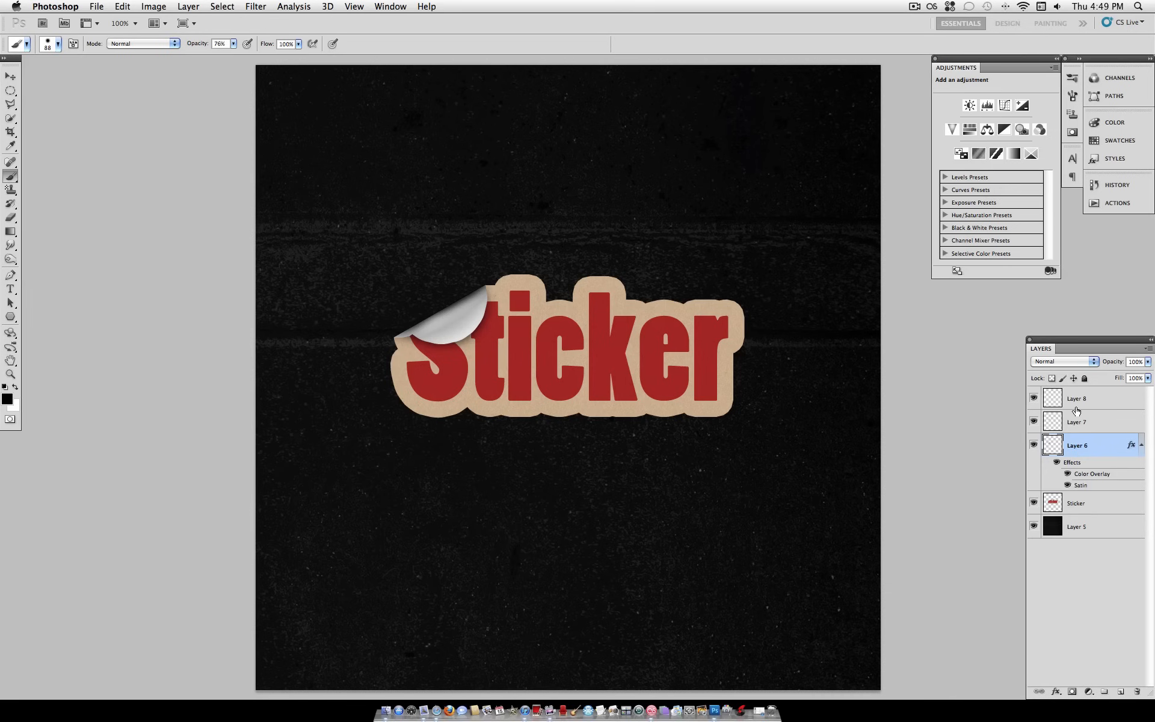
{"action": "mouse_move", "coordinate": [1072, 400]}
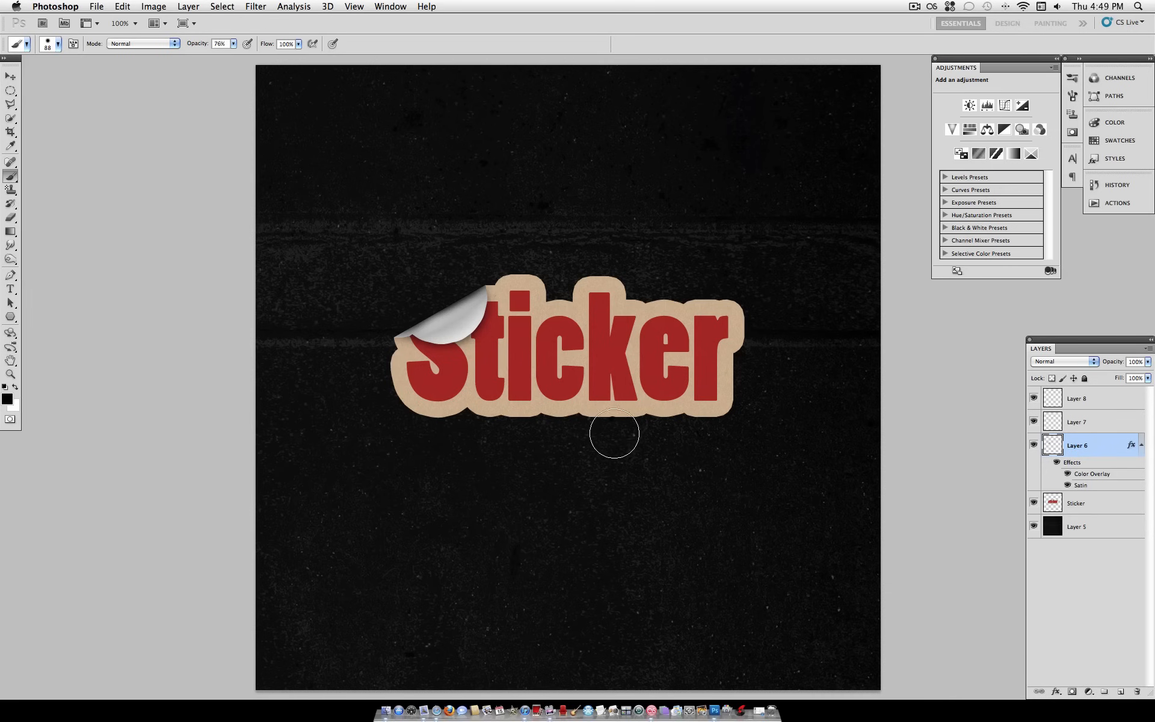
{"action": "mouse_move", "coordinate": [684, 347]}
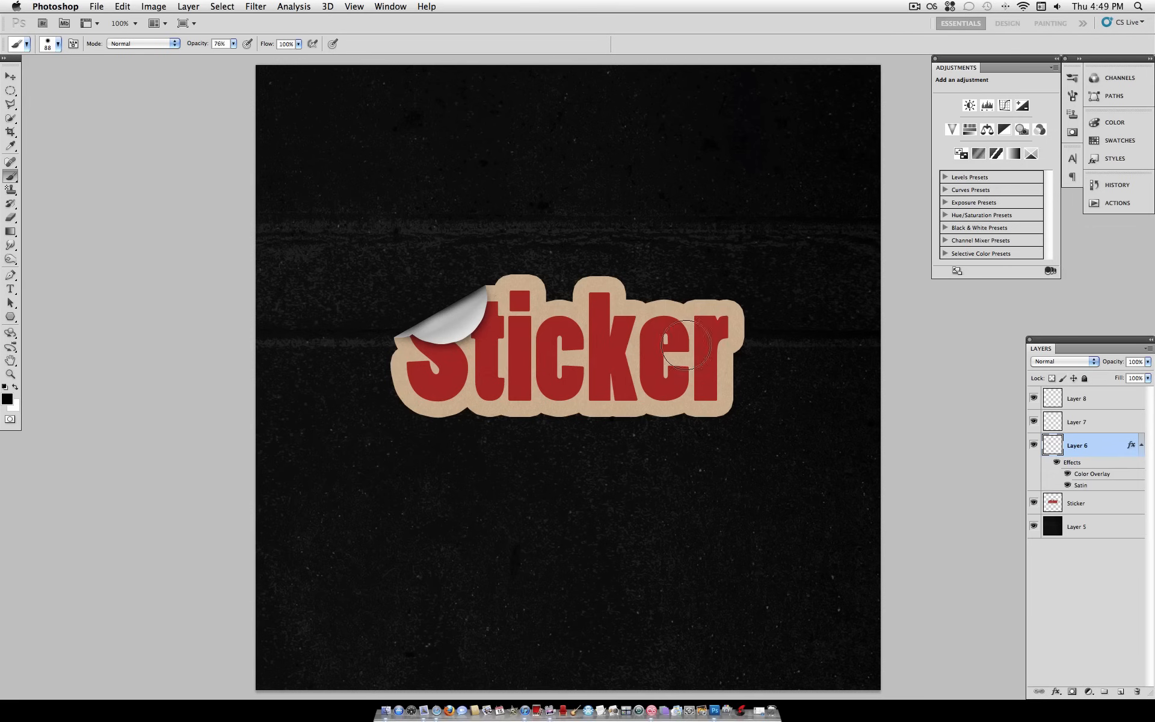
{"action": "mouse_move", "coordinate": [779, 502]}
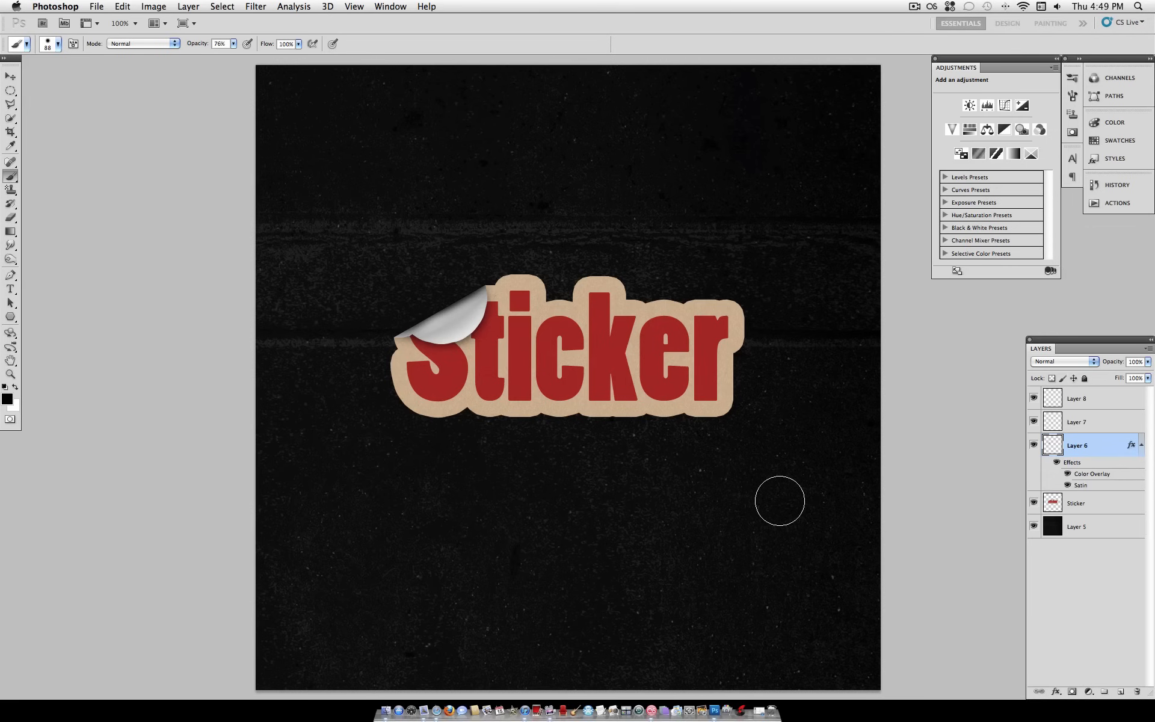